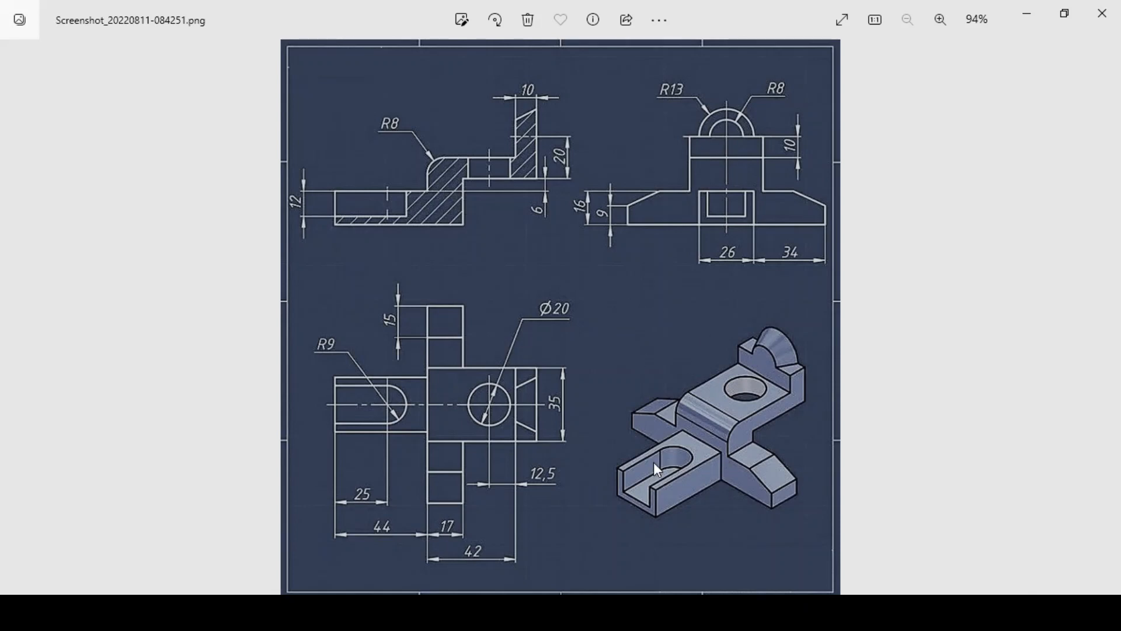
# Step: Draw a corner rectangle on the Front plane dimensioned 26 by 16
pyautogui.click(939, 19)
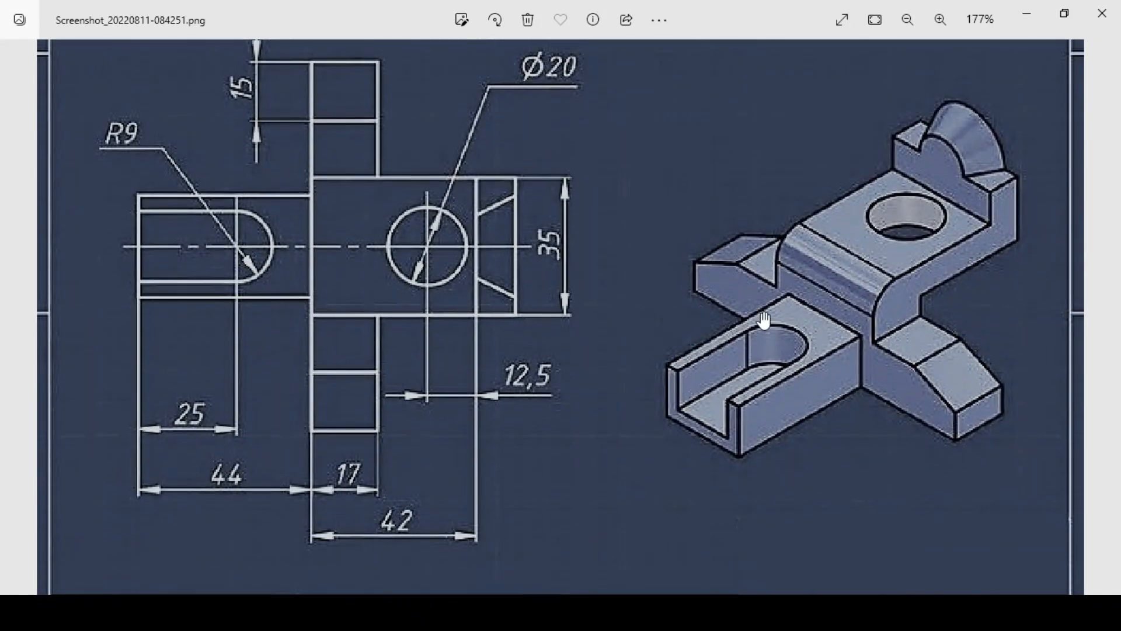
pyautogui.moveTo(929, 334)
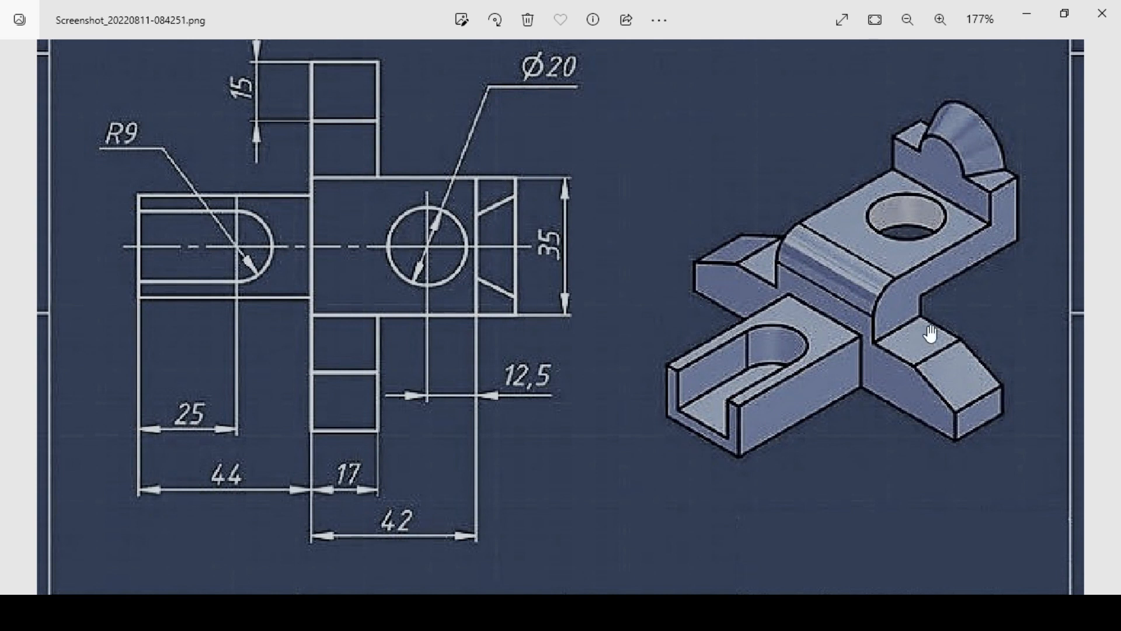
pyautogui.moveTo(937, 143)
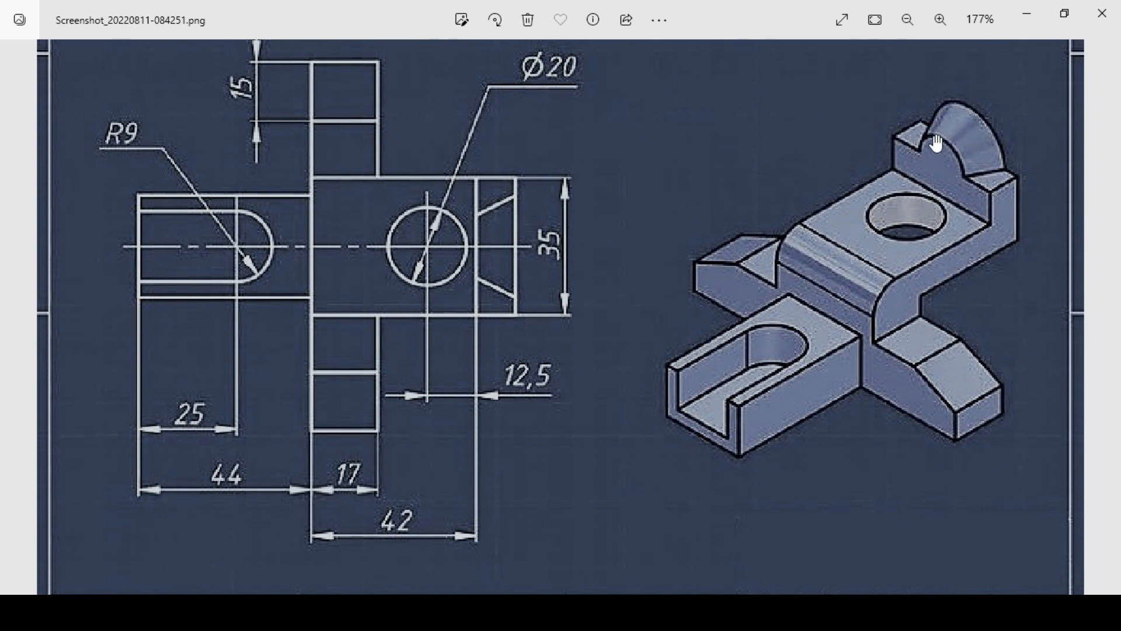
pyautogui.click(907, 19)
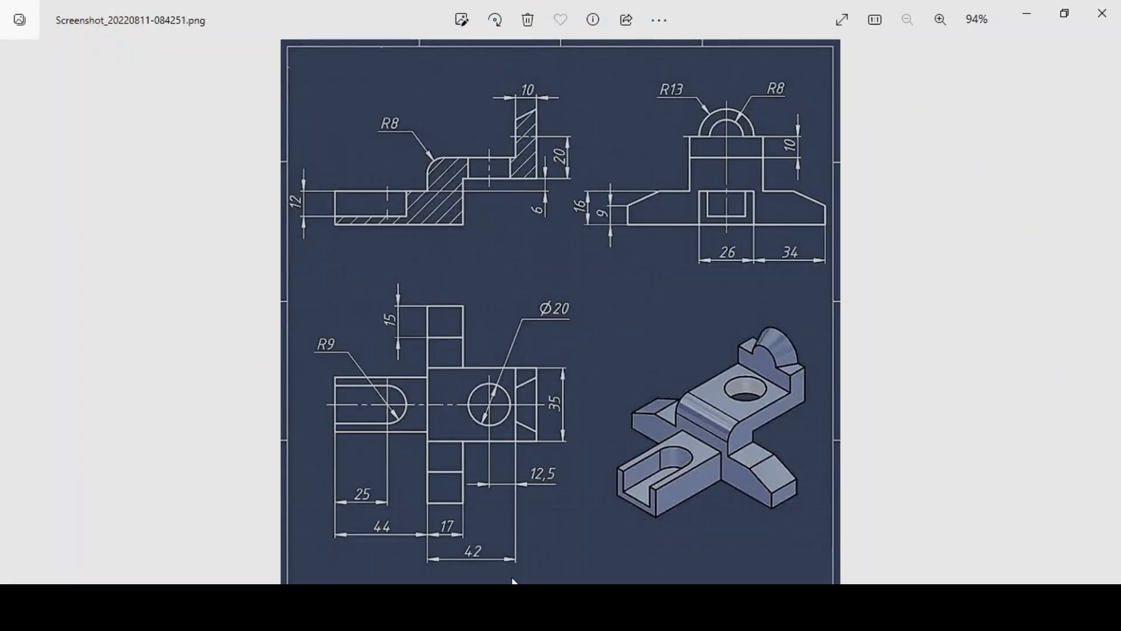
pyautogui.moveTo(704, 471)
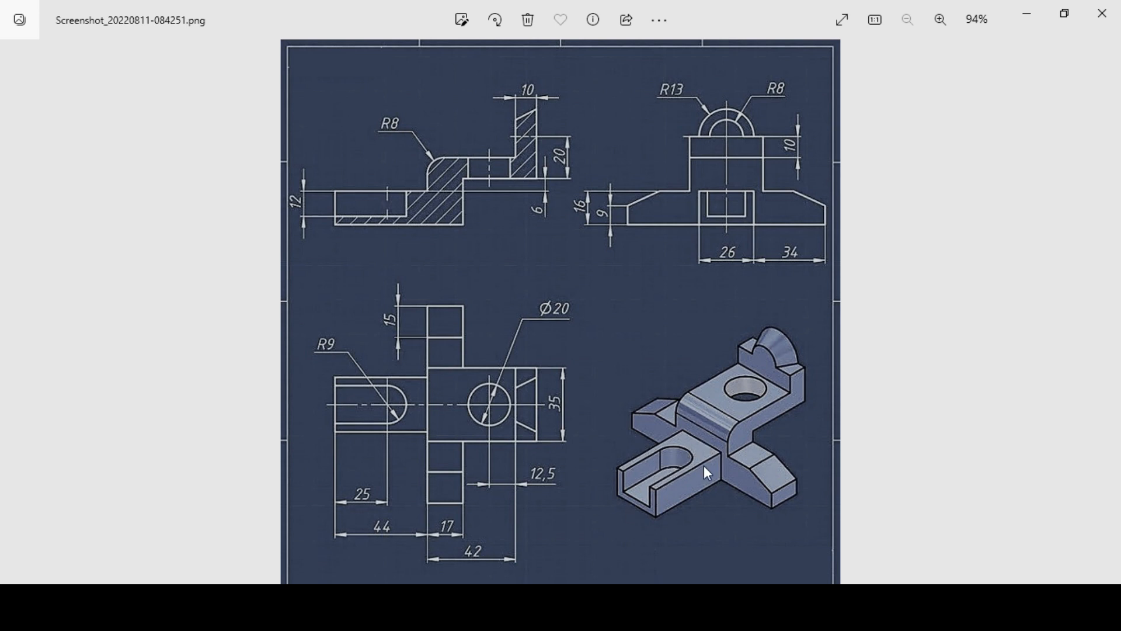
pyautogui.moveTo(378, 535)
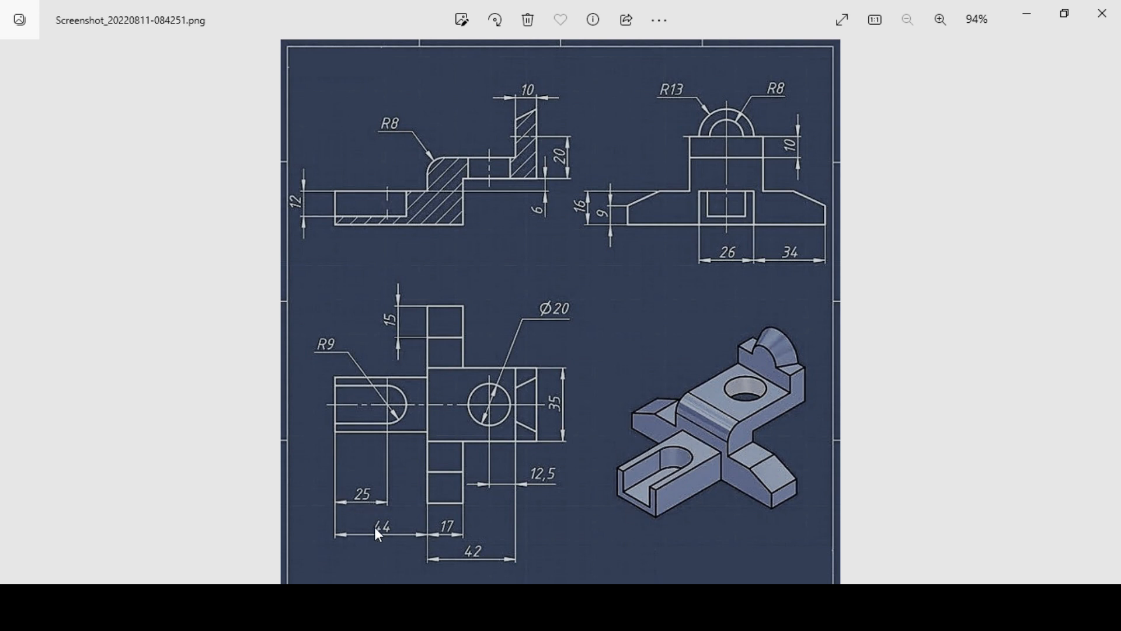
pyautogui.moveTo(739, 261)
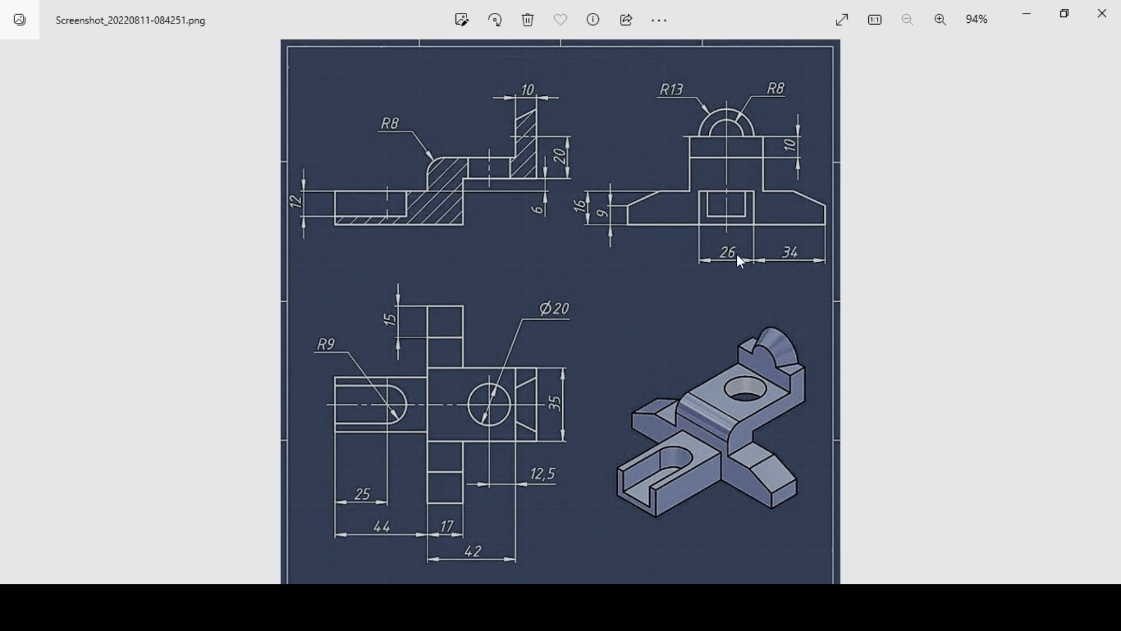
pyautogui.moveTo(585, 227)
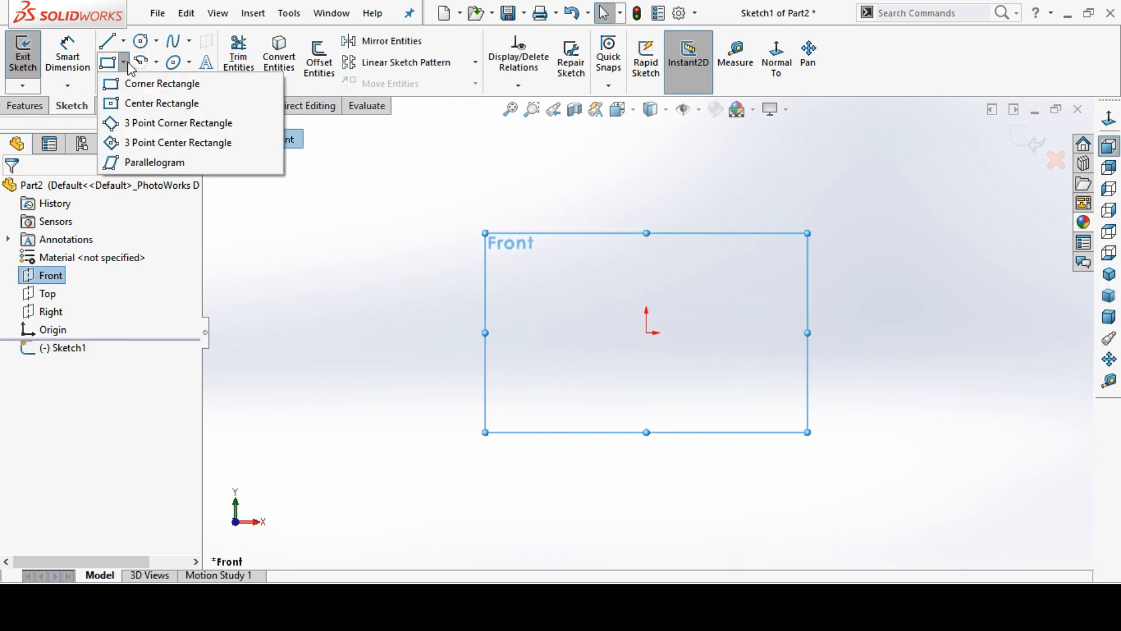
pyautogui.click(161, 84)
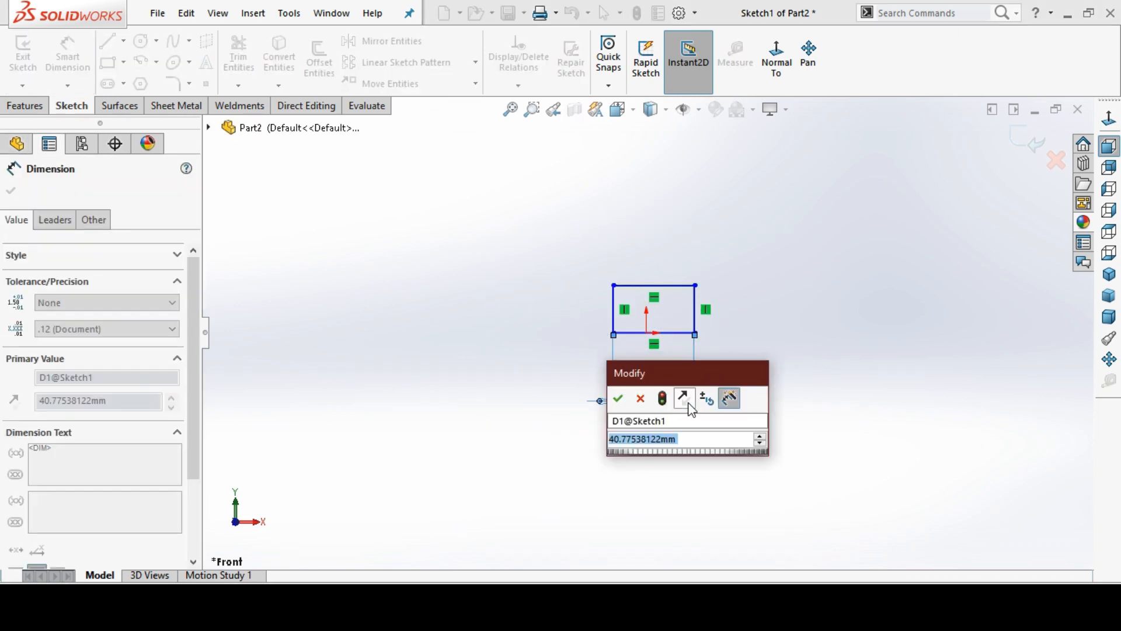
pyautogui.click(618, 398)
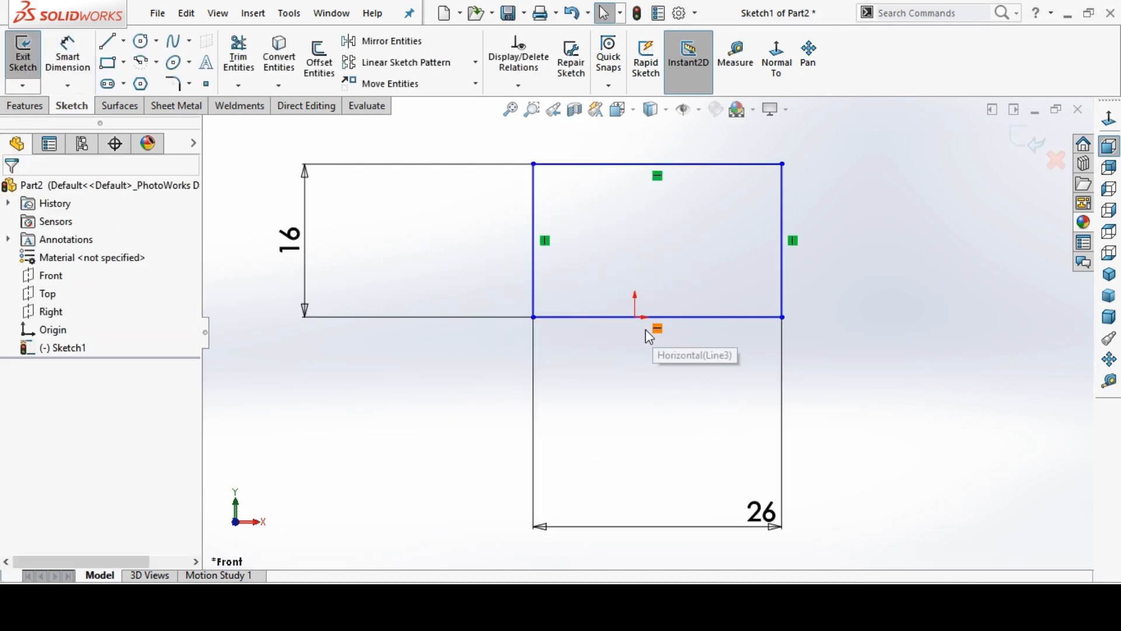
# Step: Centre the rectangle's bottom edge on the origin with a Midpoint relation and exit the sketch
pyautogui.click(633, 316)
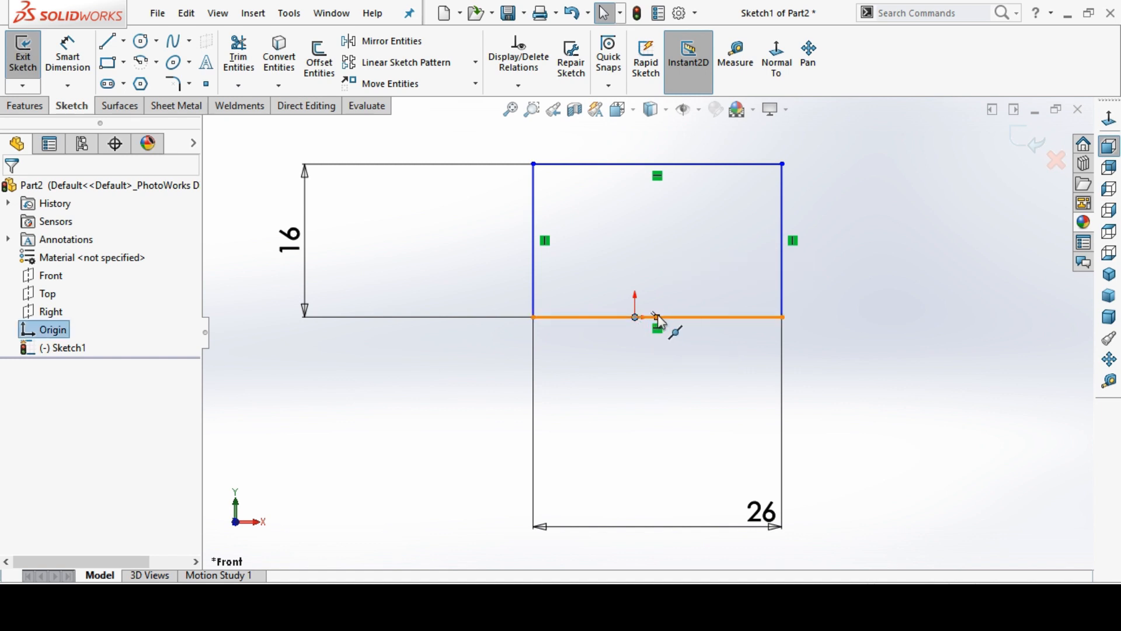
pyautogui.click(657, 315)
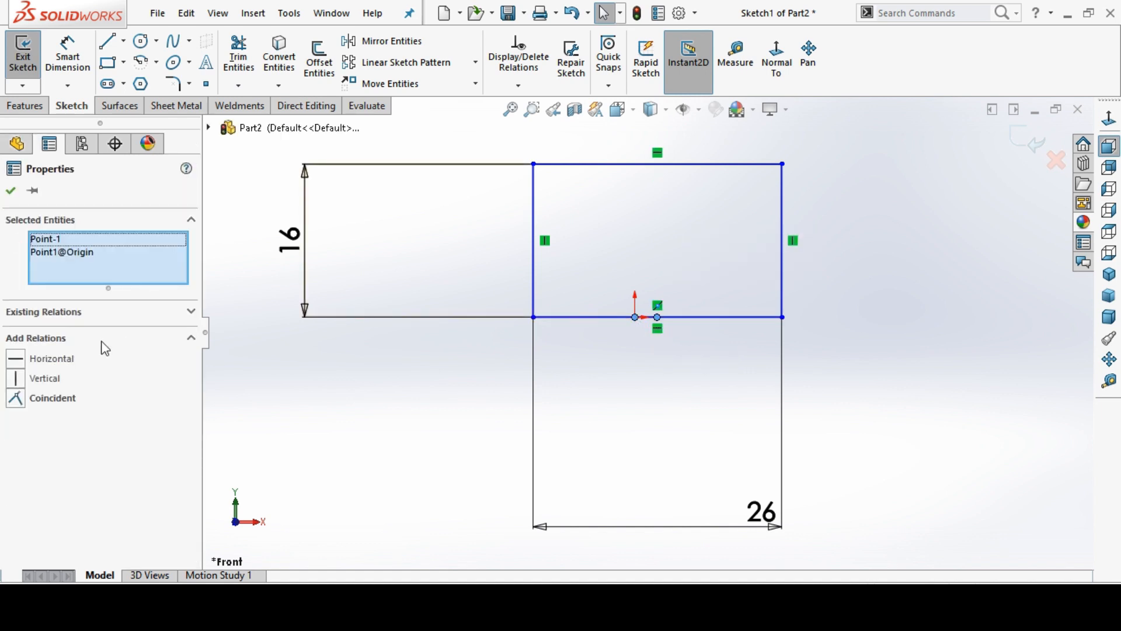
pyautogui.click(10, 191)
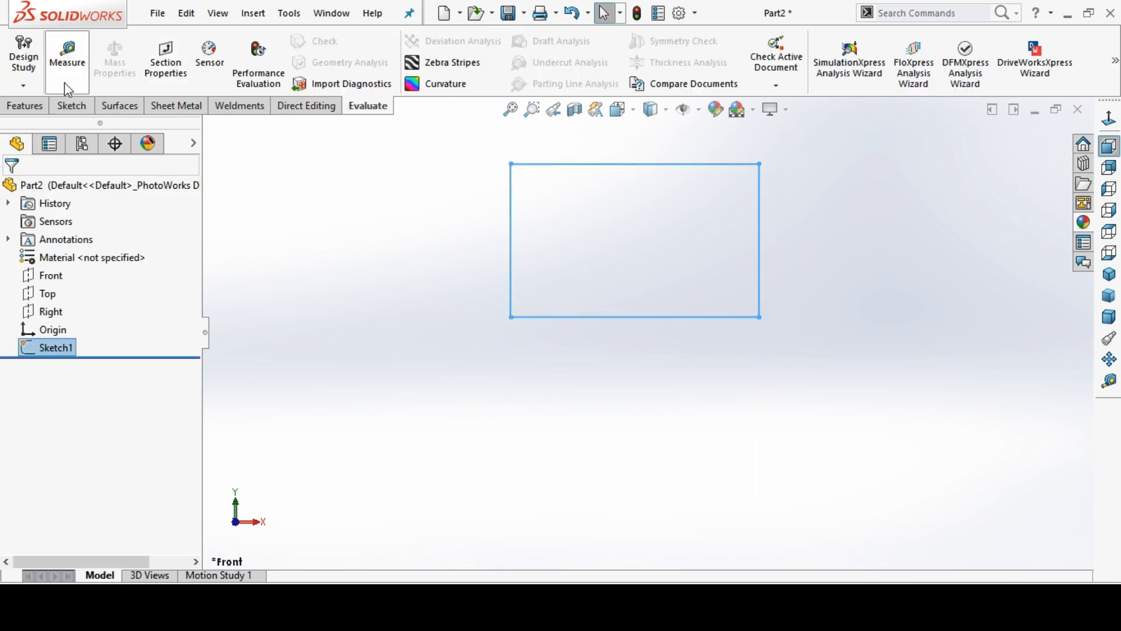
# Step: Extrude Sketch1 blind 44 mm into Boss-Extrude1
pyautogui.click(29, 54)
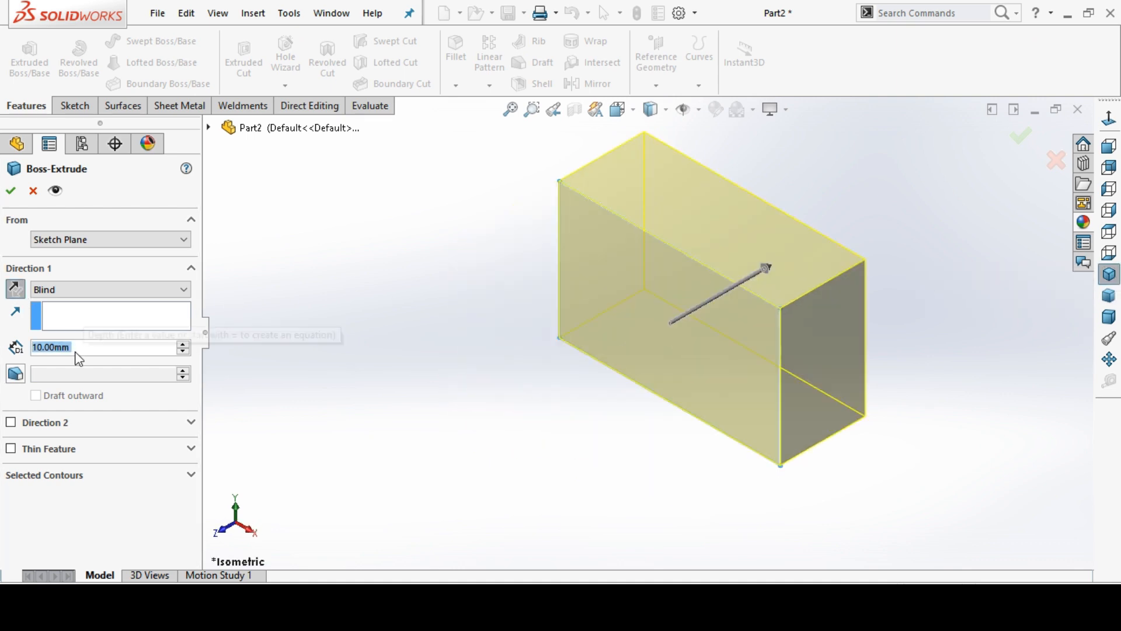
pyautogui.write('44.00mm')
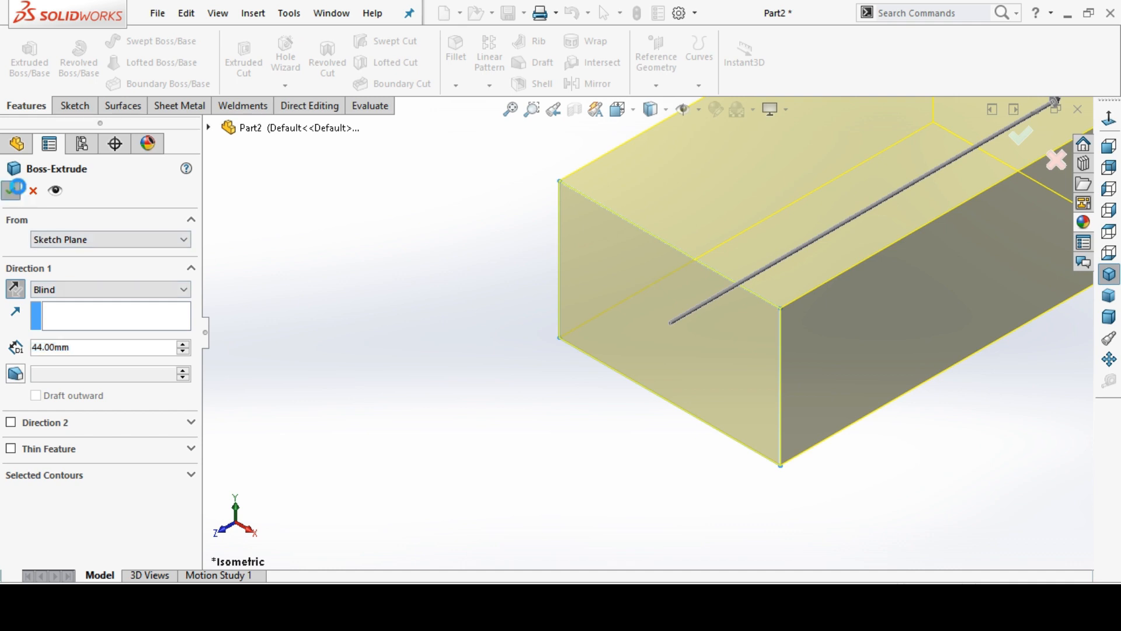
pyautogui.click(12, 191)
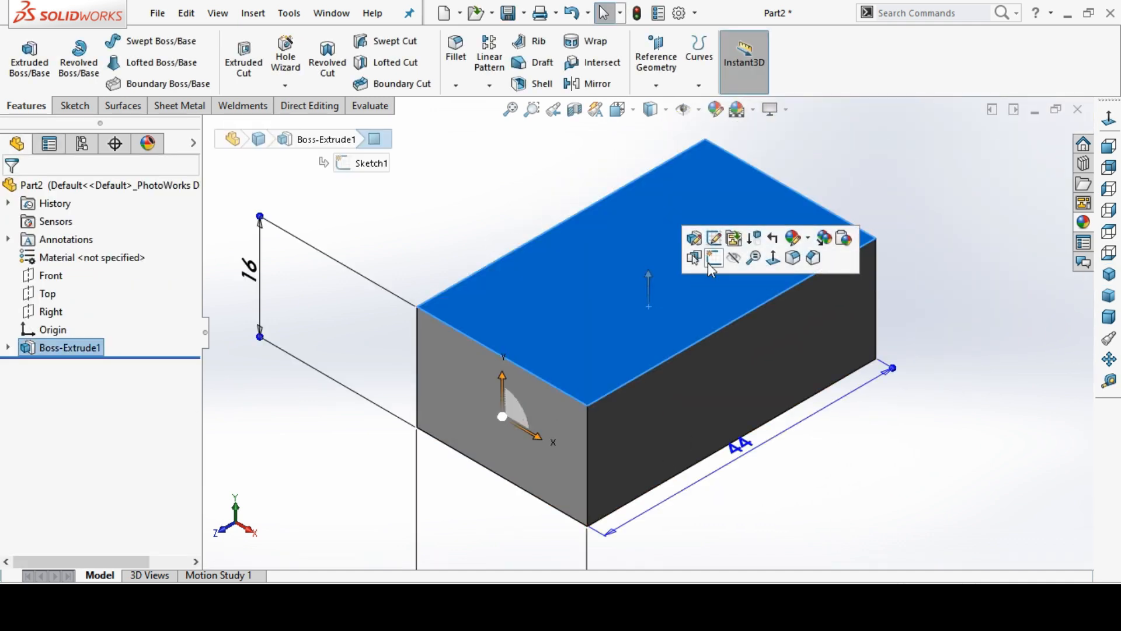
# Step: Open Sketch2 on the block's top face and bring up the reference drawing
pyautogui.click(692, 257)
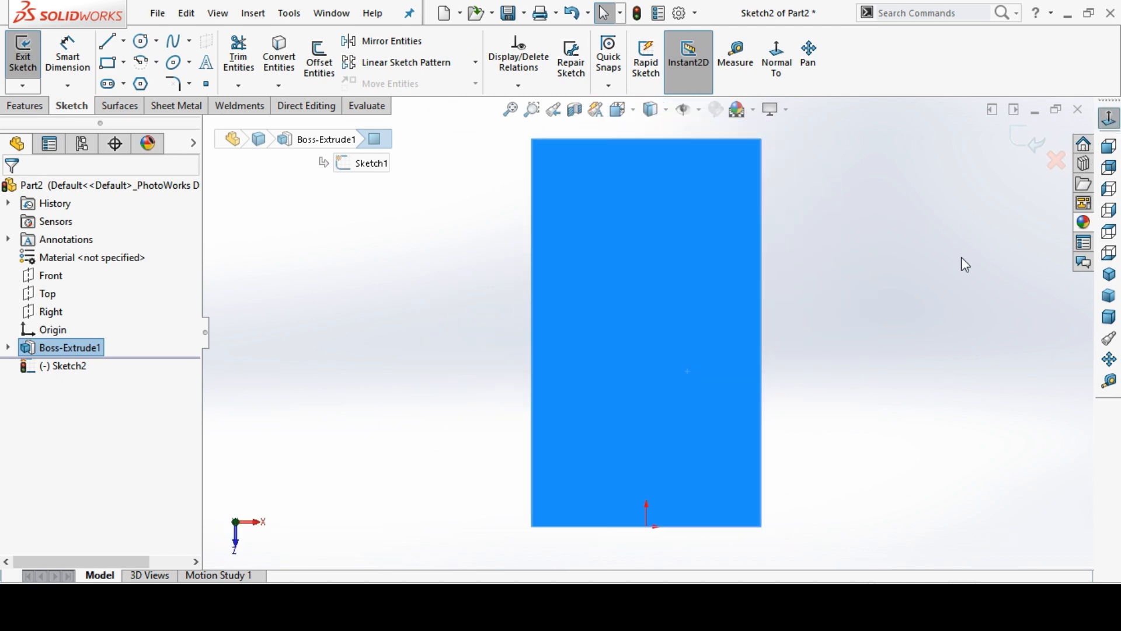
pyautogui.click(965, 264)
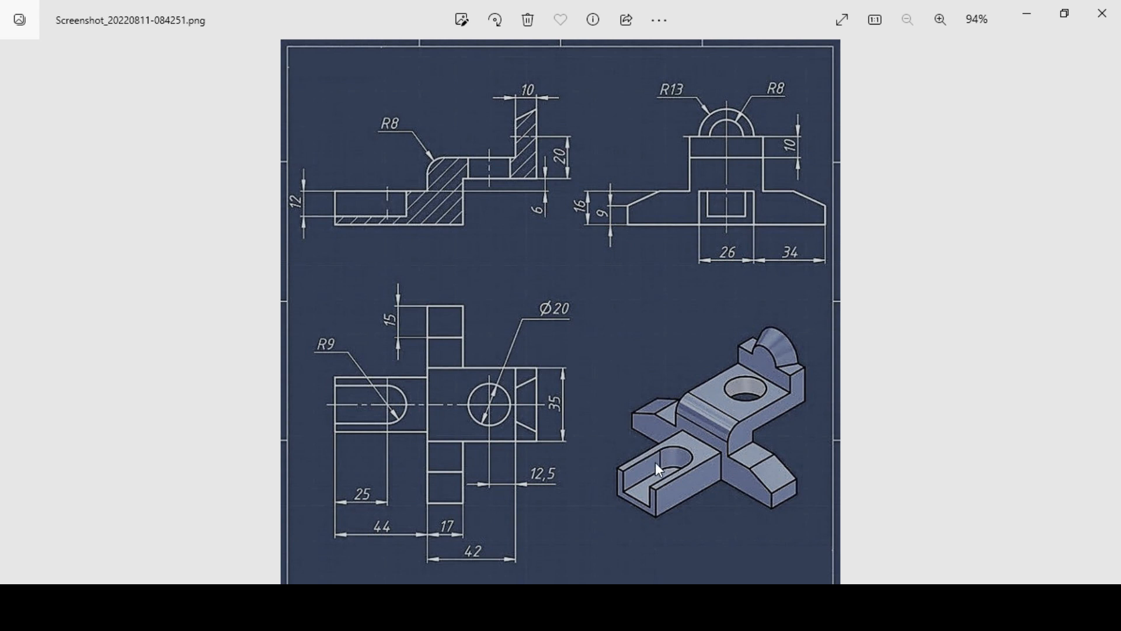
pyautogui.moveTo(343, 356)
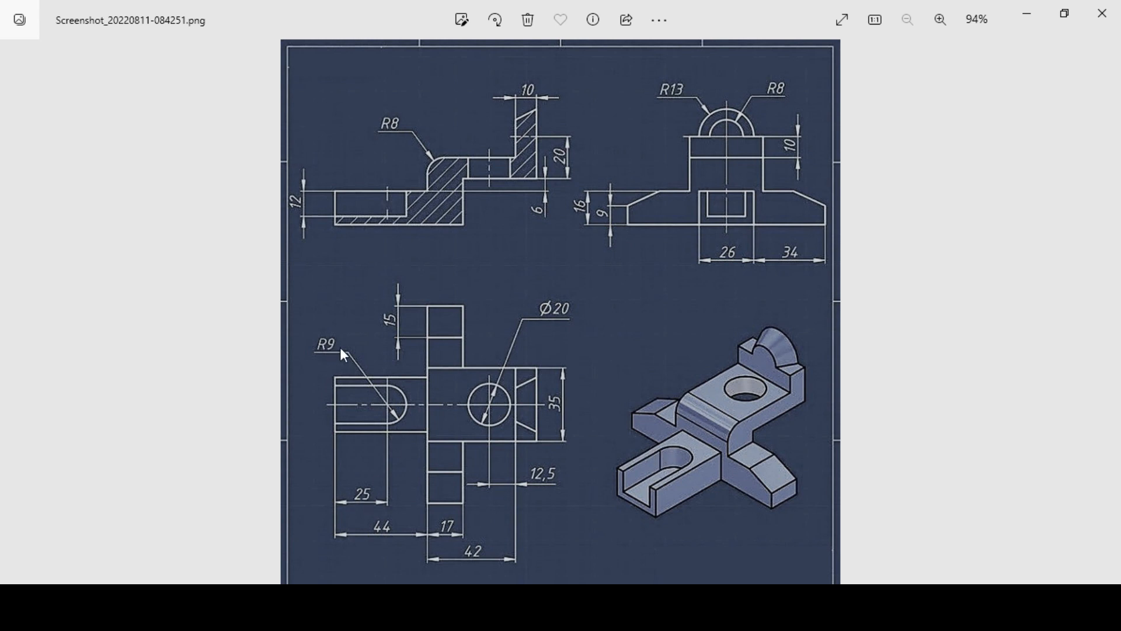
pyautogui.moveTo(360, 392)
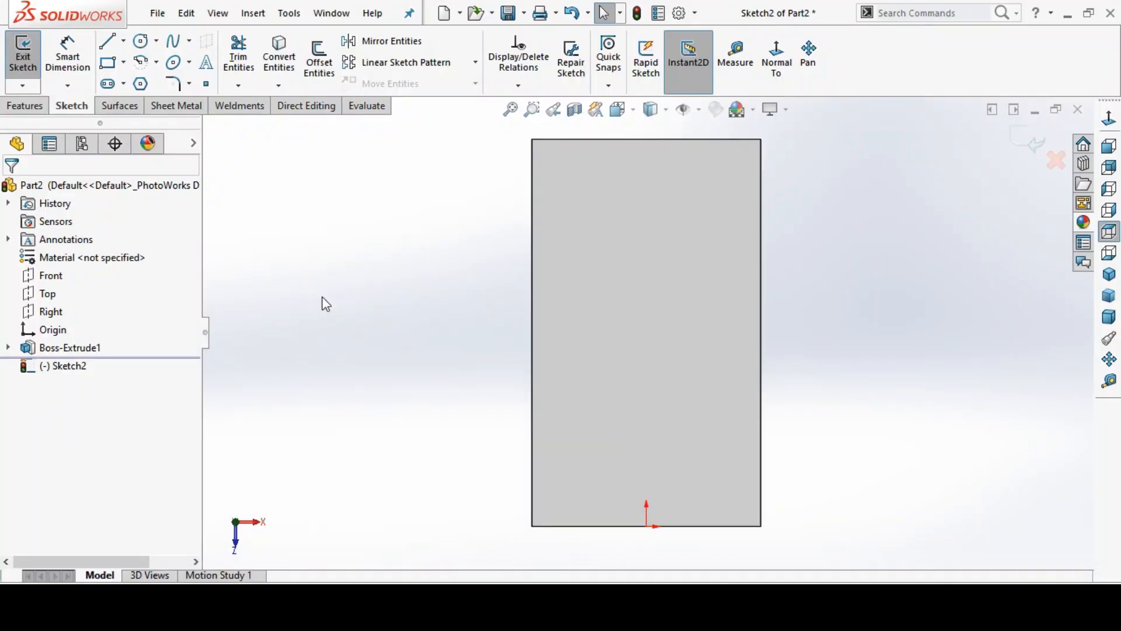
# Step: Draw the U-slot outline with lines and a tangent arc, dimensioning the arc R9
pyautogui.click(108, 40)
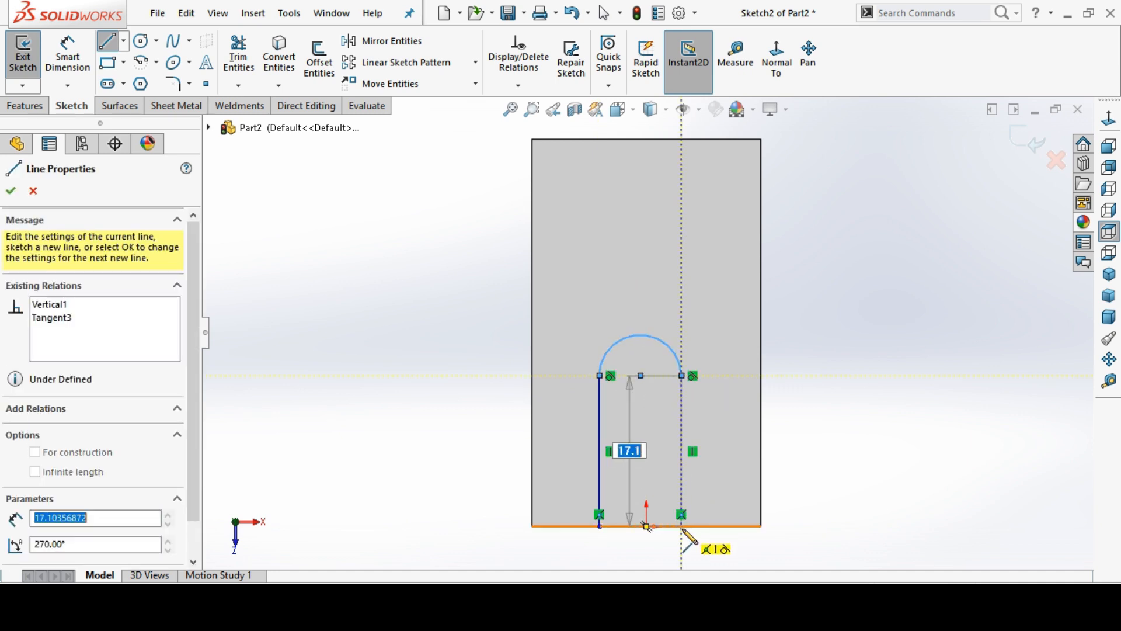
pyautogui.rightClick(647, 525)
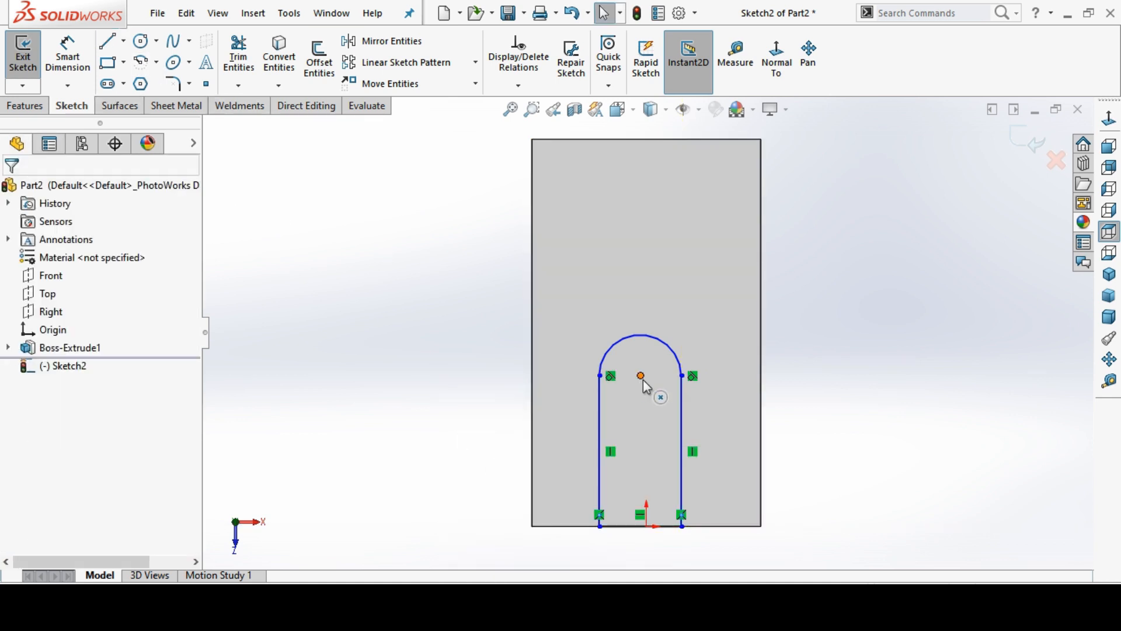
pyautogui.click(640, 375)
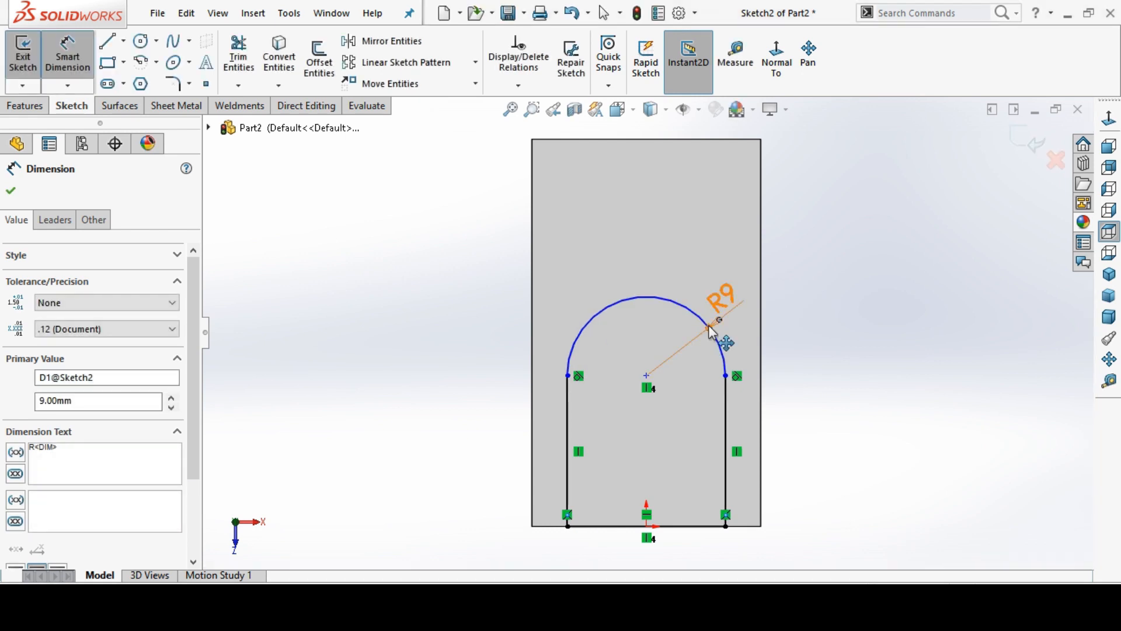
pyautogui.click(646, 375)
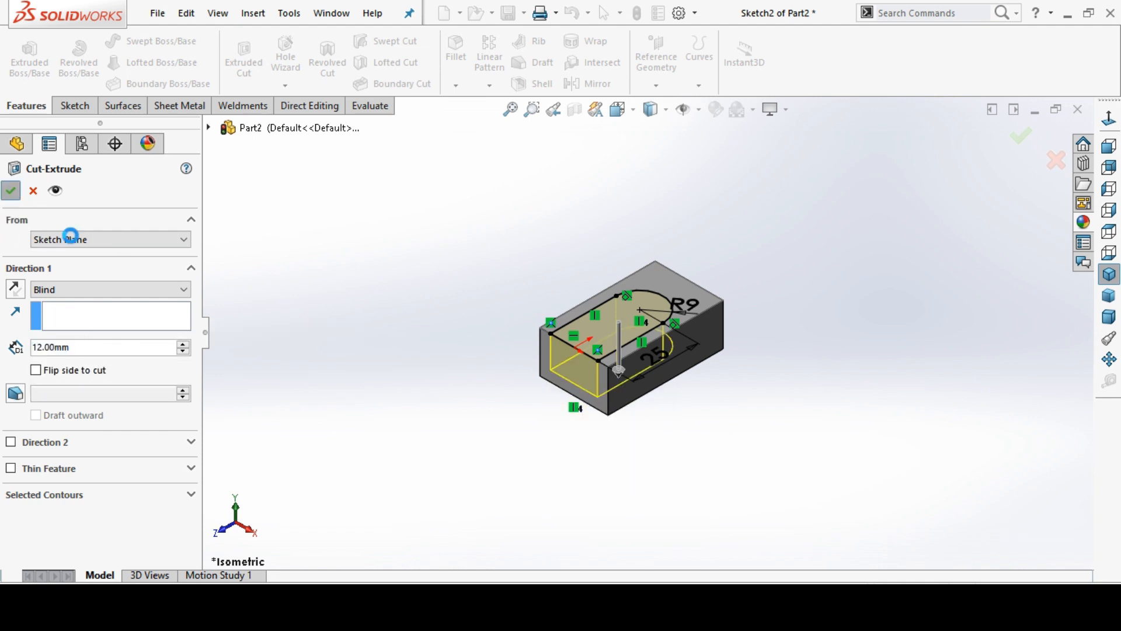
# Step: Apply the 12 mm blind Extruded Cut for the U-slot
pyautogui.click(10, 191)
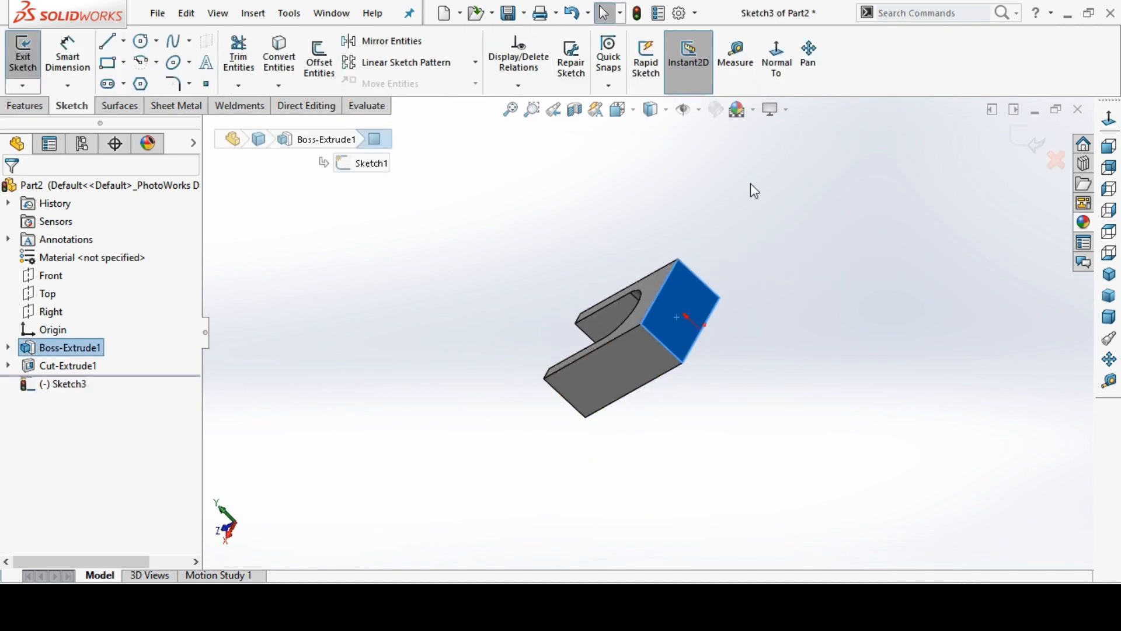
# Step: Show the bracket drawing in Photos to read the side-view dimensions 26, 34, 16 and 9
pyautogui.click(776, 57)
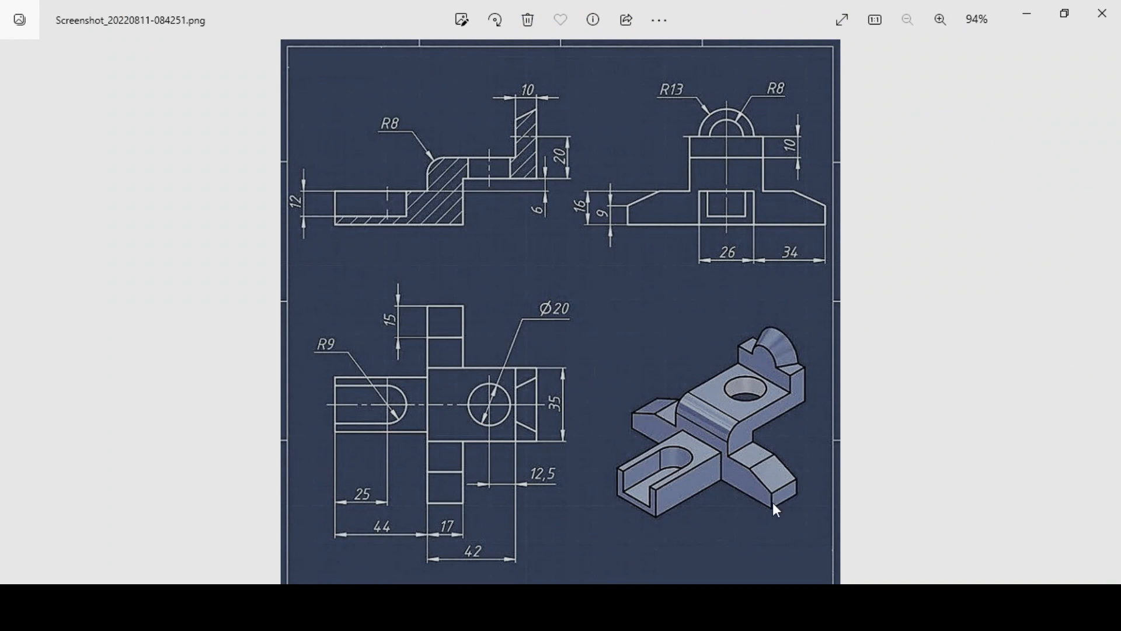
pyautogui.moveTo(741, 263)
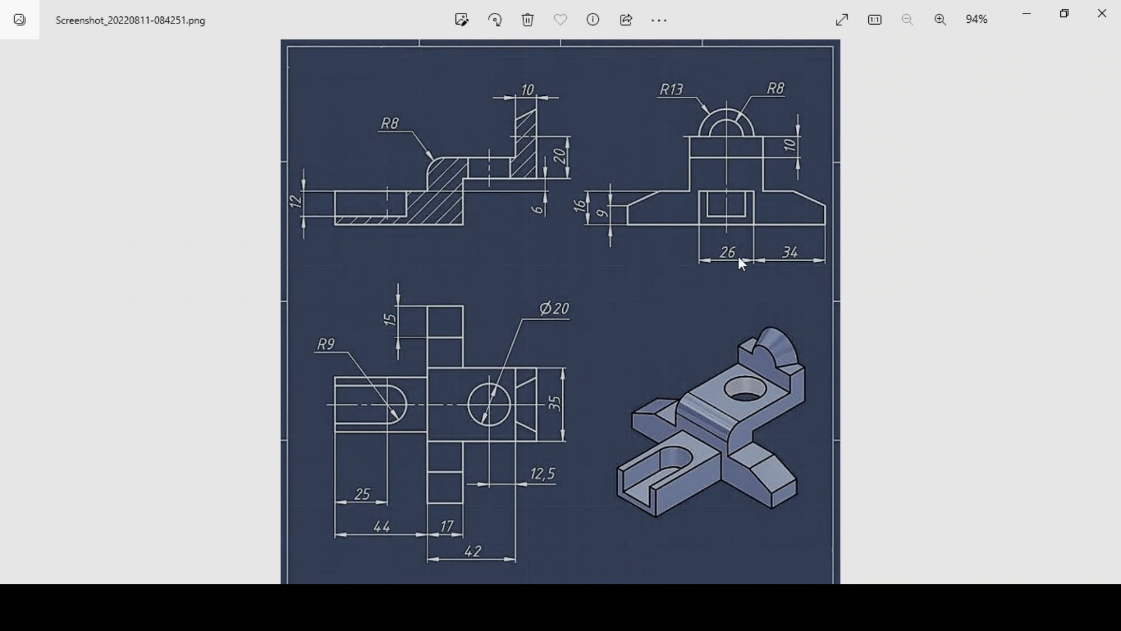
pyautogui.moveTo(586, 227)
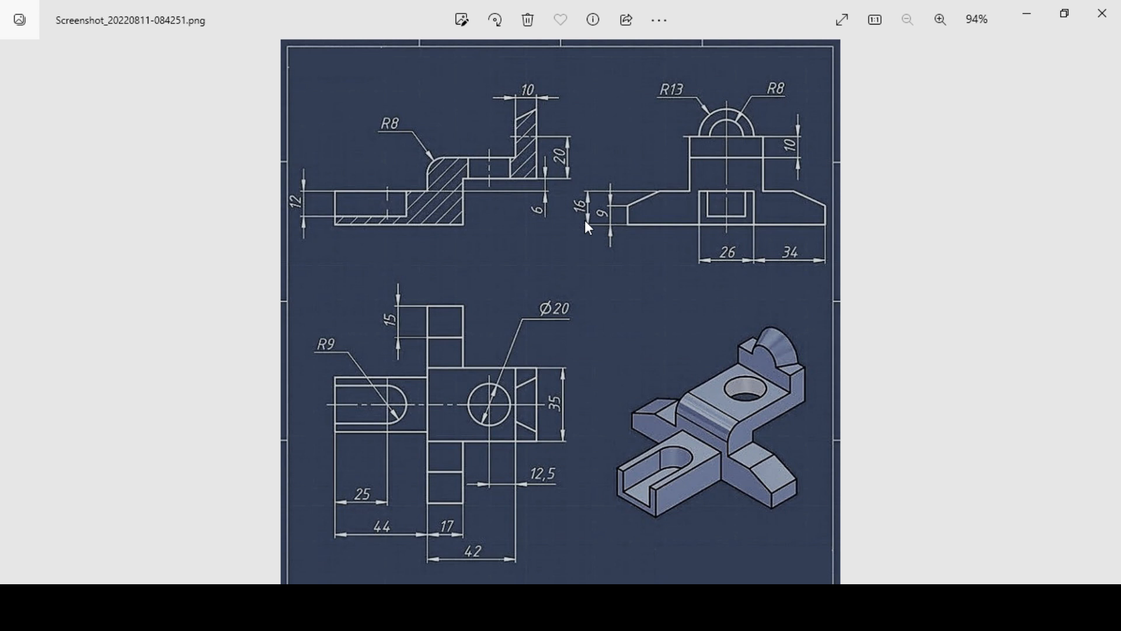
pyautogui.moveTo(392, 328)
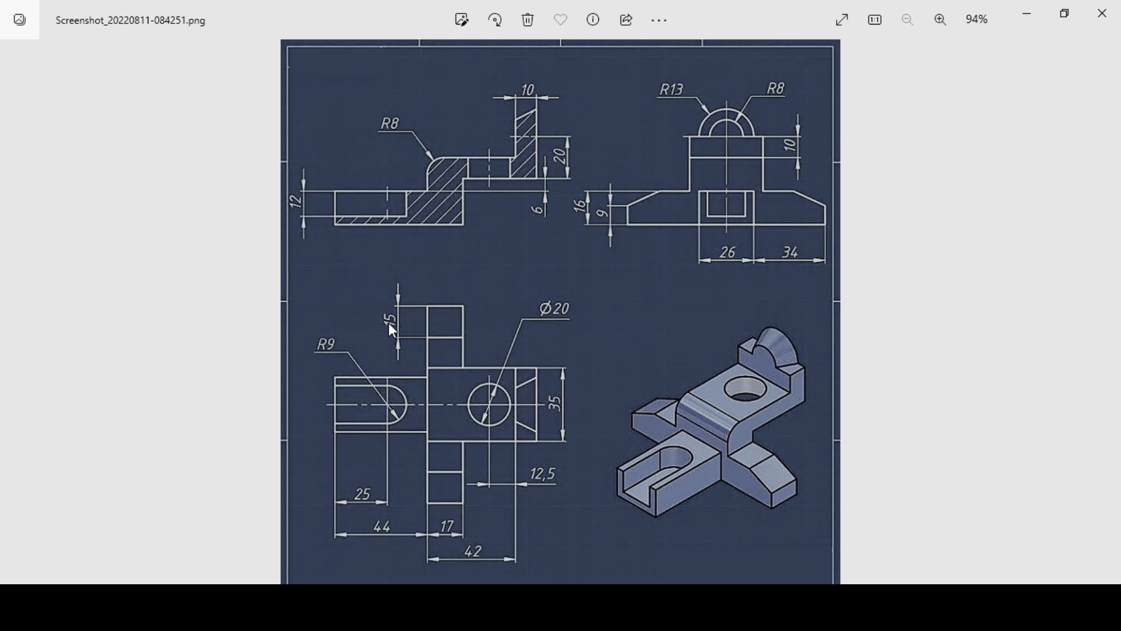
pyautogui.moveTo(740, 270)
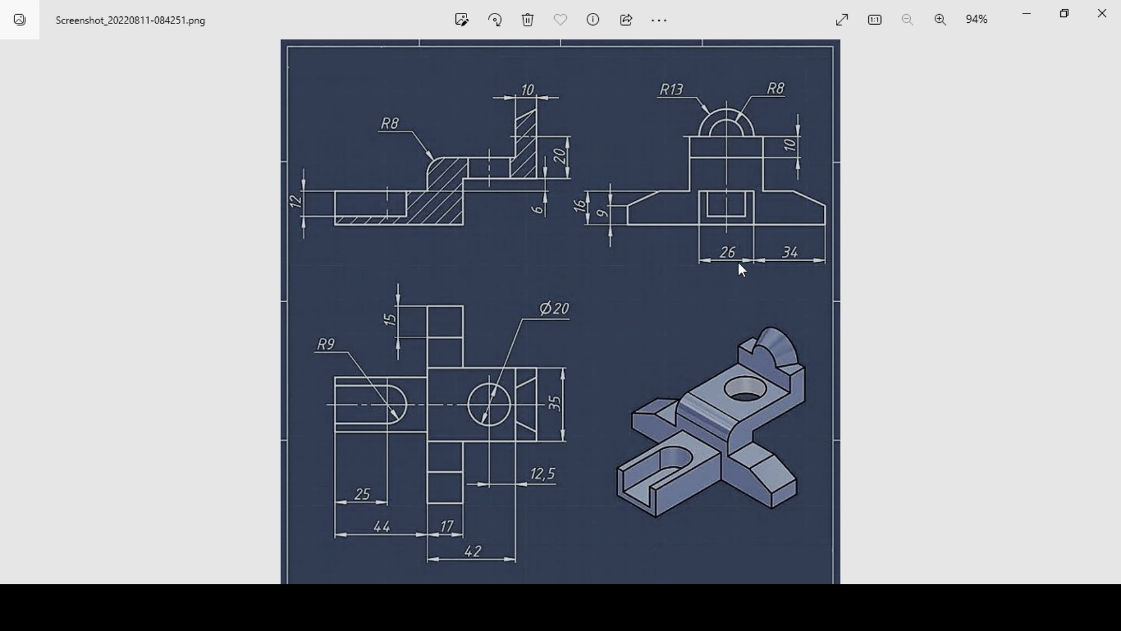
pyautogui.moveTo(585, 207)
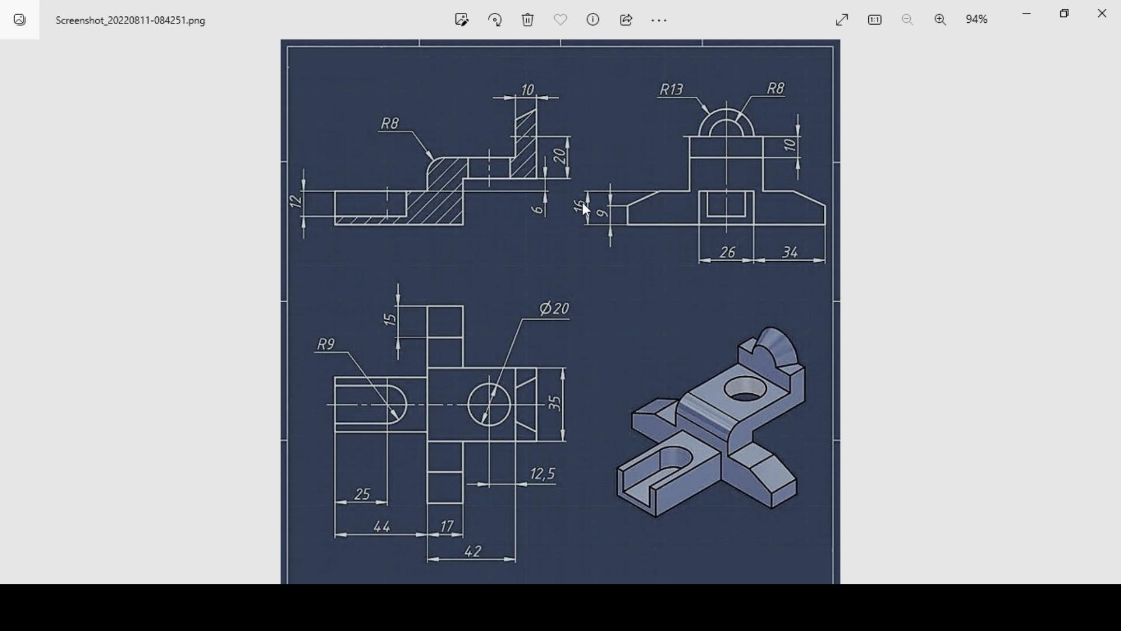
pyautogui.moveTo(587, 211)
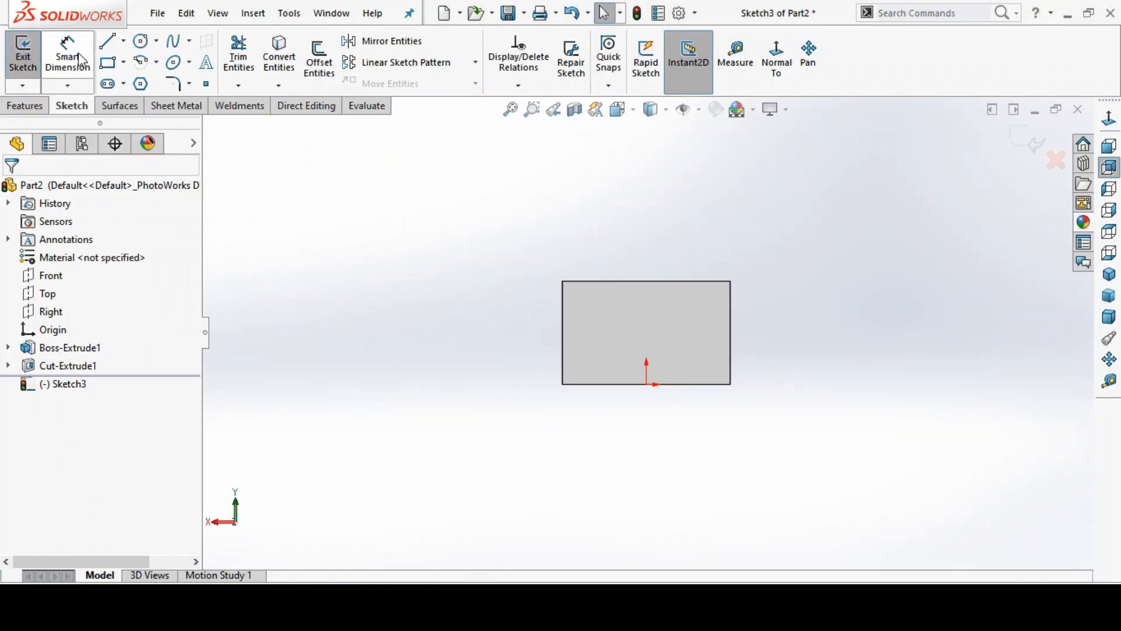
# Step: Draw the chamfered side profile outline with lines in Sketch3
pyautogui.click(106, 41)
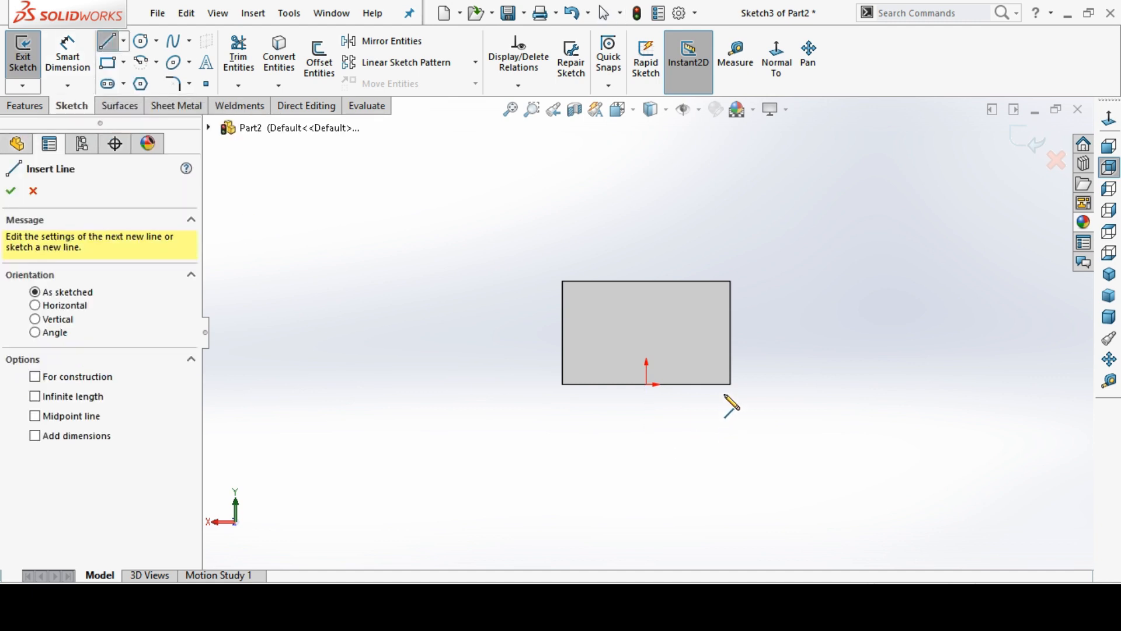
pyautogui.click(921, 431)
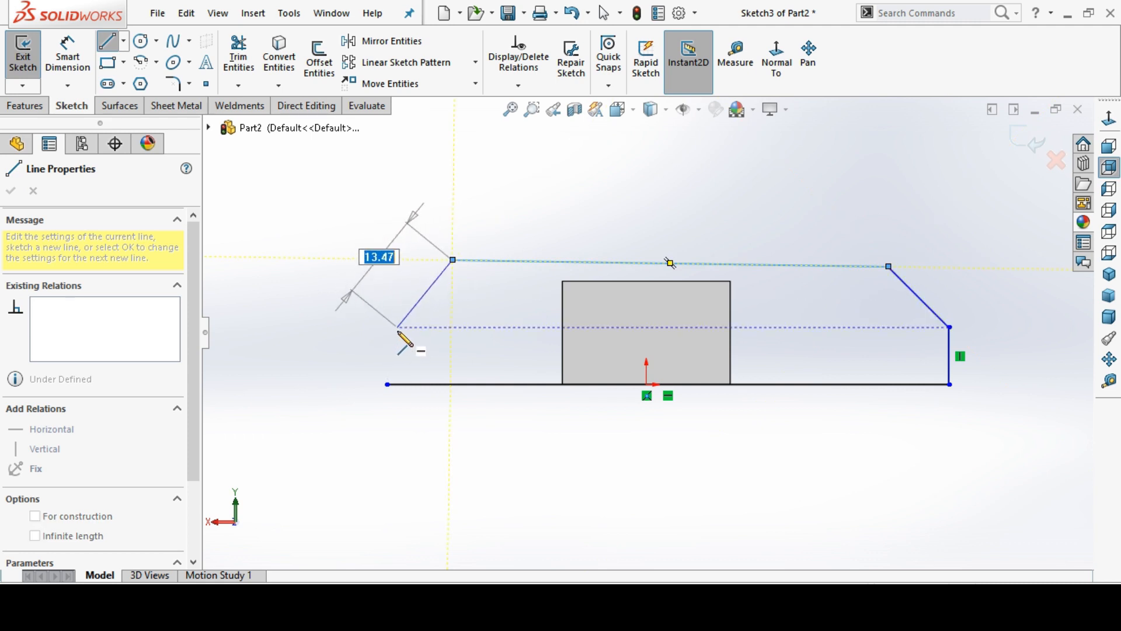
pyautogui.click(10, 191)
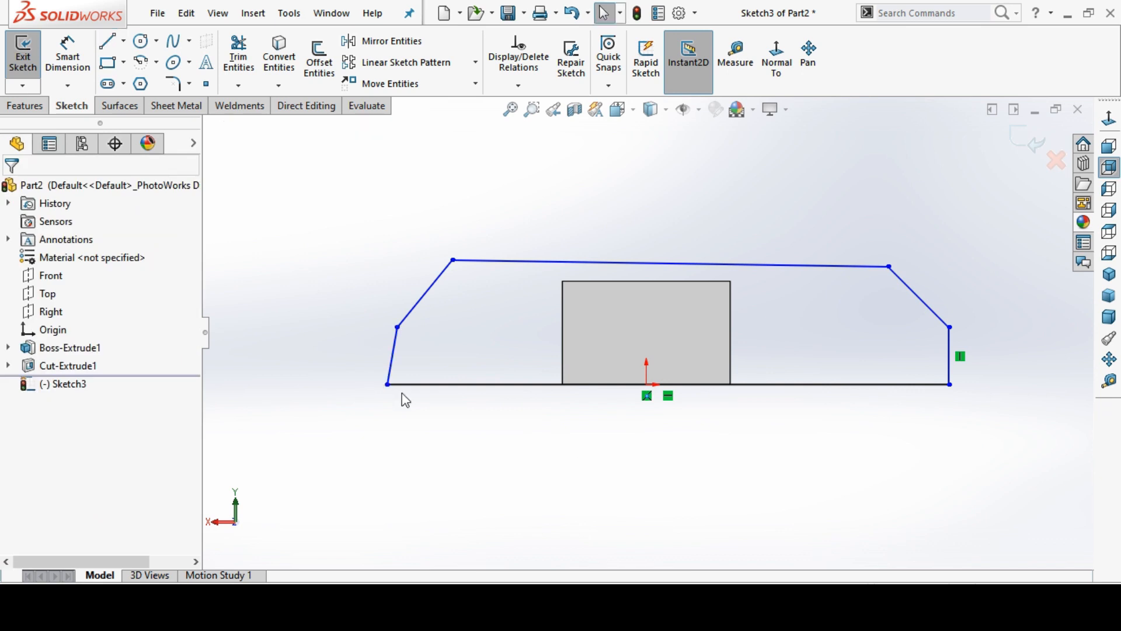
# Step: Dimension the 34 mm length and centre the bottom line on the origin
pyautogui.click(389, 357)
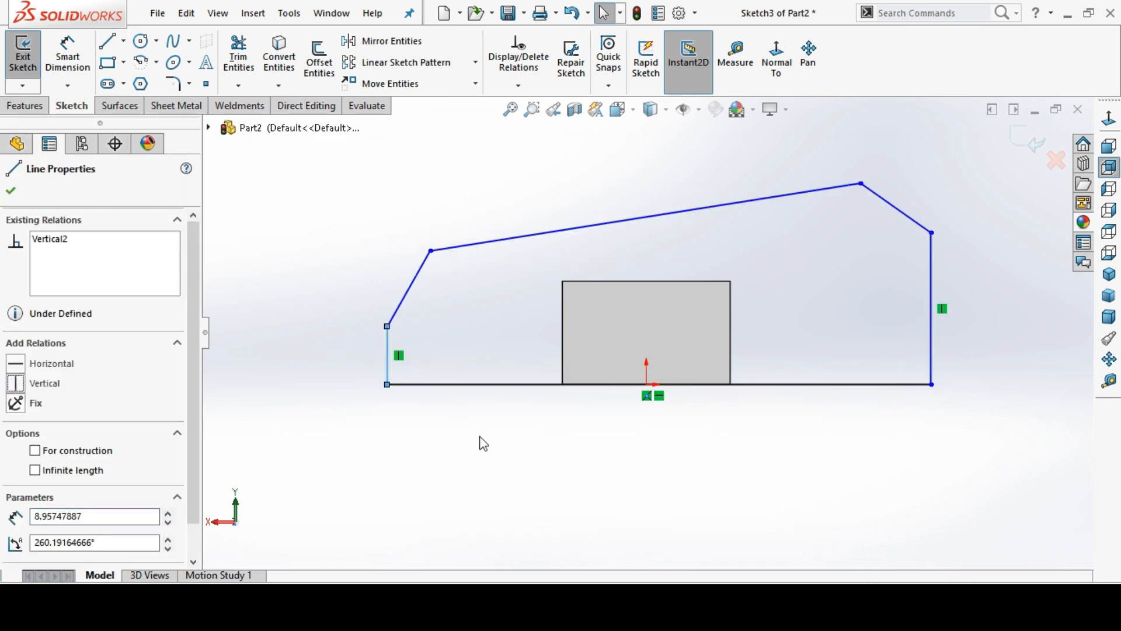
pyautogui.click(644, 218)
pyautogui.write('34')
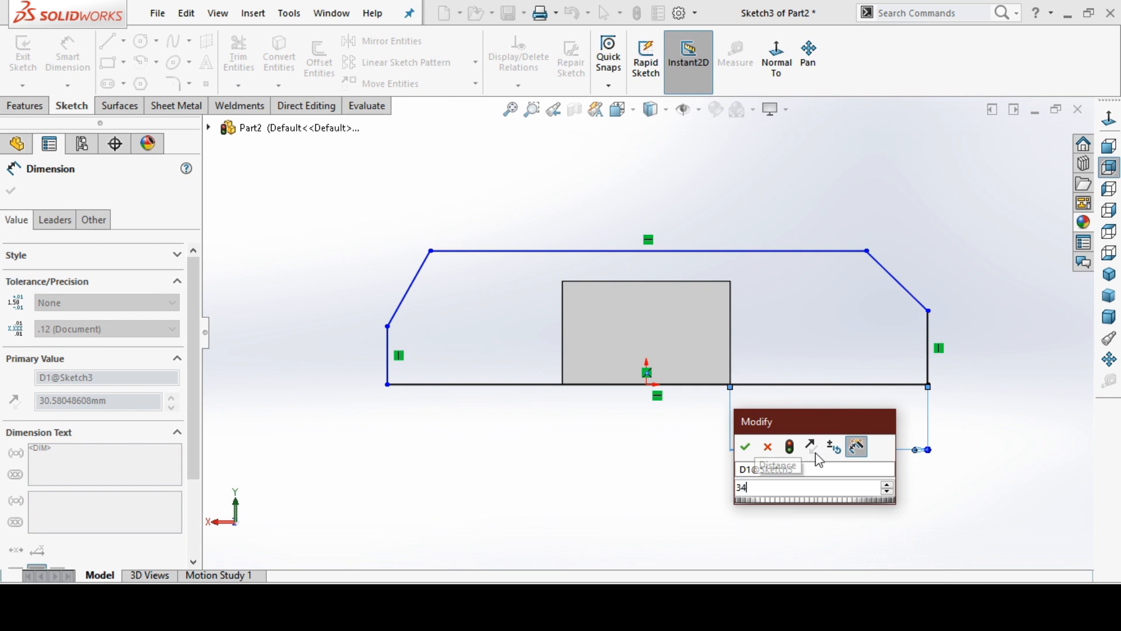
pyautogui.click(744, 446)
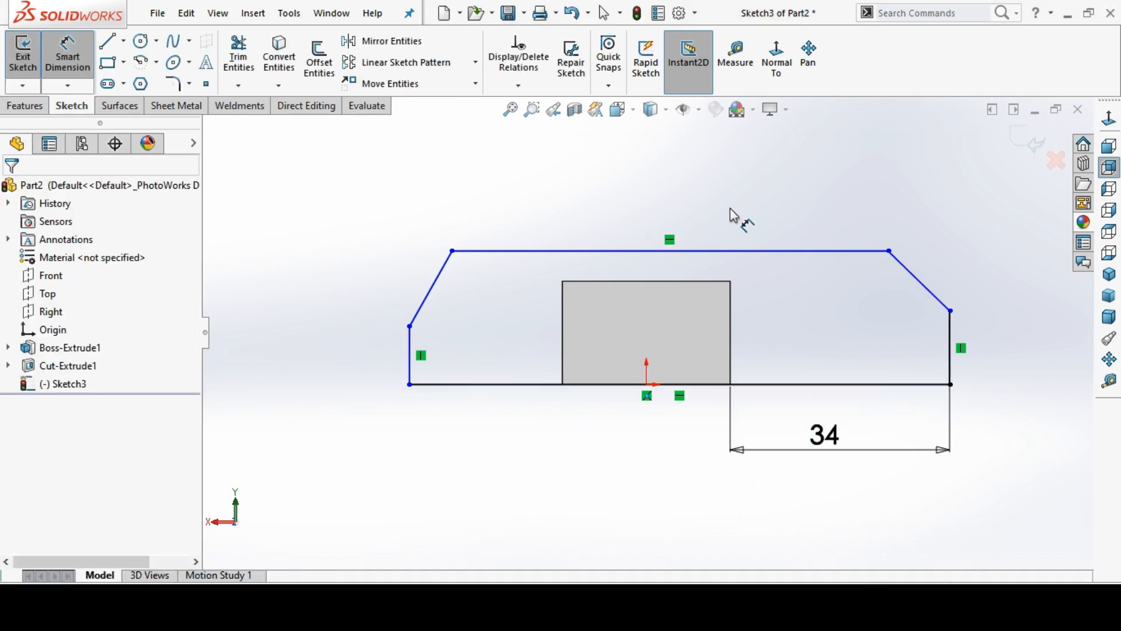
pyautogui.moveTo(705, 408)
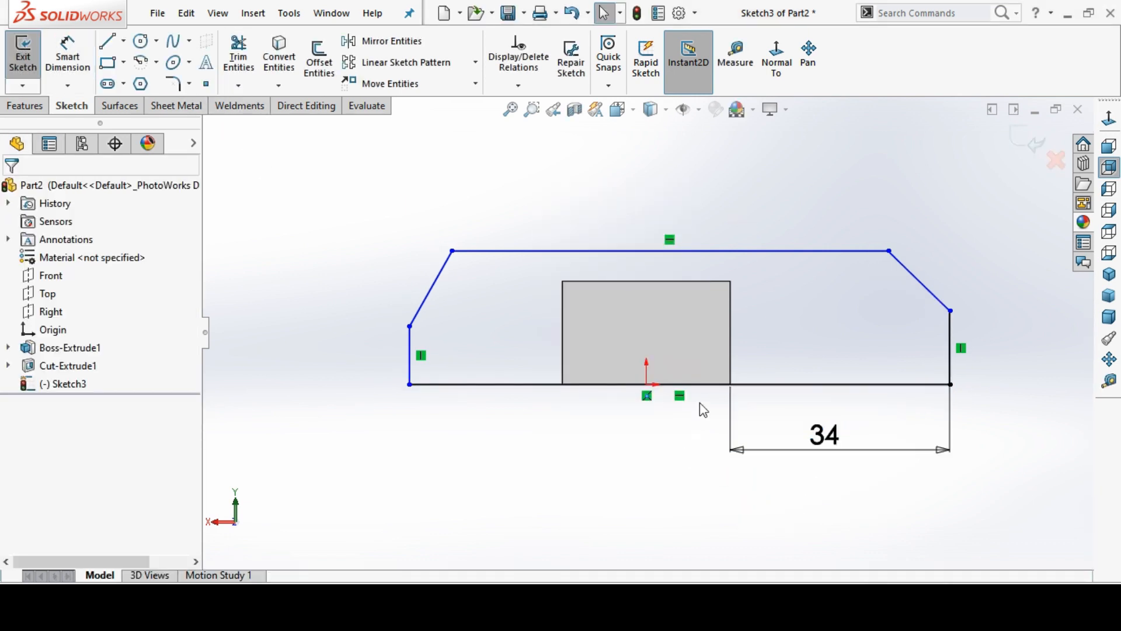
pyautogui.click(654, 384)
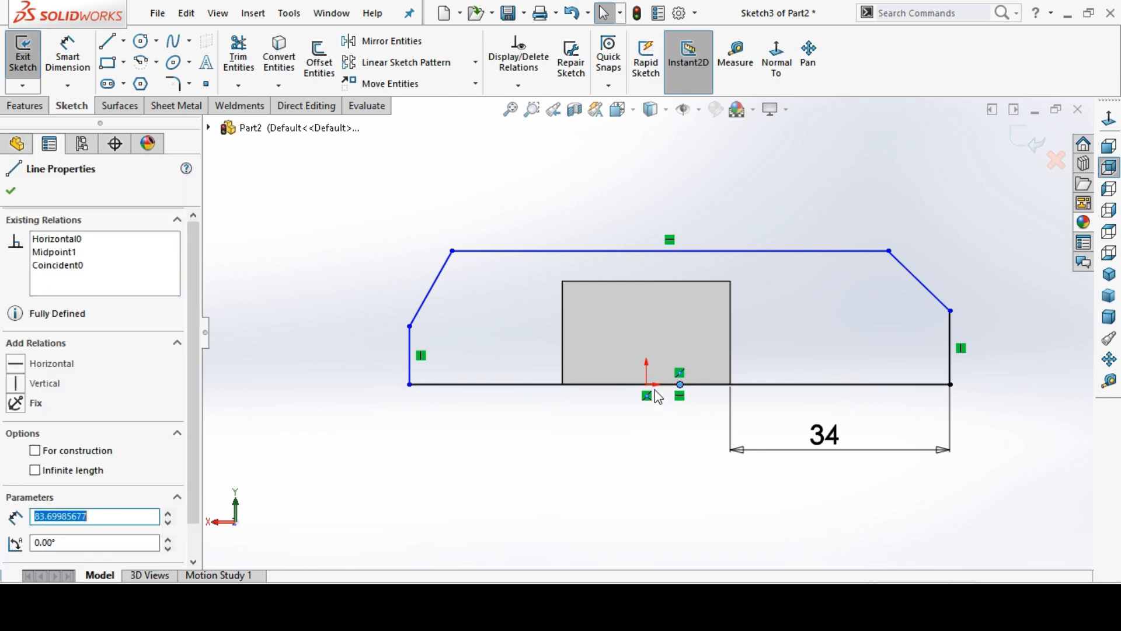
pyautogui.click(646, 384)
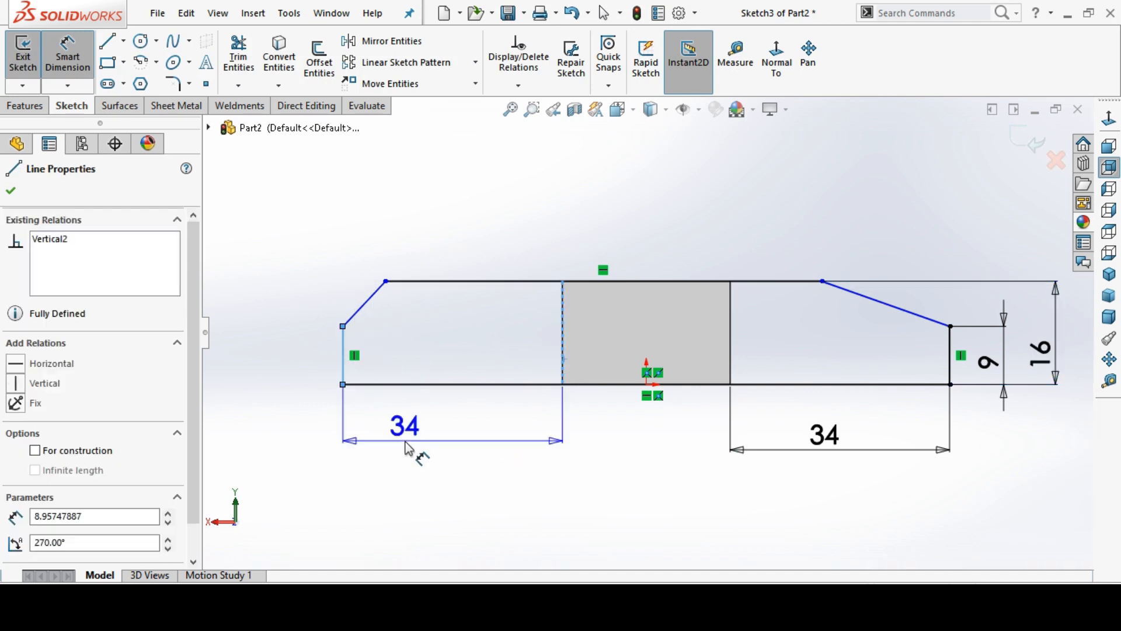
pyautogui.click(10, 190)
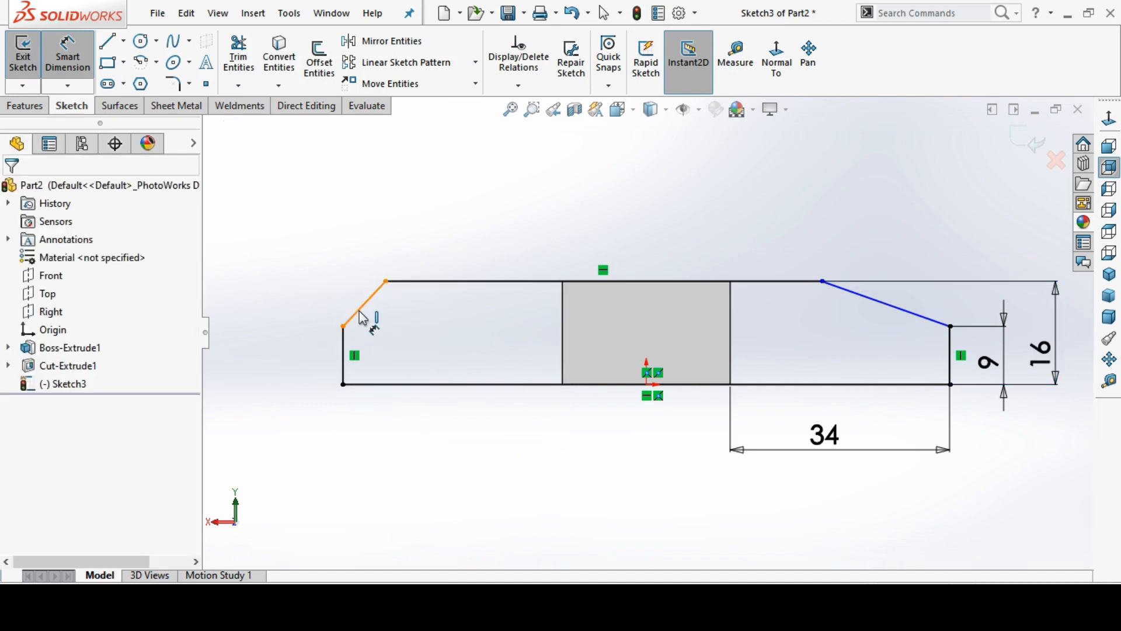
# Step: Dimension the 15 mm chamfers on both sides of the profile
pyautogui.click(364, 300)
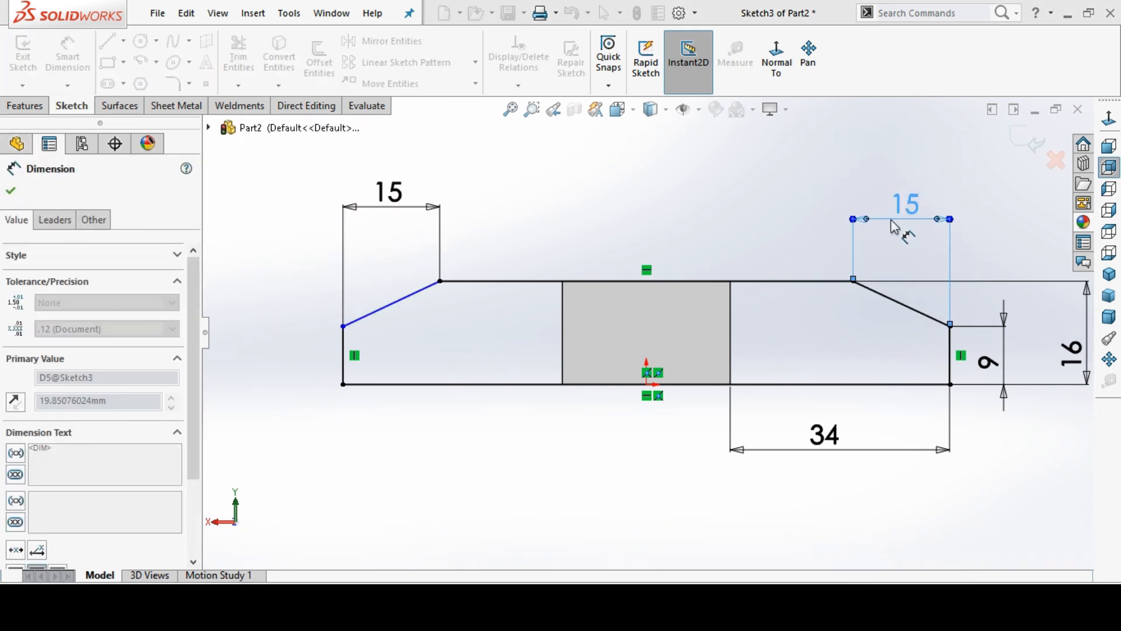
pyautogui.click(9, 191)
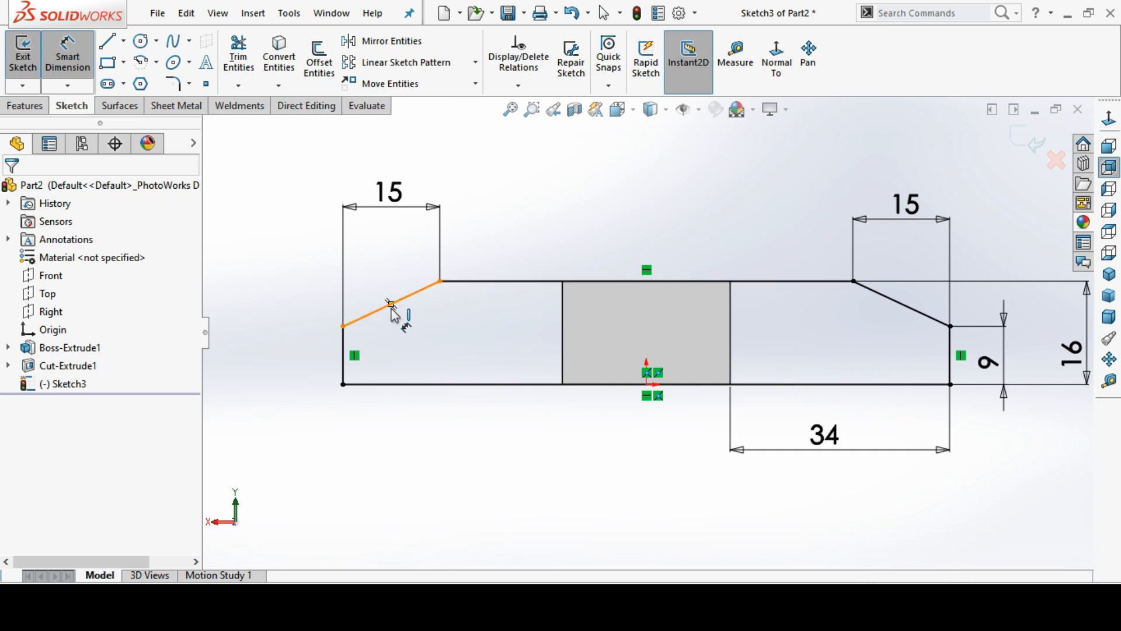
pyautogui.click(341, 326)
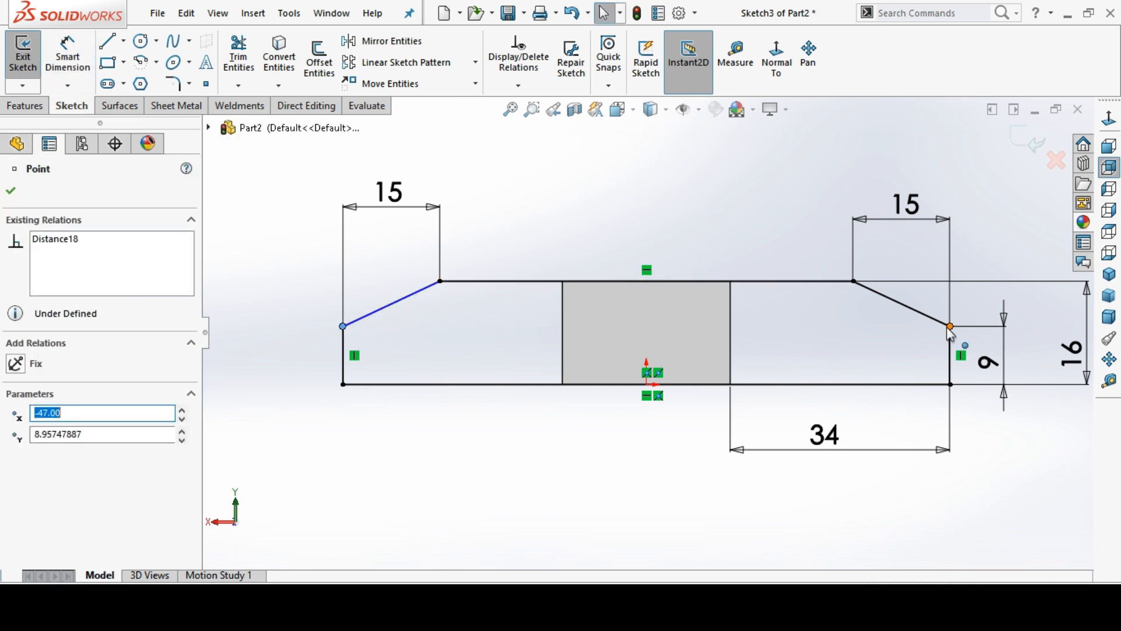
pyautogui.click(950, 326)
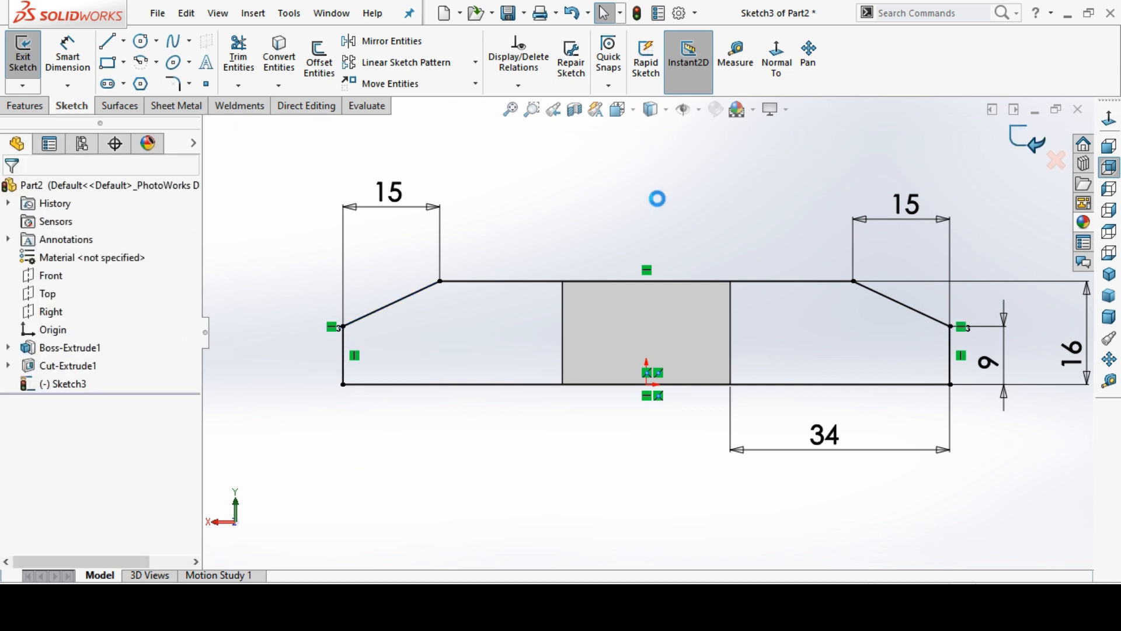
# Step: Extrude the profile 17 mm as Boss-Extrude2 and open Sketch4 on the Right plane
pyautogui.click(29, 54)
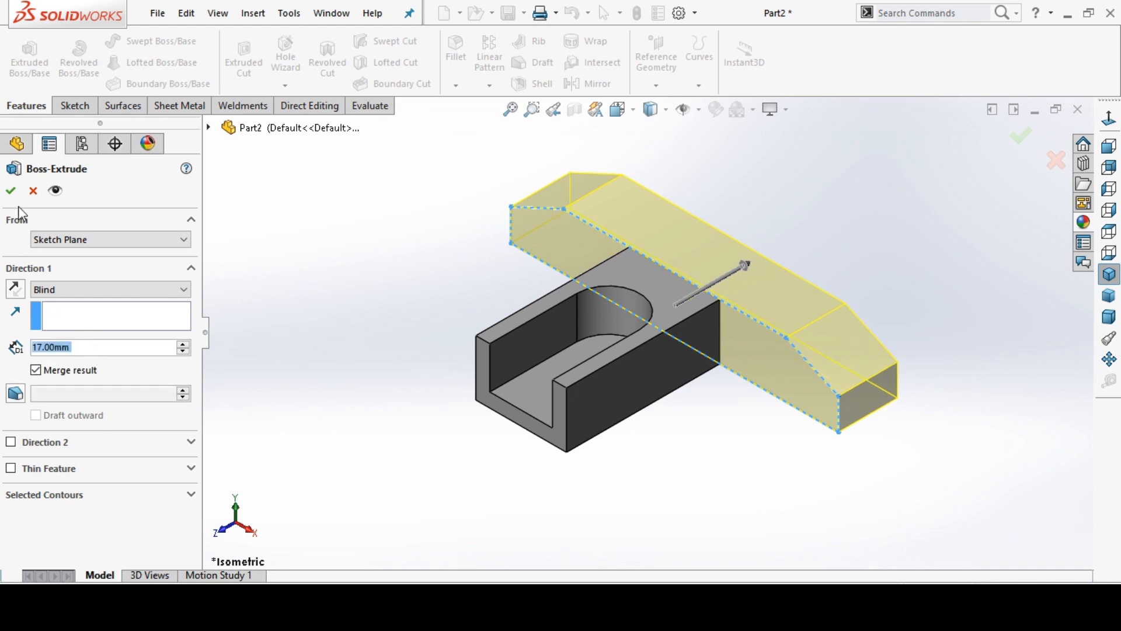
pyautogui.click(10, 191)
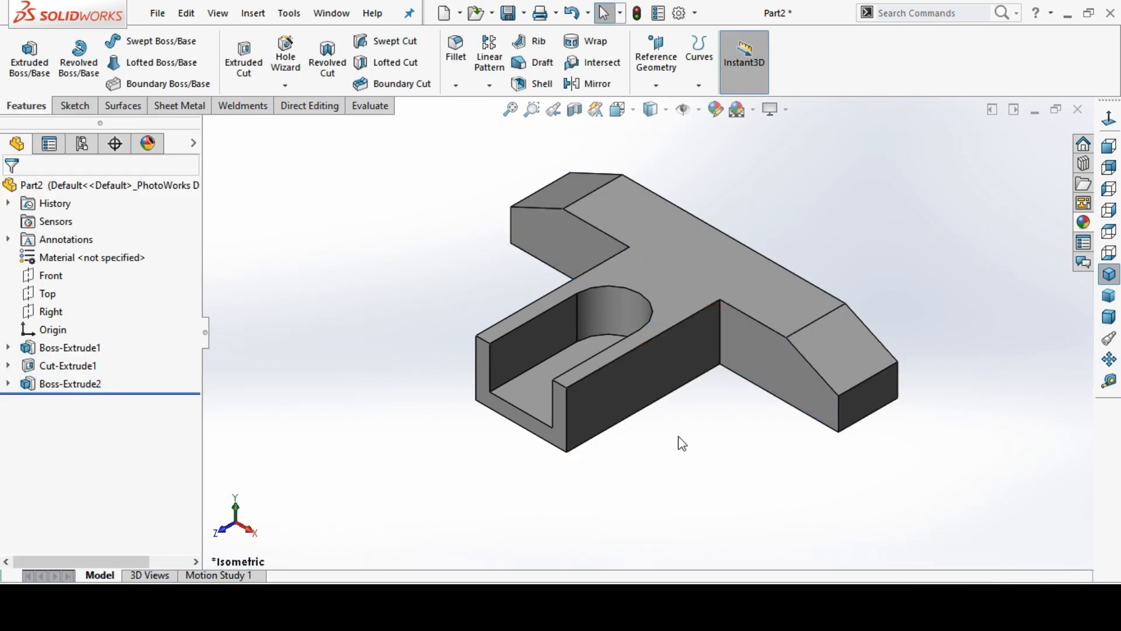
pyautogui.click(51, 311)
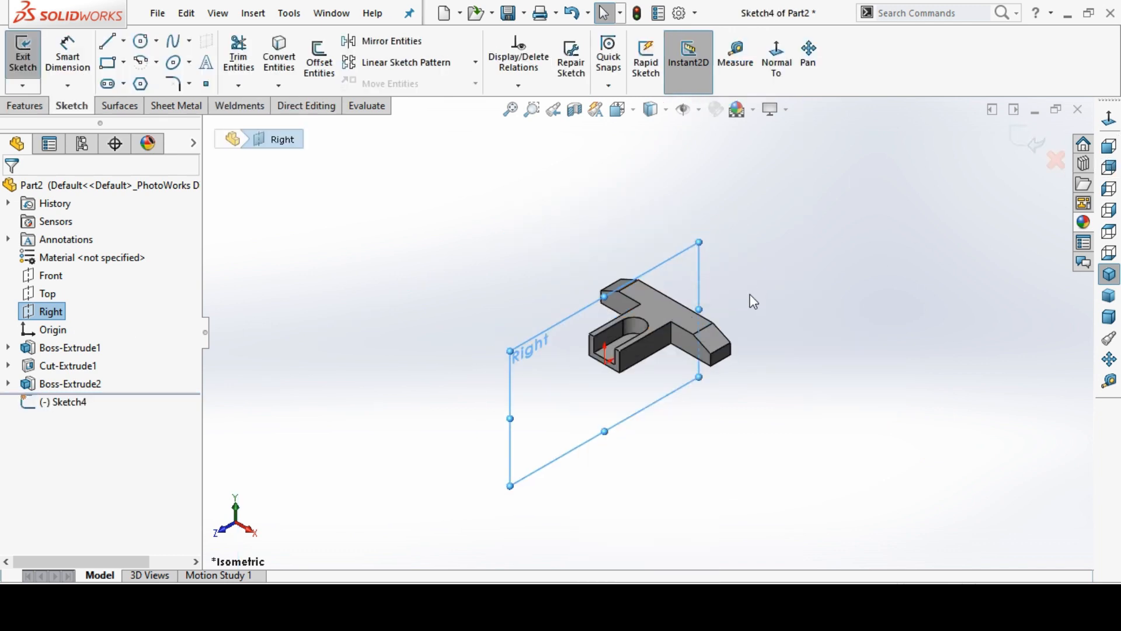
pyautogui.click(776, 55)
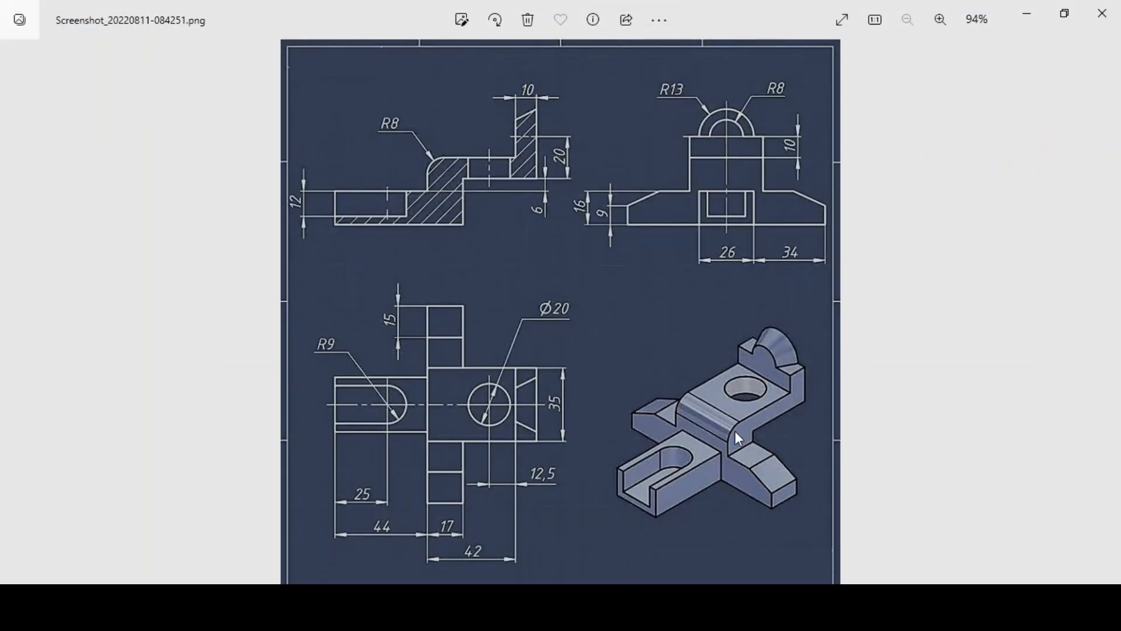
pyautogui.moveTo(728, 414)
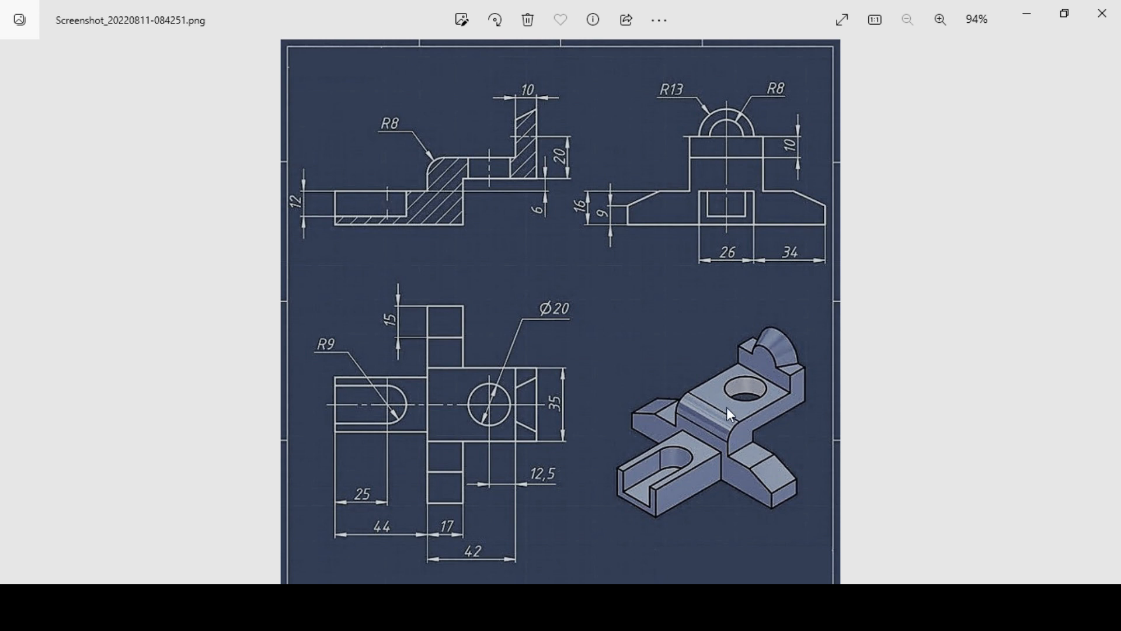
pyautogui.moveTo(563, 146)
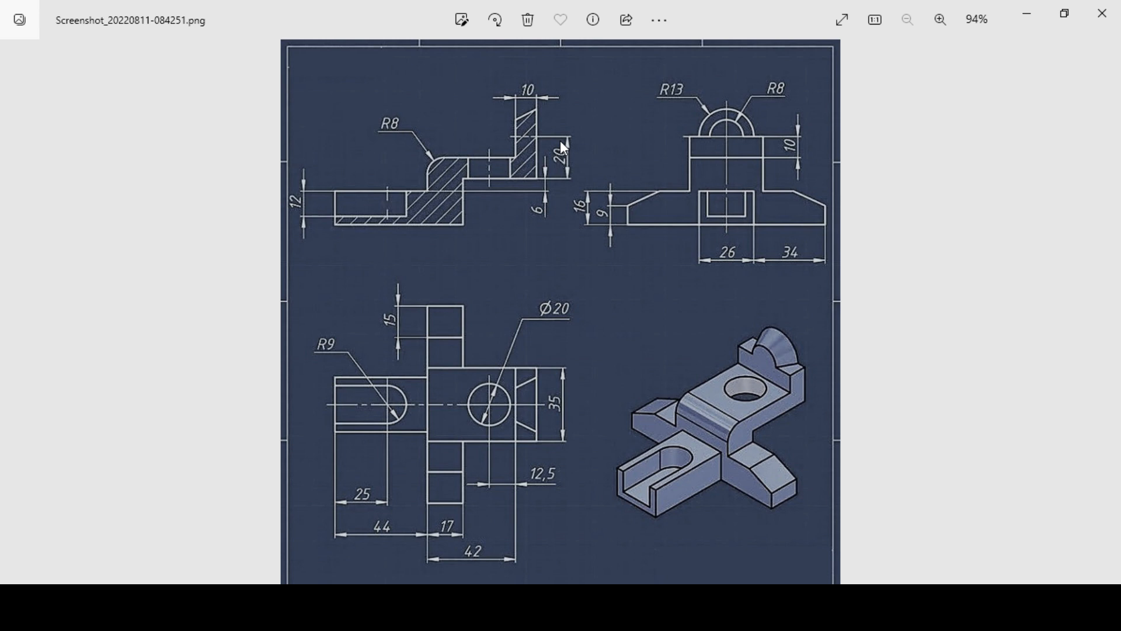
pyautogui.moveTo(798, 319)
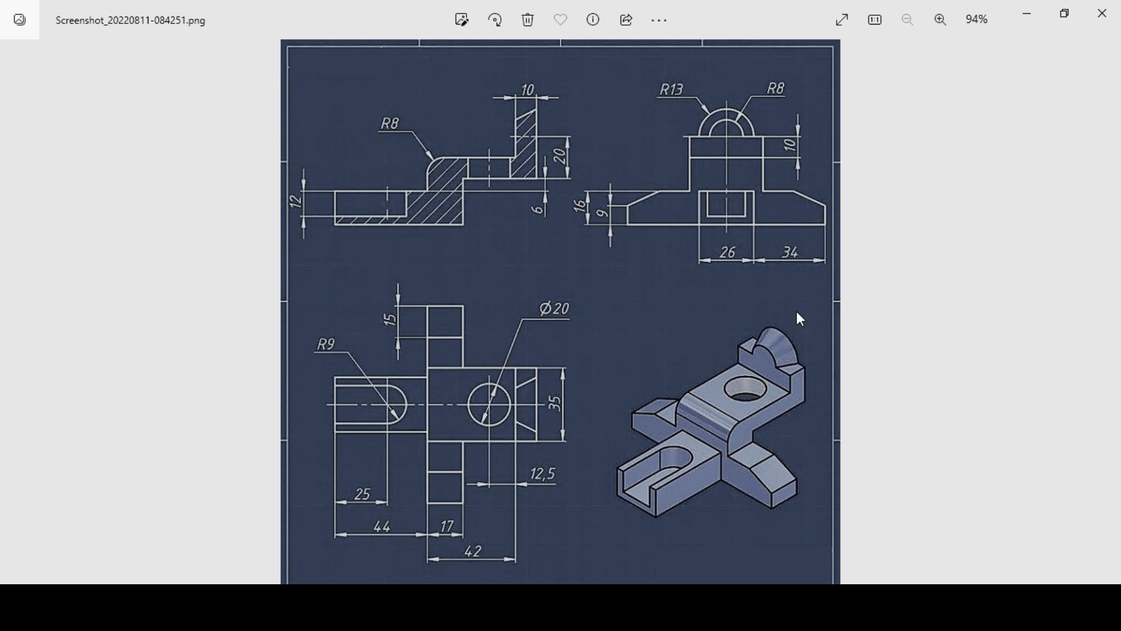
pyautogui.moveTo(471, 195)
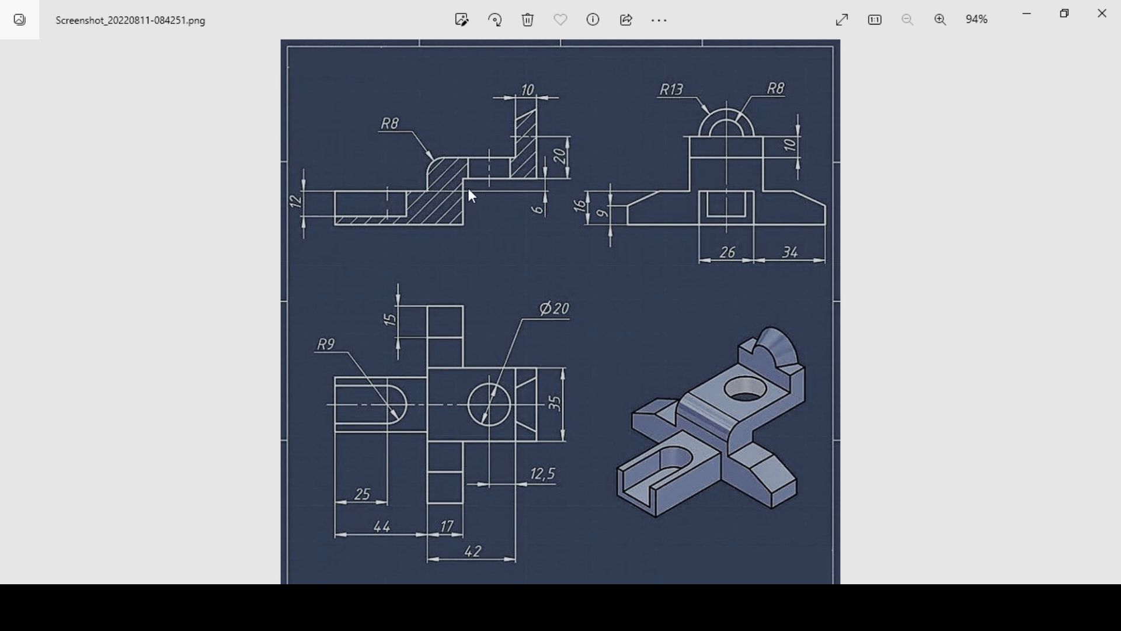
pyautogui.moveTo(432, 510)
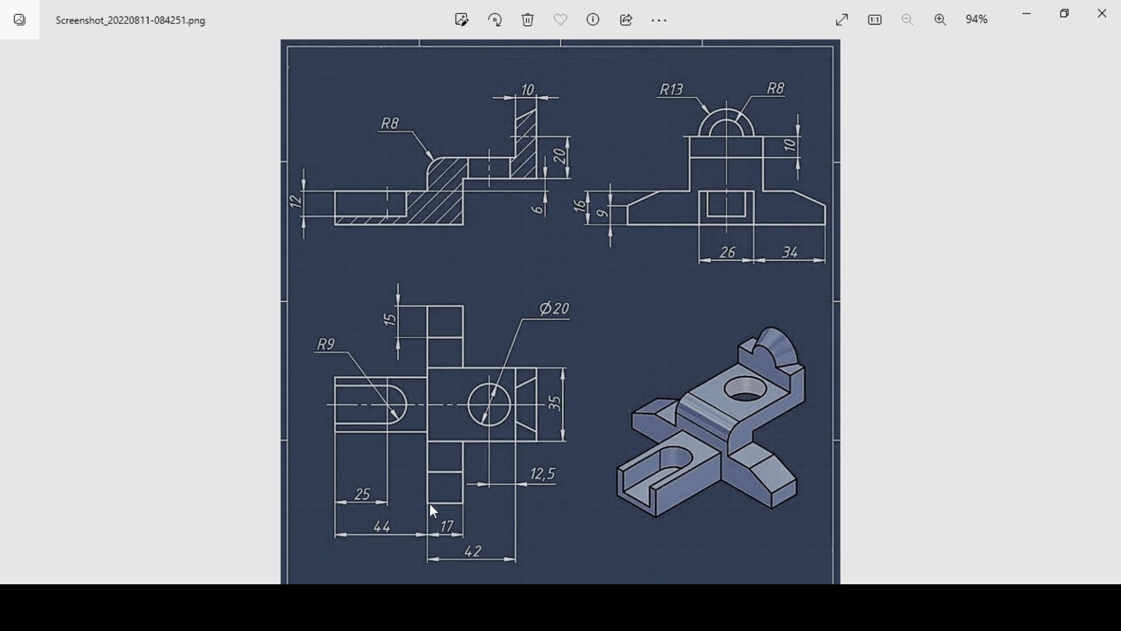
pyautogui.moveTo(433, 509)
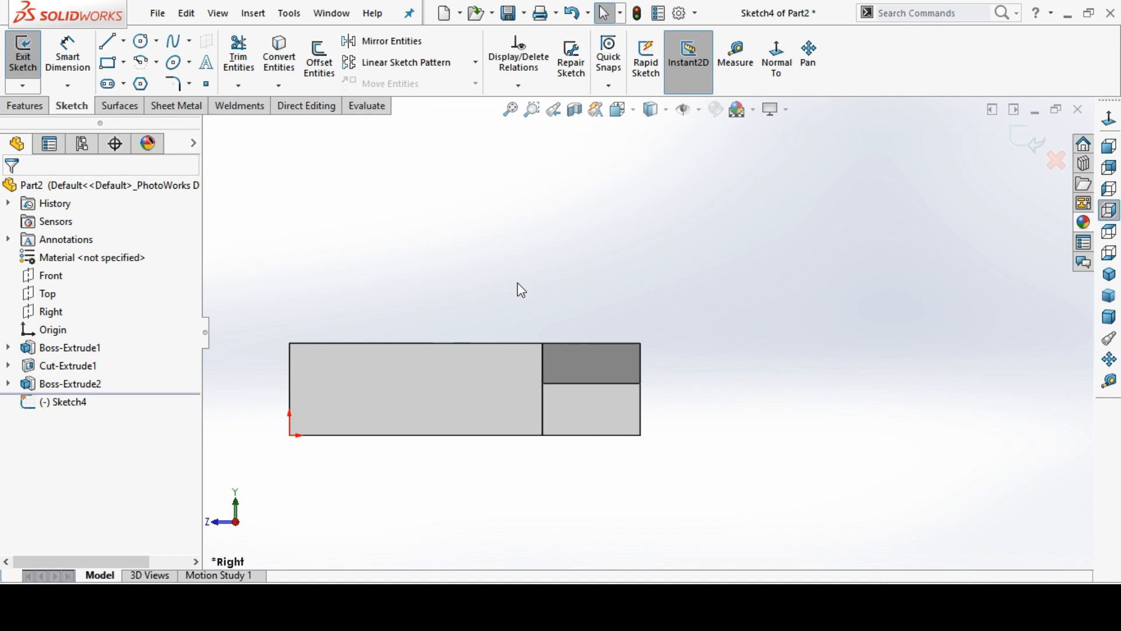
pyautogui.moveTo(98, 48)
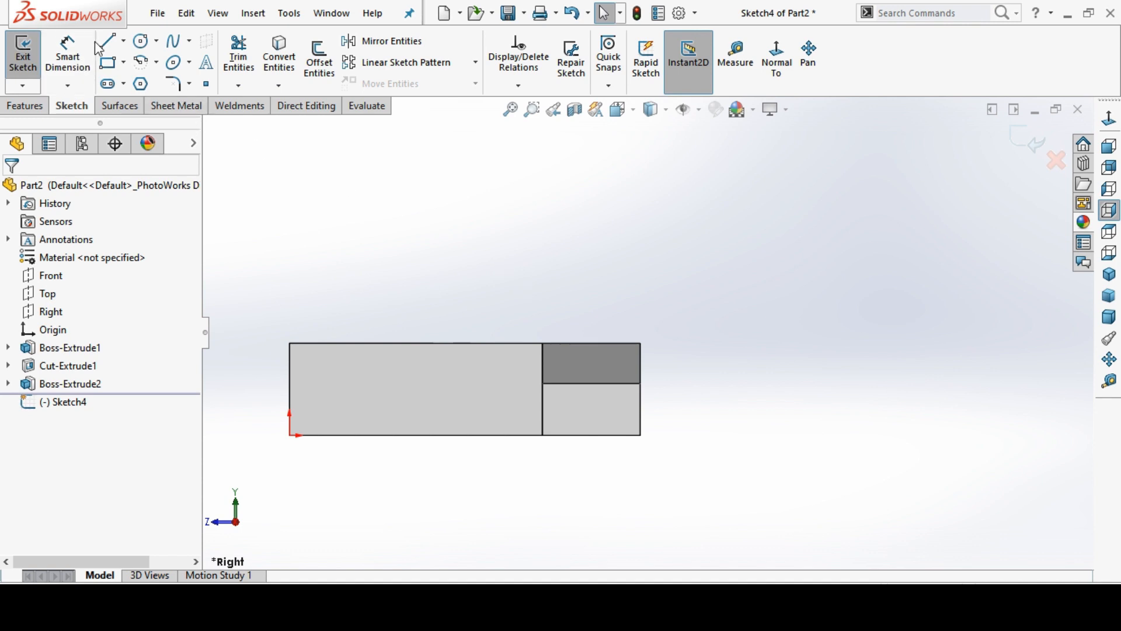
# Step: Draw the stepped Z-shaped line outline rising from the block's top corner
pyautogui.click(105, 41)
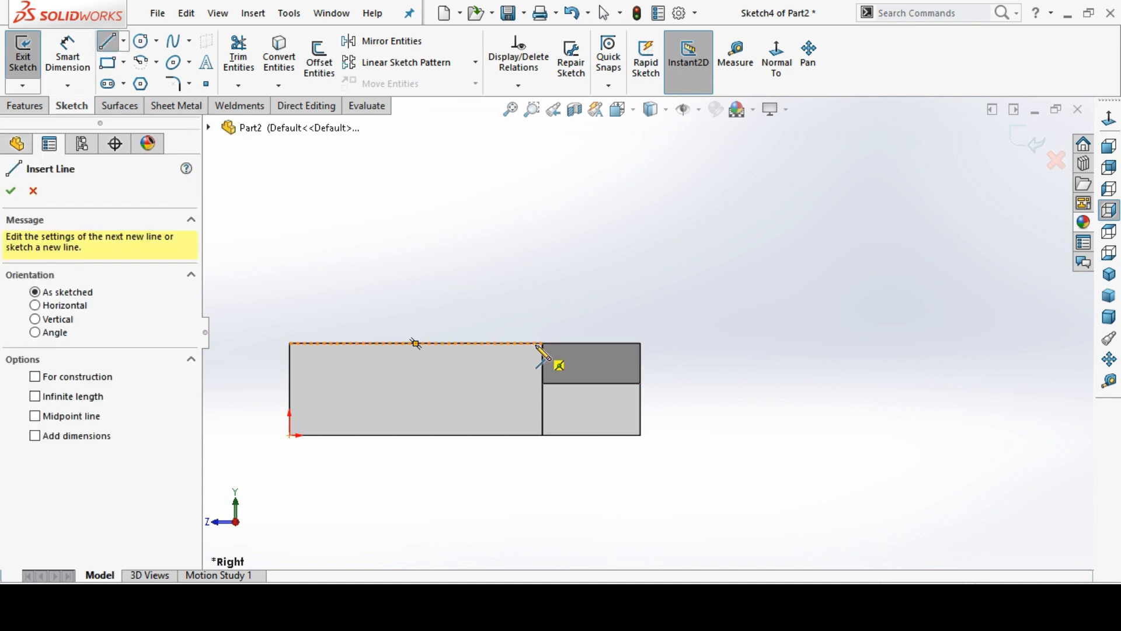
pyautogui.click(640, 345)
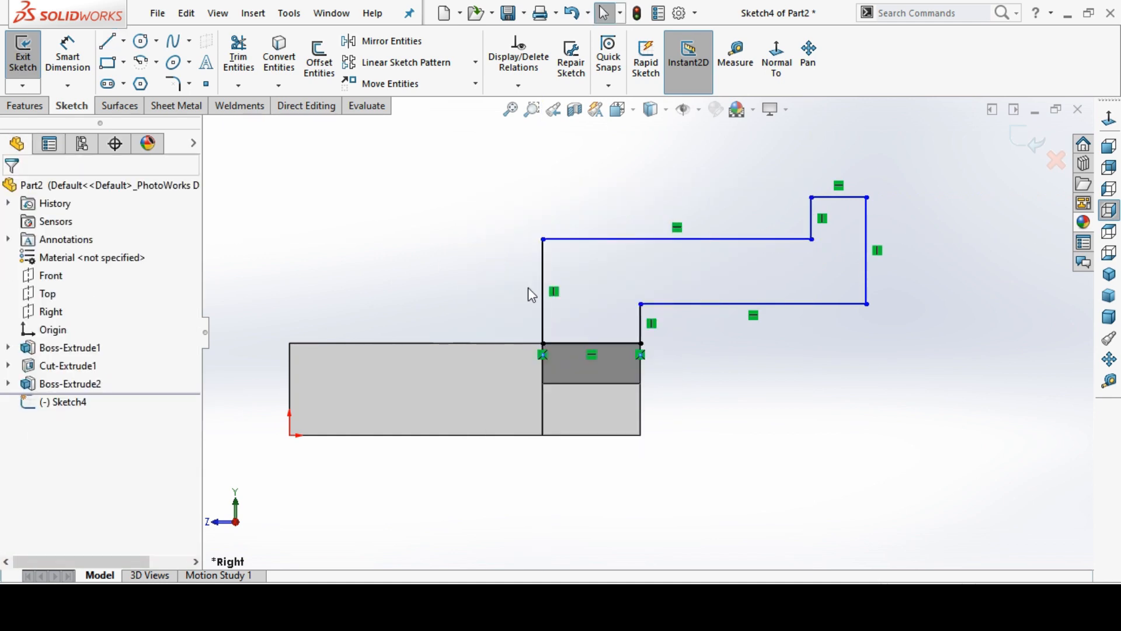
pyautogui.click(172, 82)
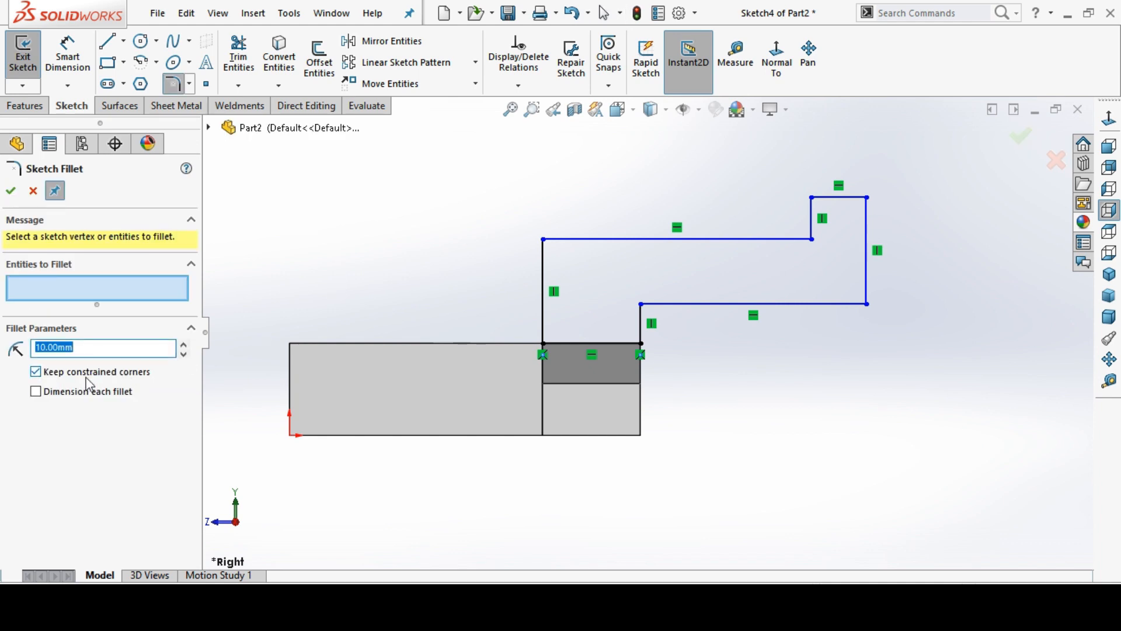
# Step: Fillet the upper-left bend R8, dimension the 6 and 20 heights, and exit Sketch4
pyautogui.click(542, 241)
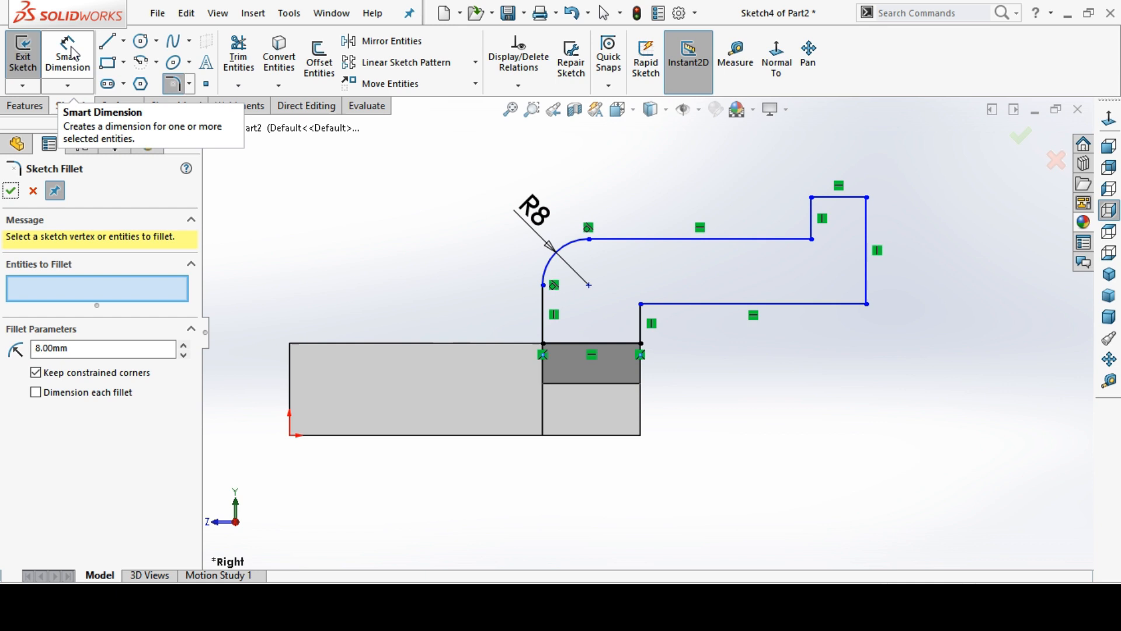
pyautogui.click(750, 315)
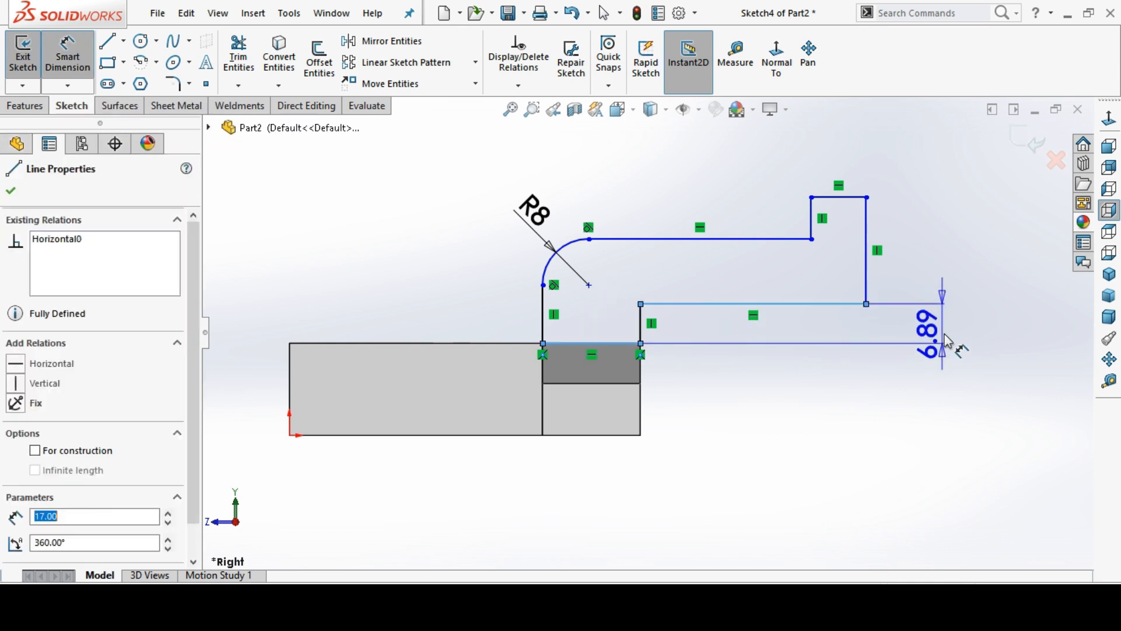
pyautogui.click(701, 239)
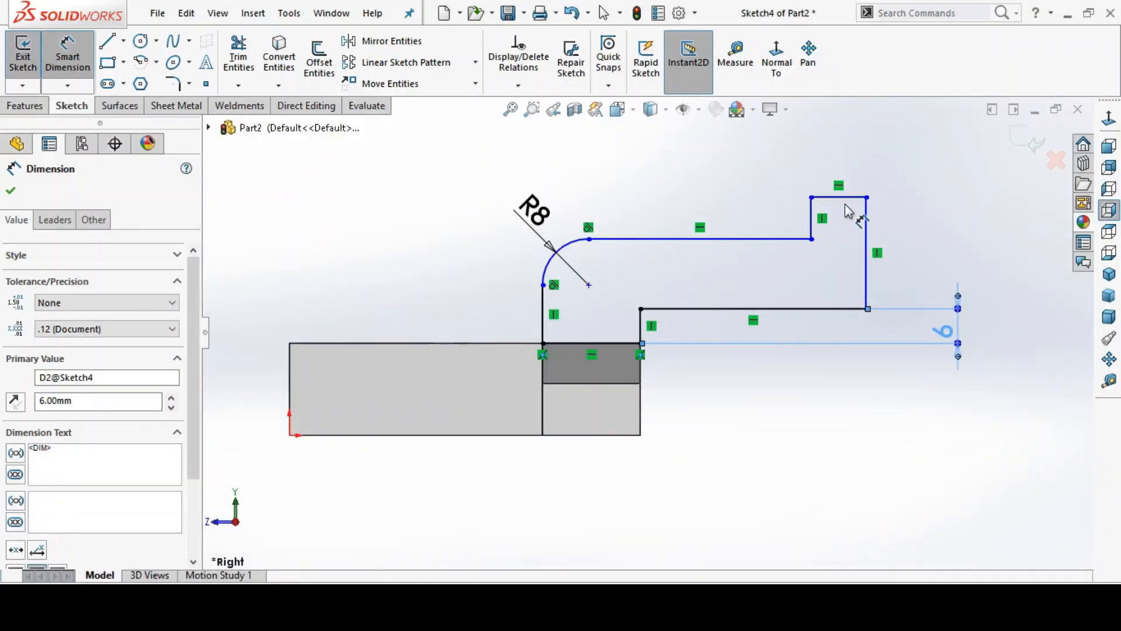
pyautogui.click(866, 253)
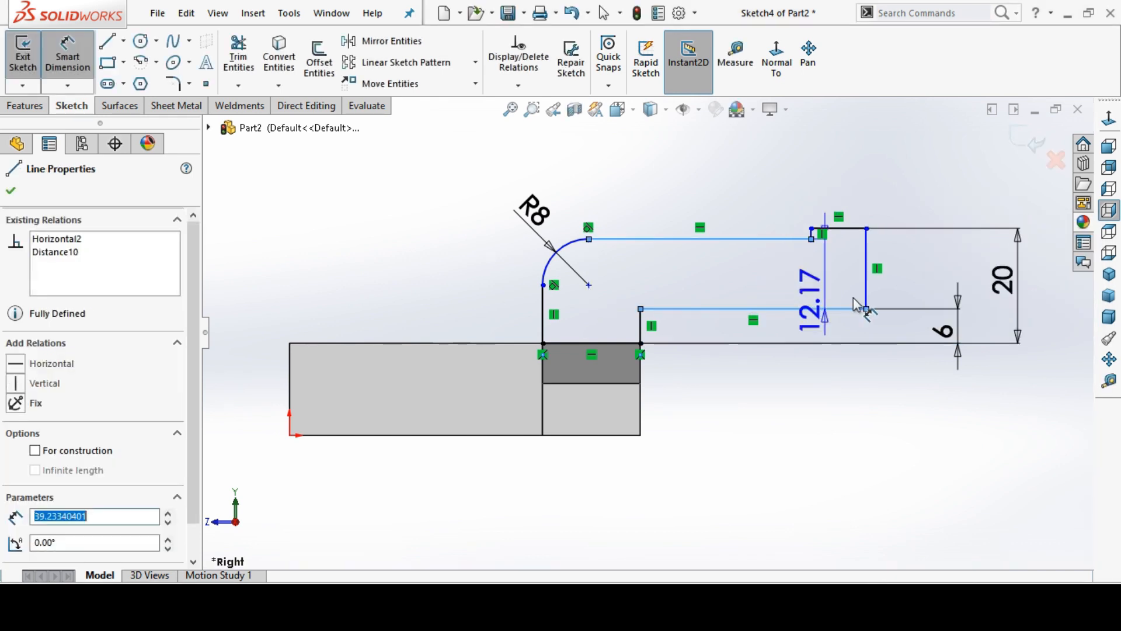
pyautogui.click(534, 213)
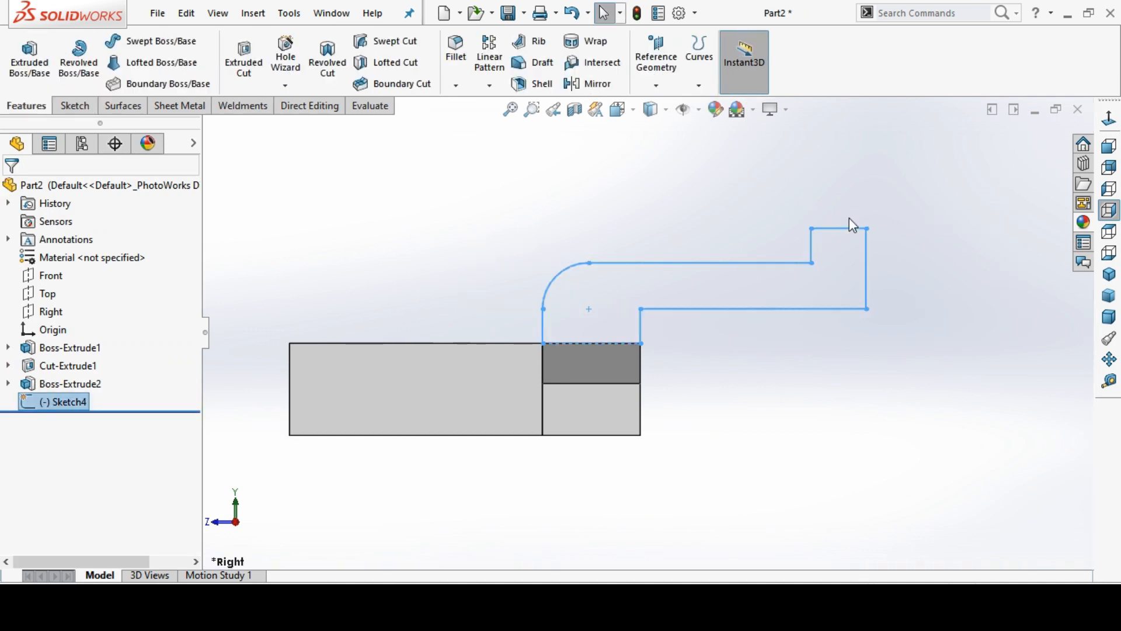
# Step: Reopen Sketch4 and add the 8 and 10 dimensions to the arm profile
pyautogui.rightClick(63, 401)
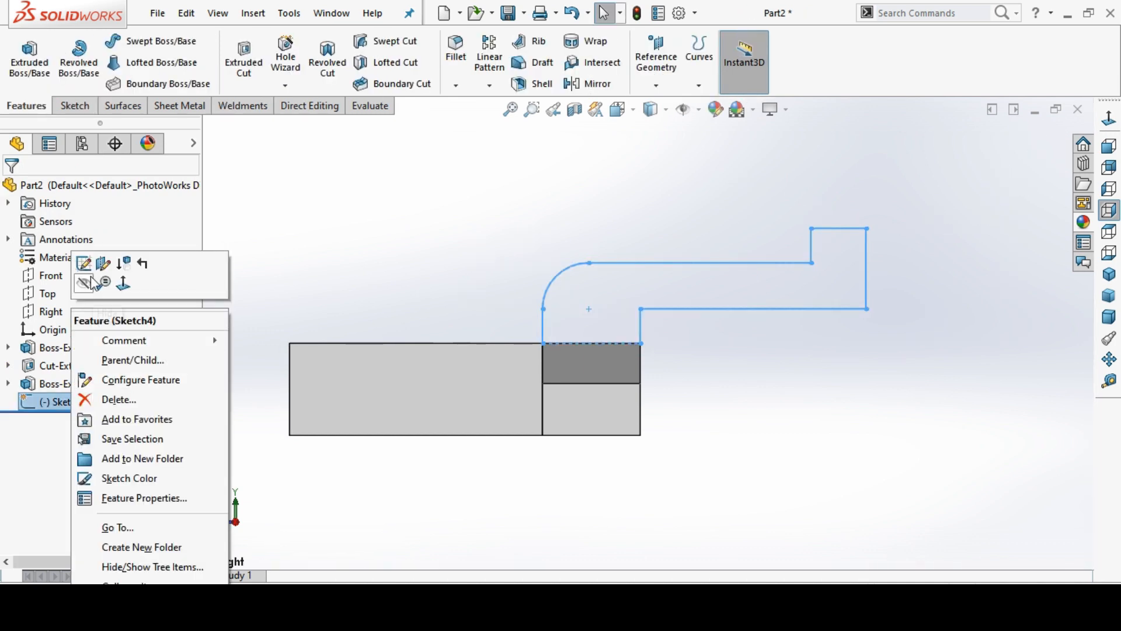
pyautogui.click(83, 263)
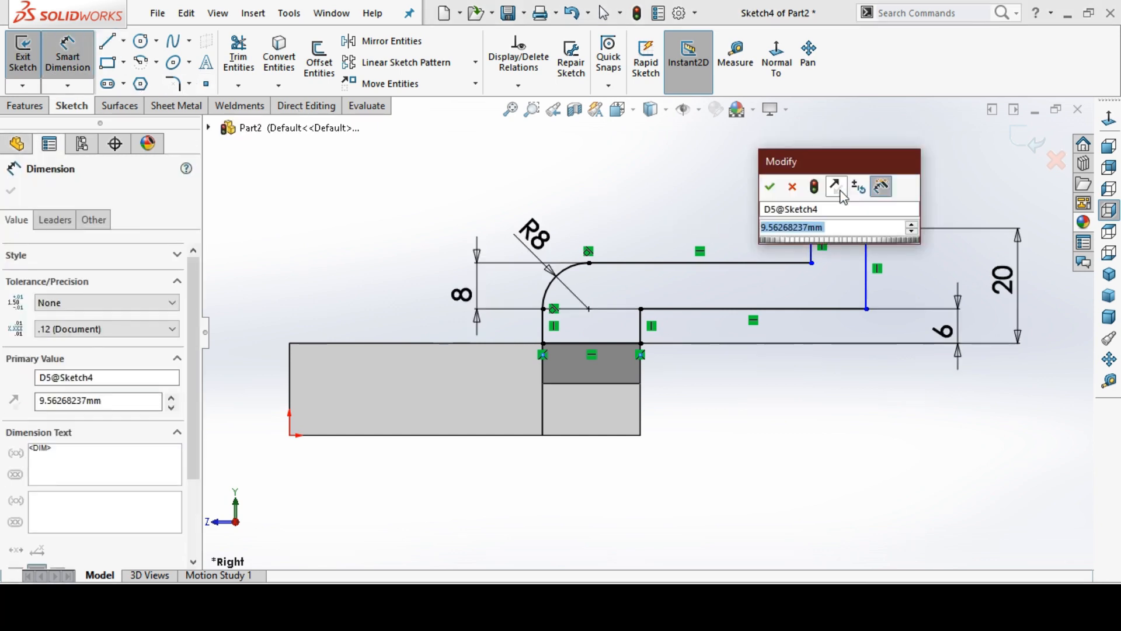
pyautogui.click(770, 187)
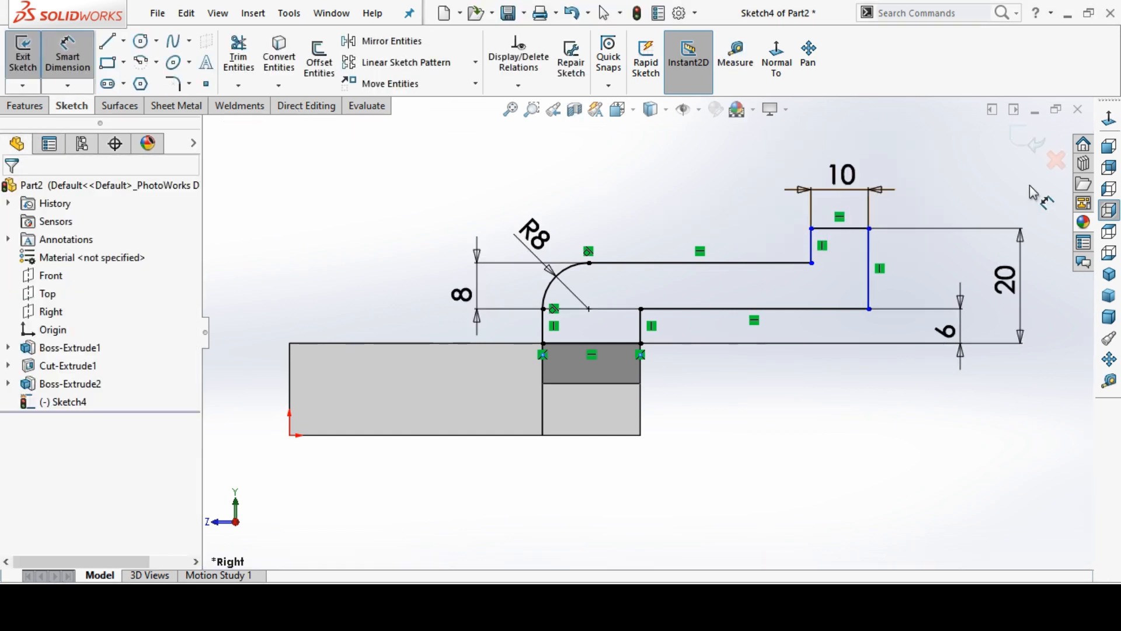
pyautogui.click(23, 54)
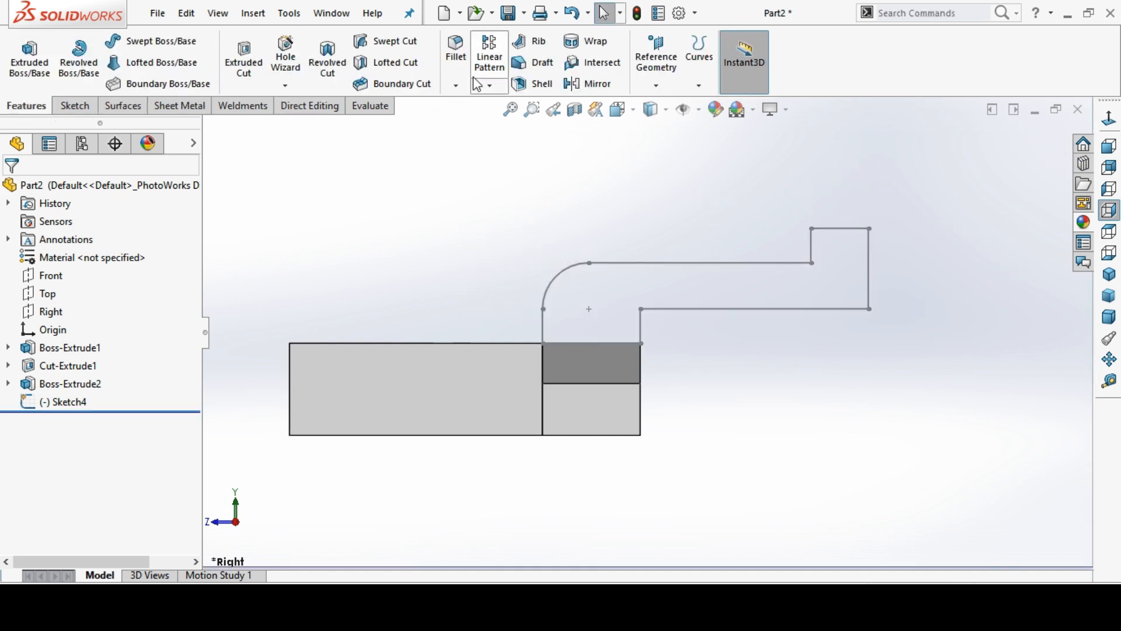
# Step: Extrude the arm profile with Mid Plane into a solid arm
pyautogui.click(28, 57)
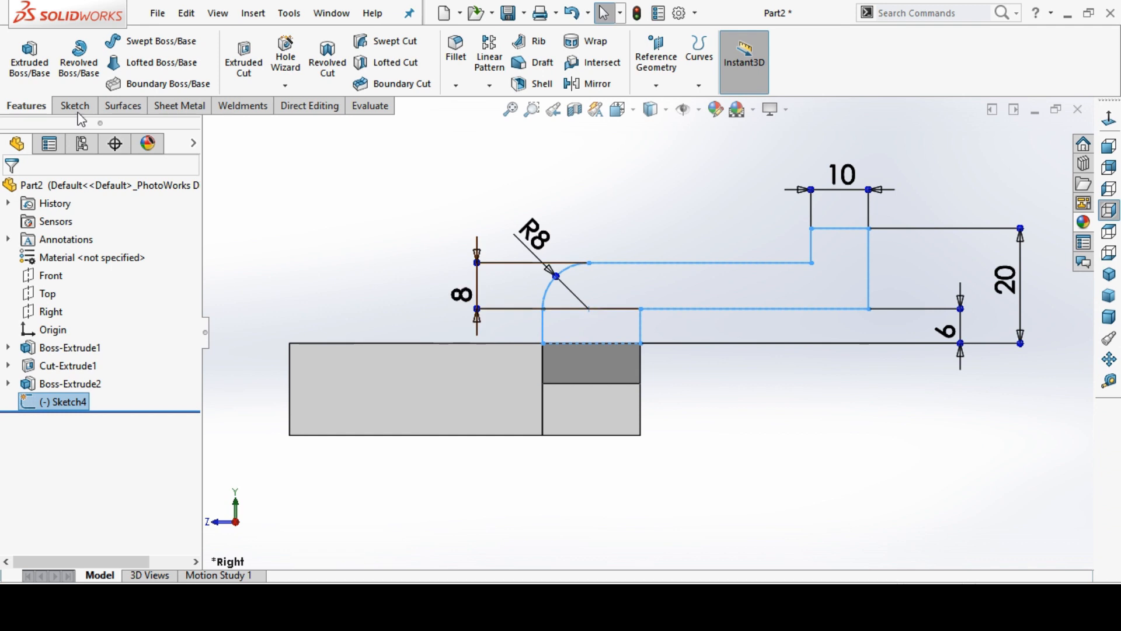
pyautogui.click(29, 57)
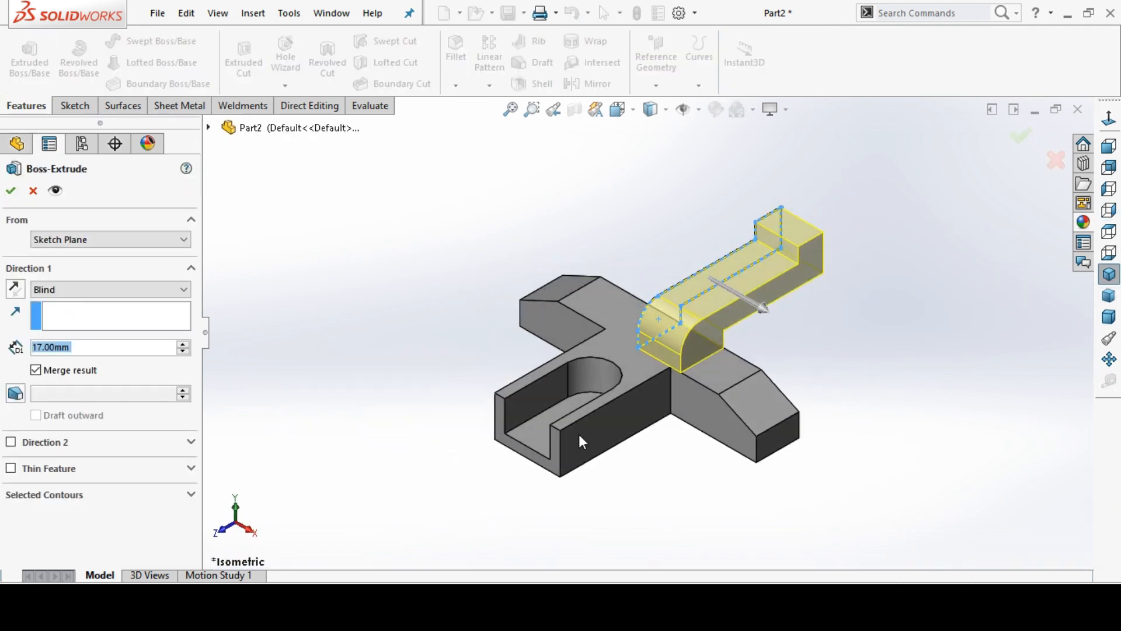
pyautogui.click(108, 289)
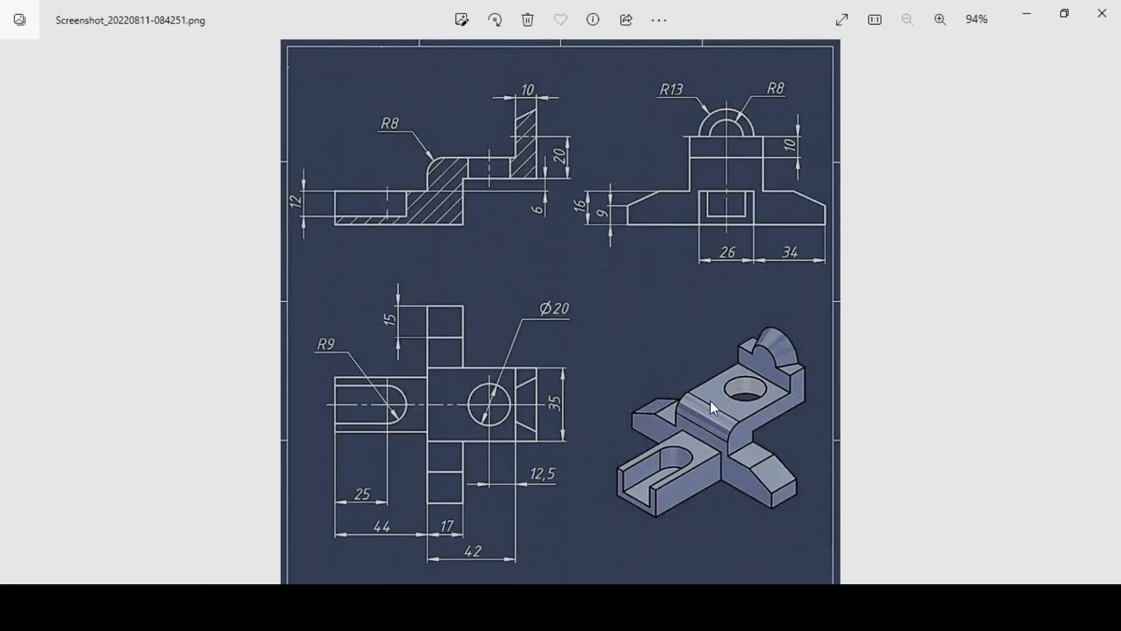
pyautogui.moveTo(650, 411)
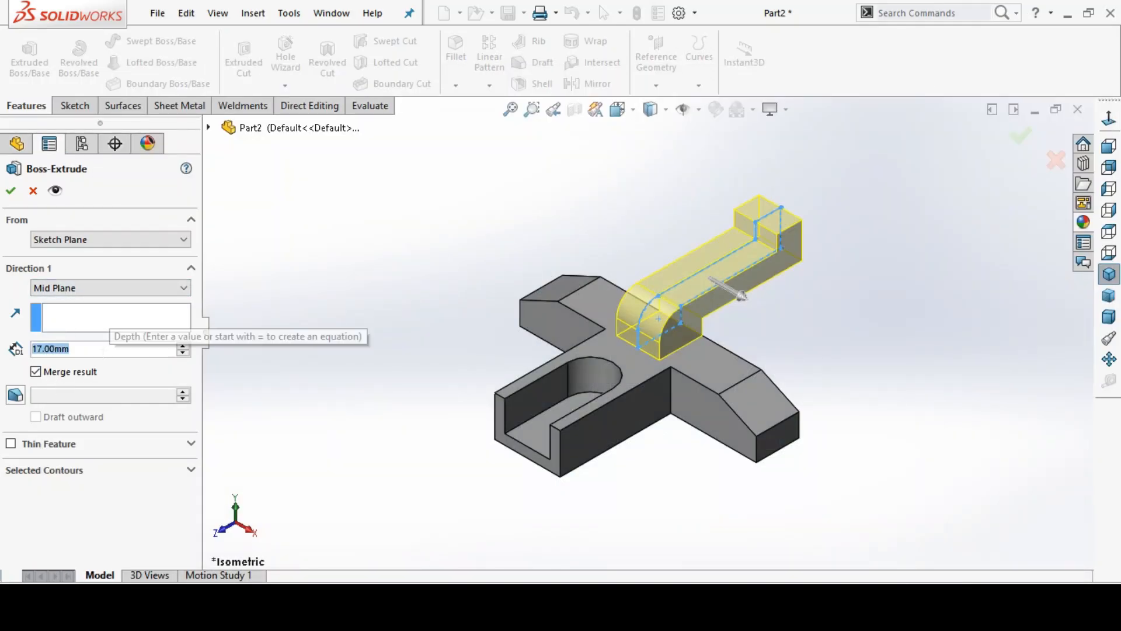
pyautogui.write('35.00mm')
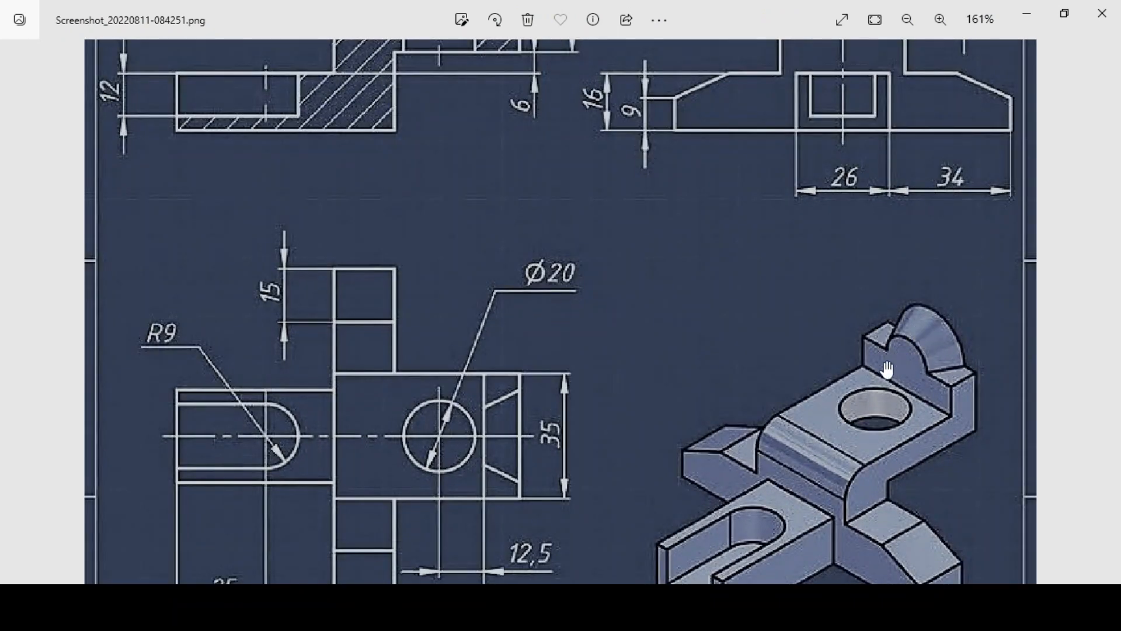
pyautogui.click(906, 19)
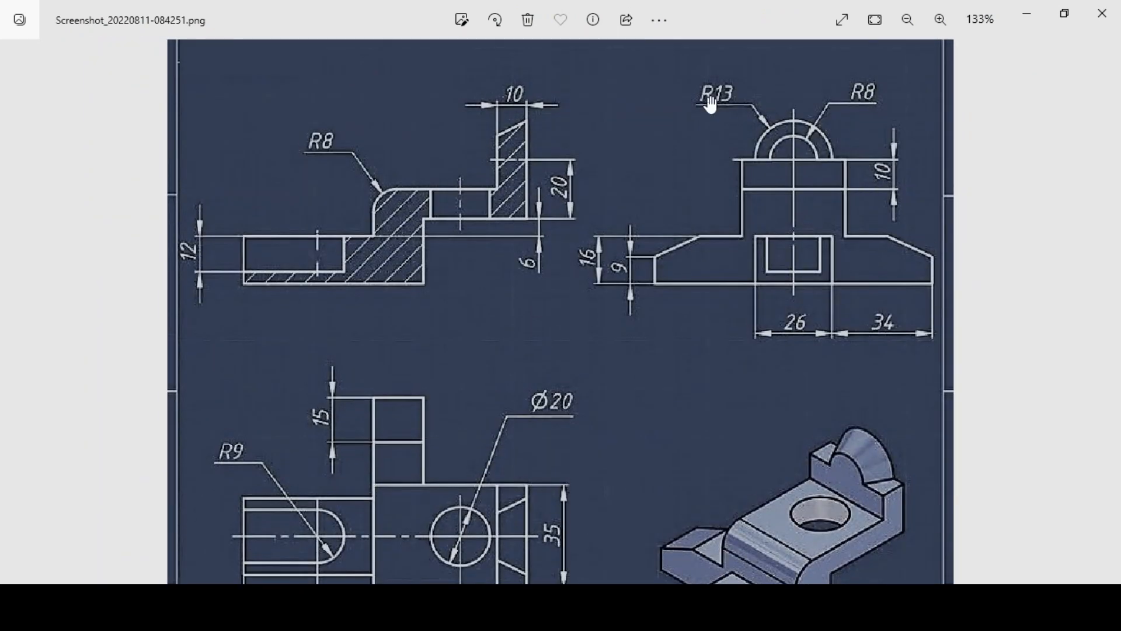
pyautogui.moveTo(760, 130)
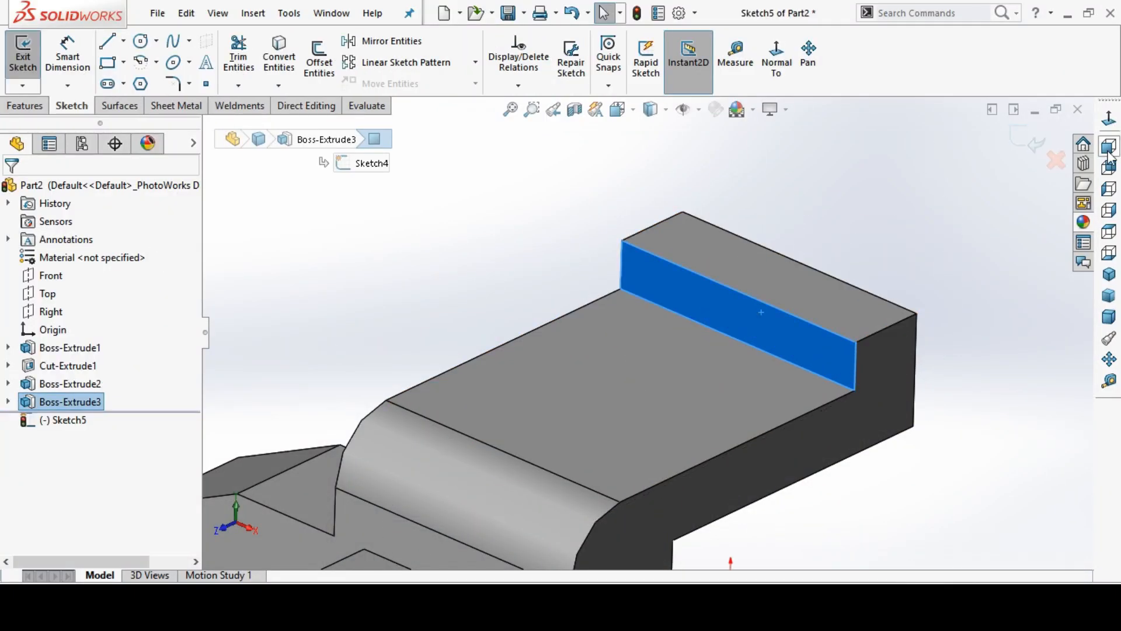
# Step: Sketch a circle centred on the lug's top edge and dimension it Ø26
pyautogui.click(774, 54)
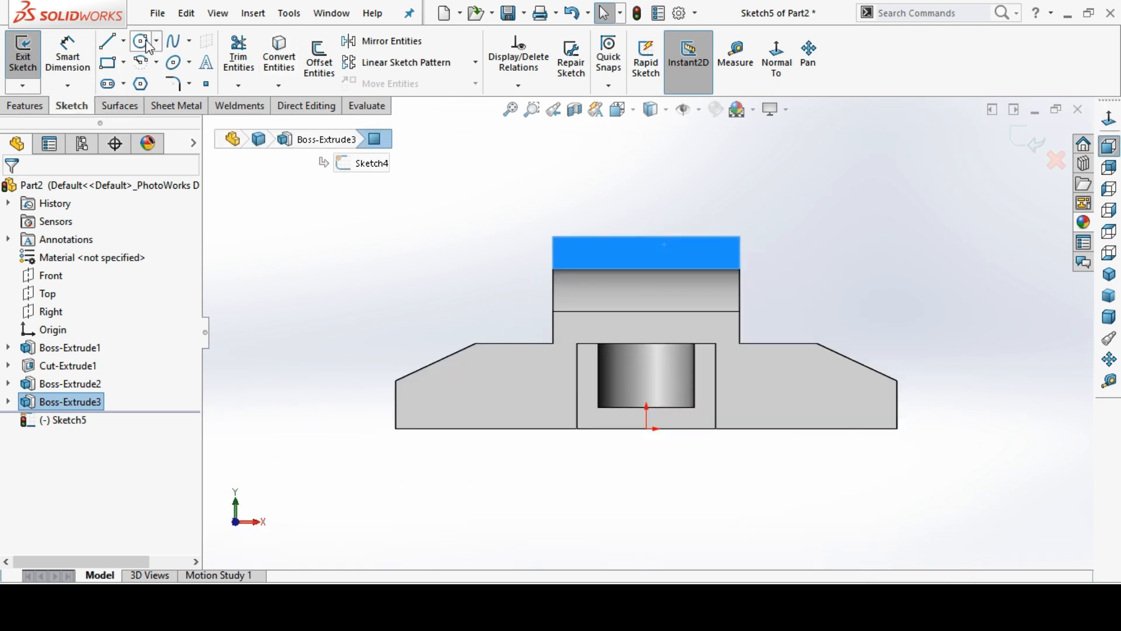
pyautogui.click(140, 41)
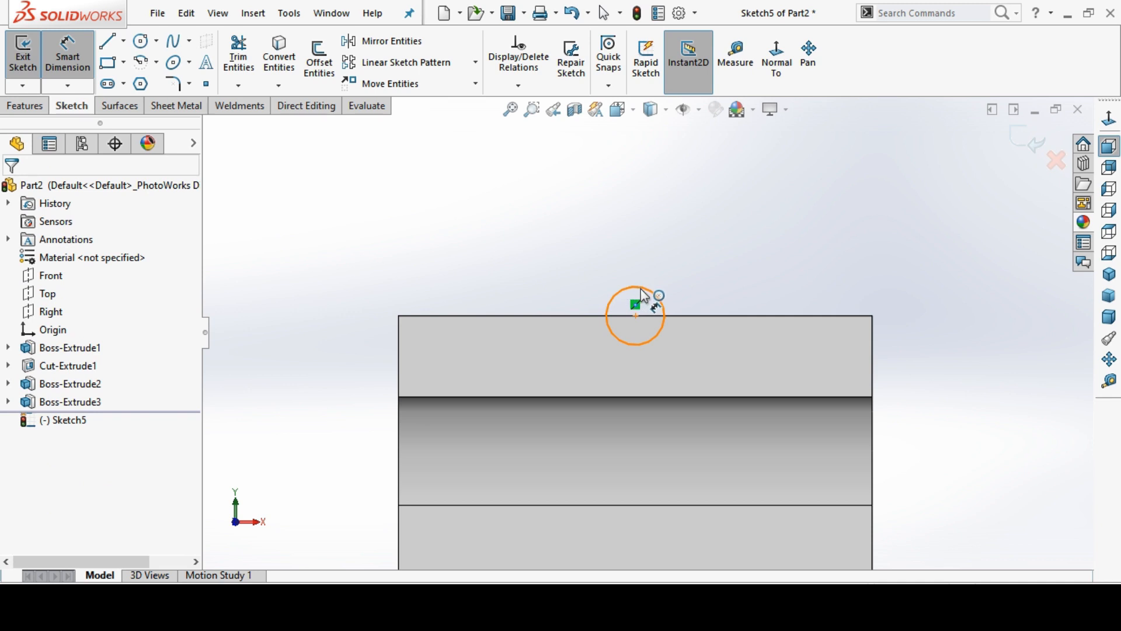
pyautogui.click(634, 315)
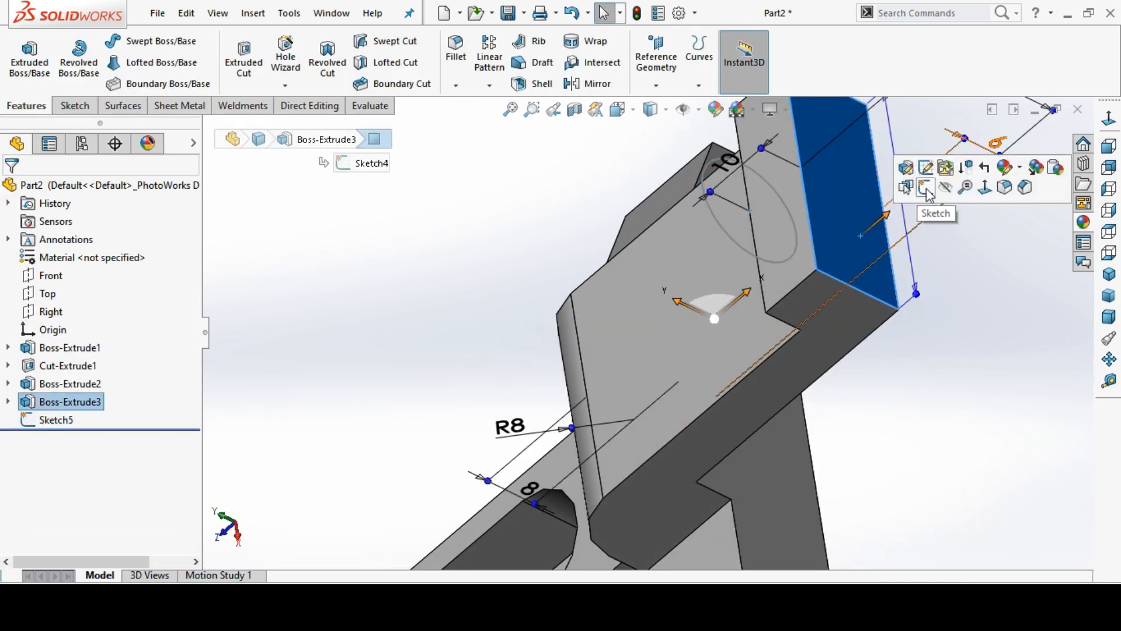
pyautogui.click(925, 187)
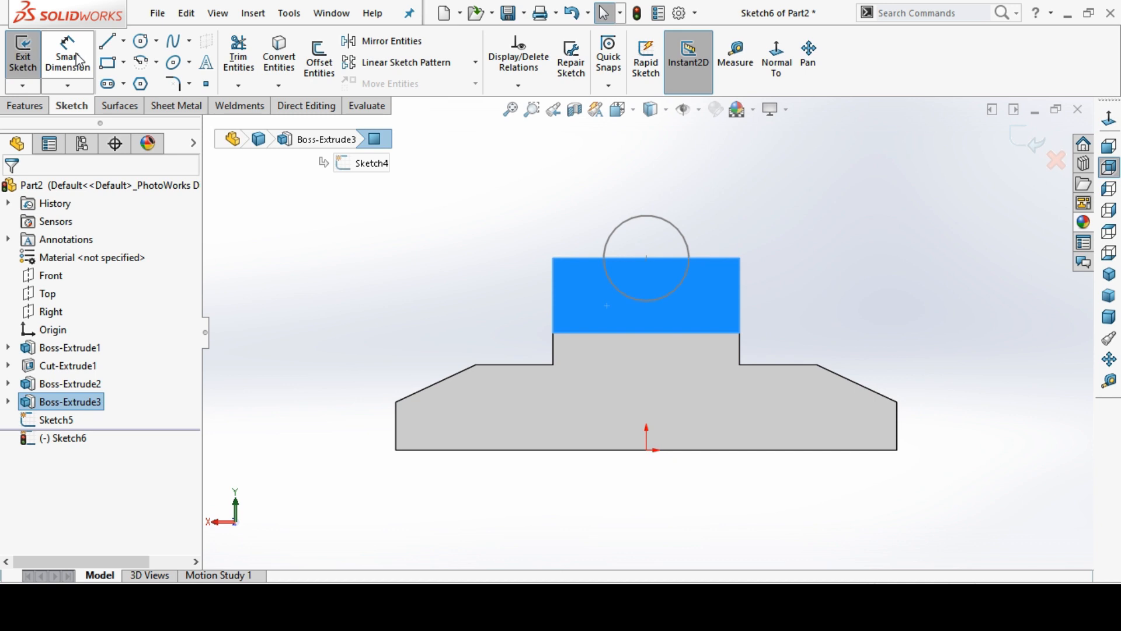
pyautogui.click(140, 40)
pyautogui.write('13+13')
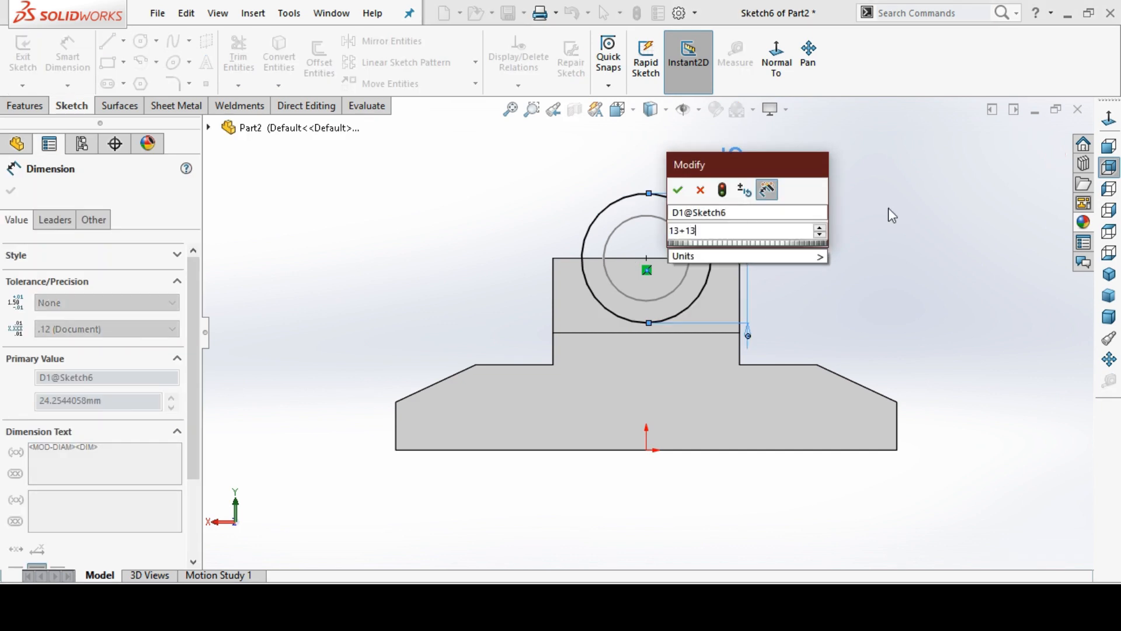
pyautogui.click(676, 190)
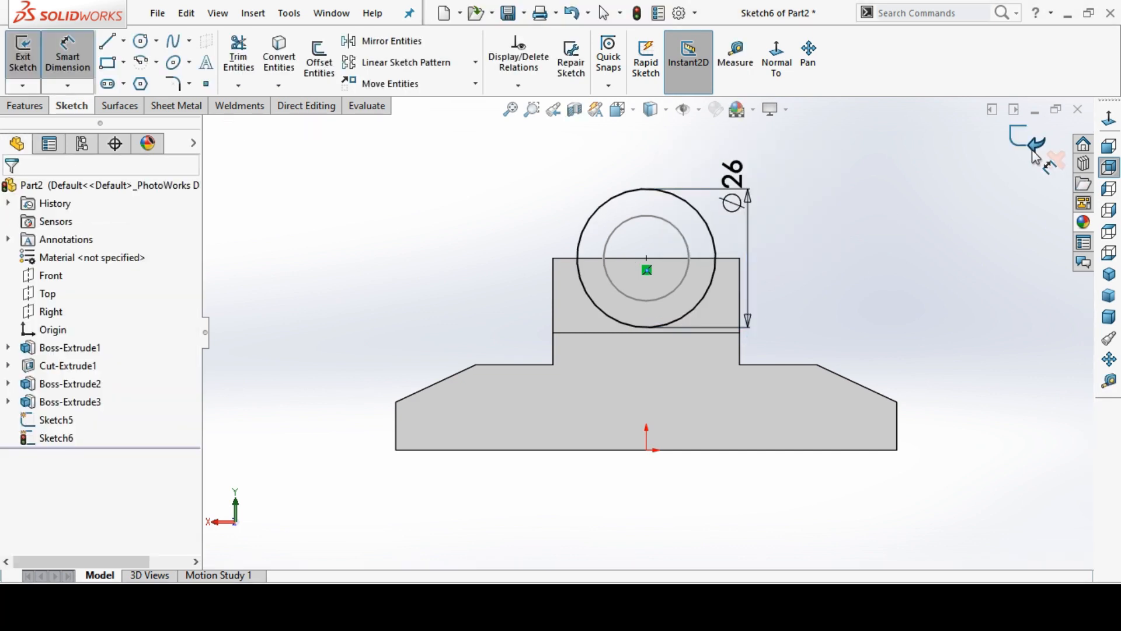
pyautogui.click(22, 54)
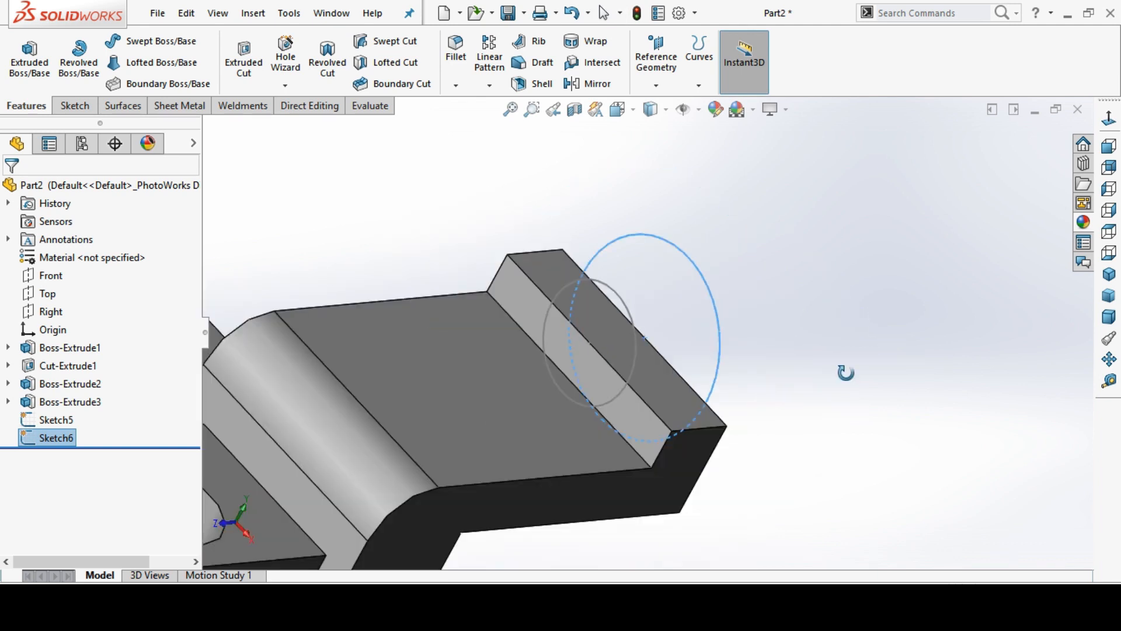
# Step: Loft Sketch6 into Sketch5 at matching points, redoing the twisted first attempt
pyautogui.click(161, 62)
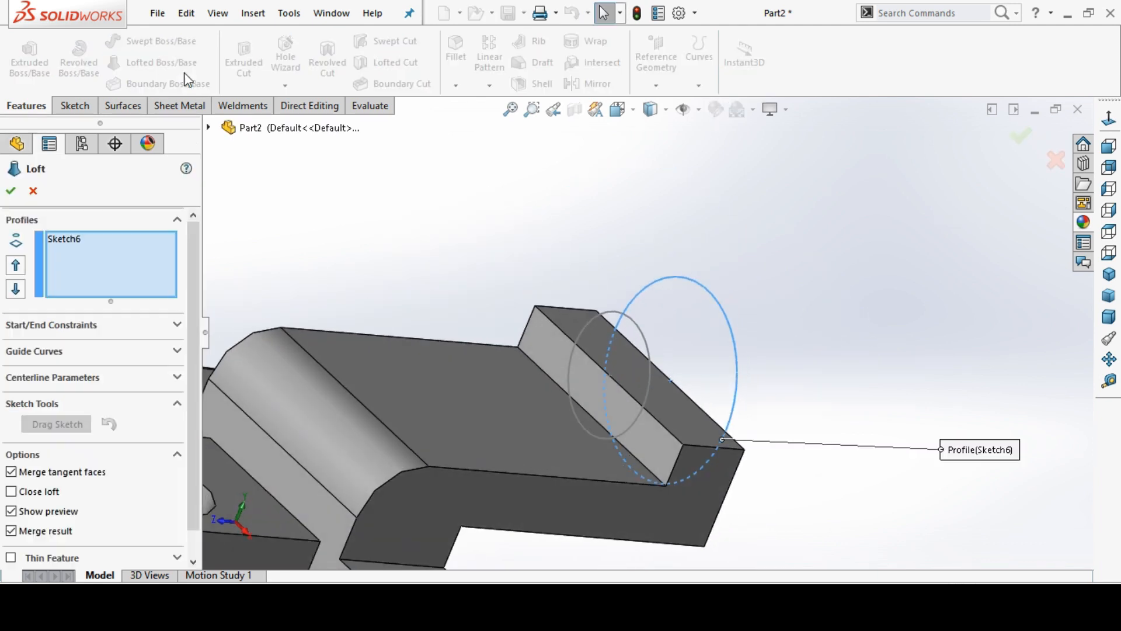
pyautogui.moveTo(638, 341)
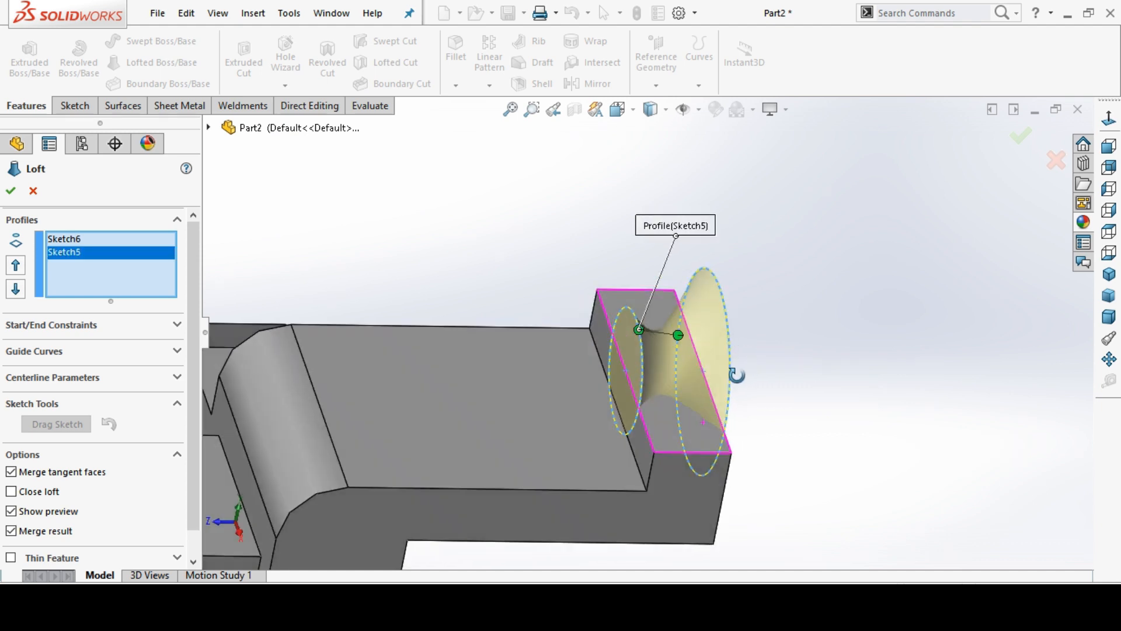
pyautogui.click(33, 191)
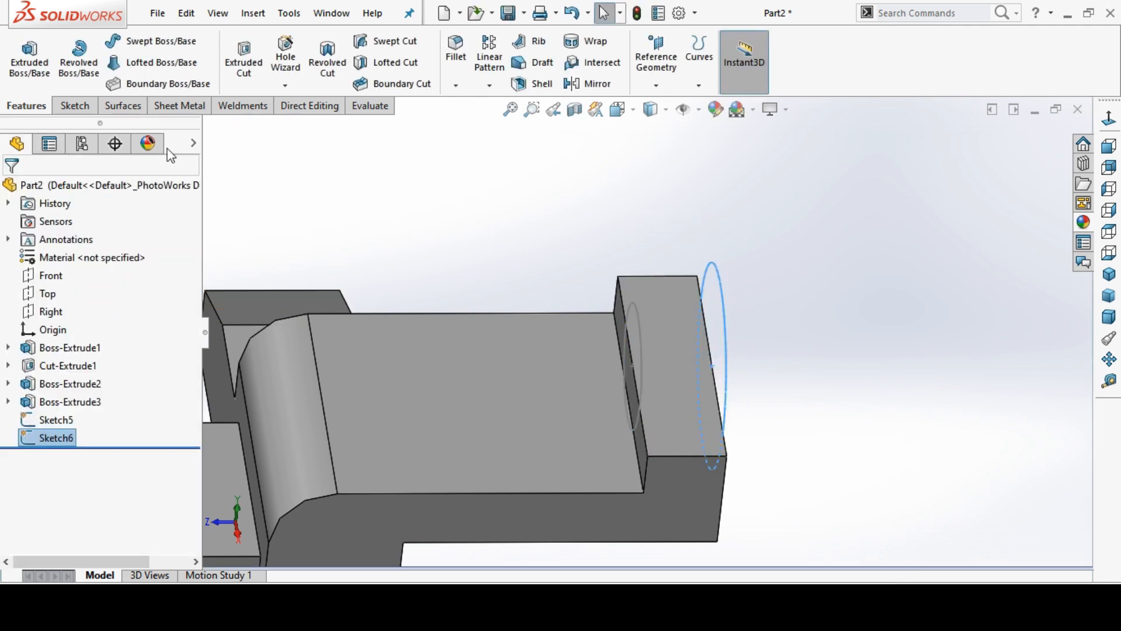
pyautogui.click(160, 63)
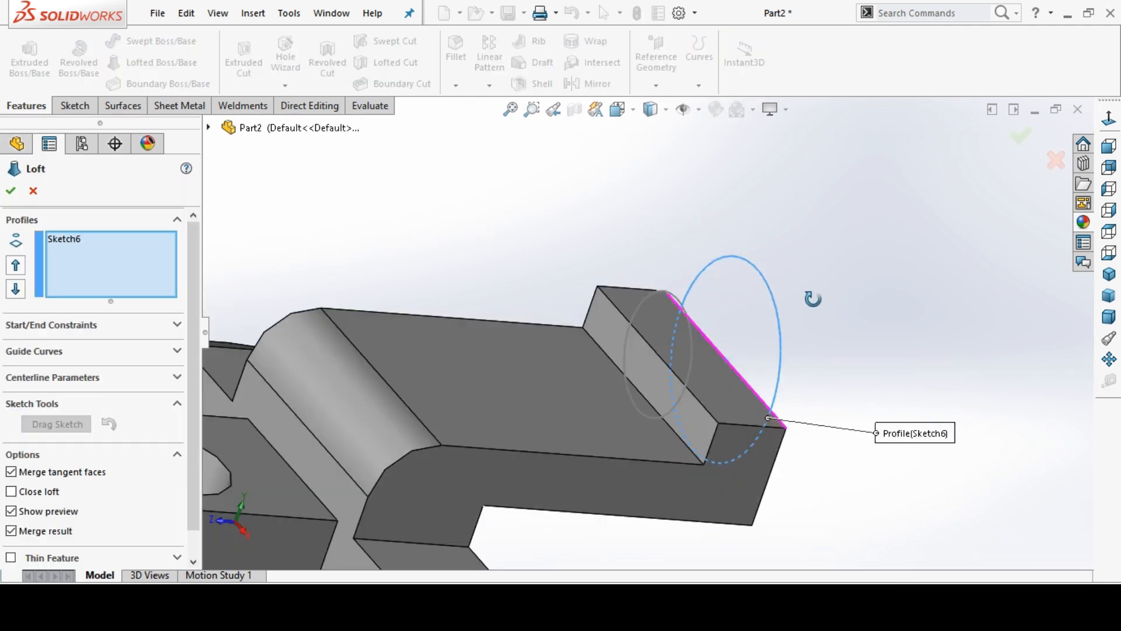
pyautogui.click(672, 336)
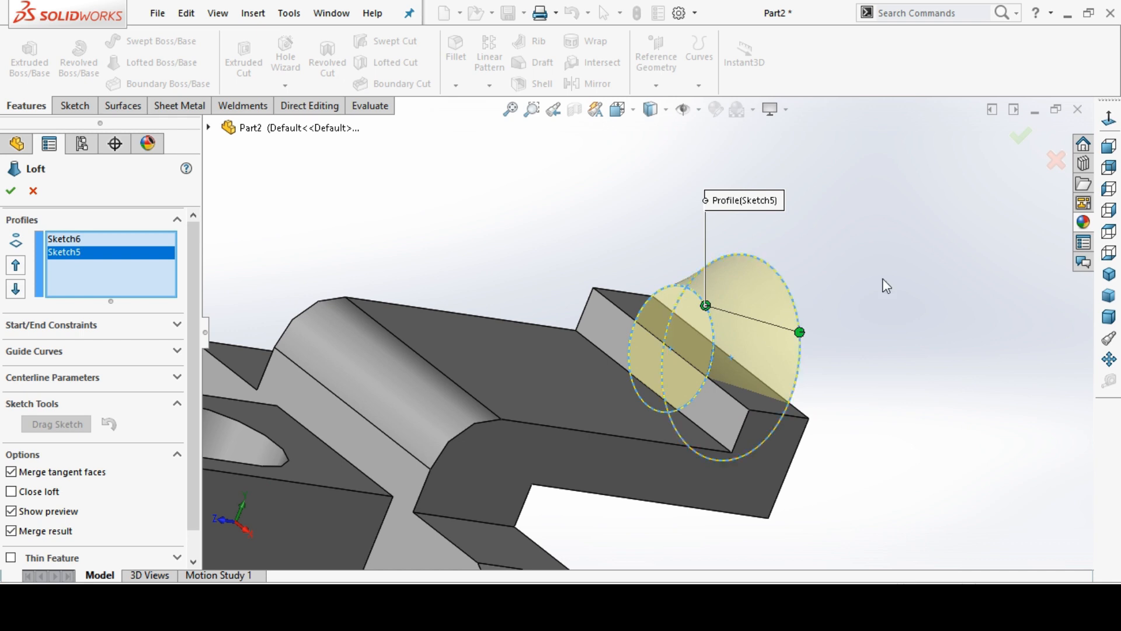
pyautogui.click(10, 190)
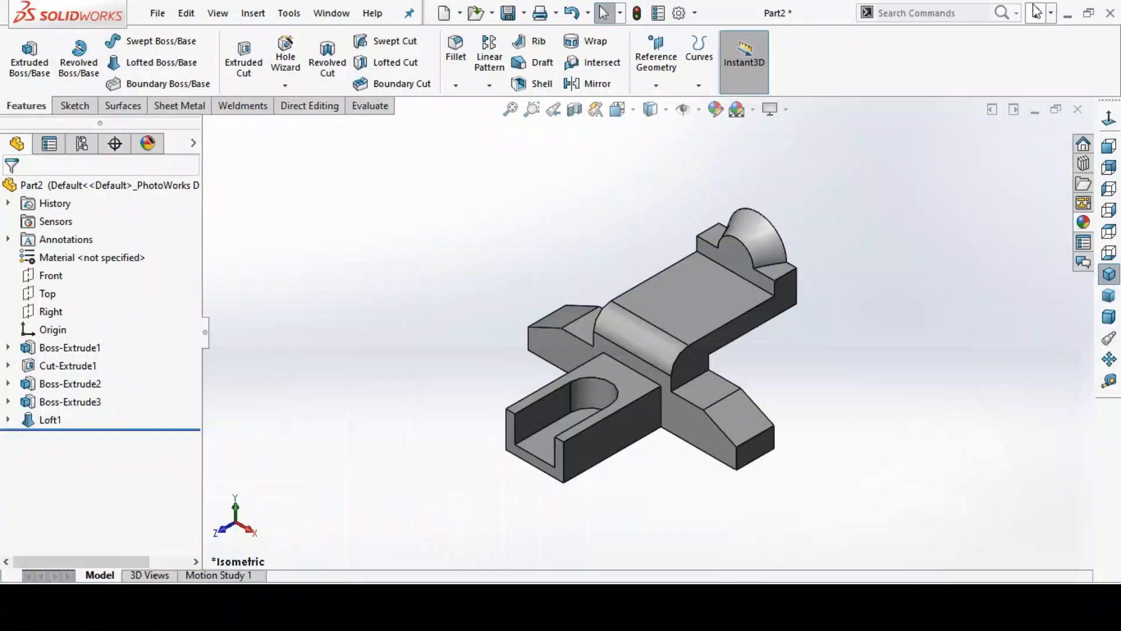
# Step: Assign Cast Alloy Steel as the part material and colour the part blue
pyautogui.rightClick(64, 257)
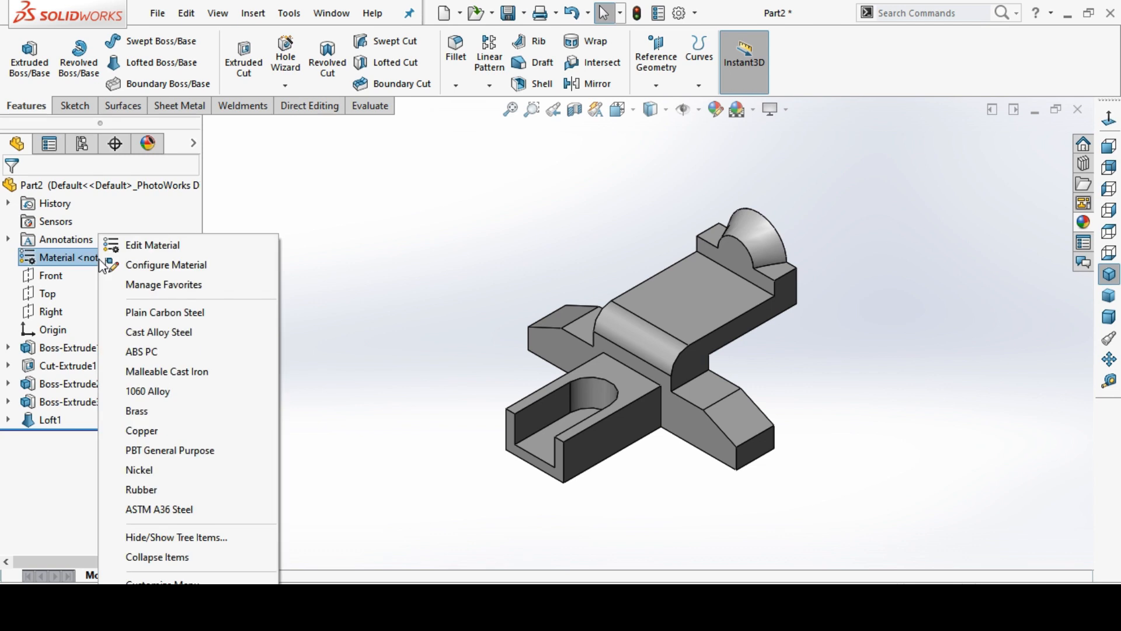
pyautogui.moveTo(184, 313)
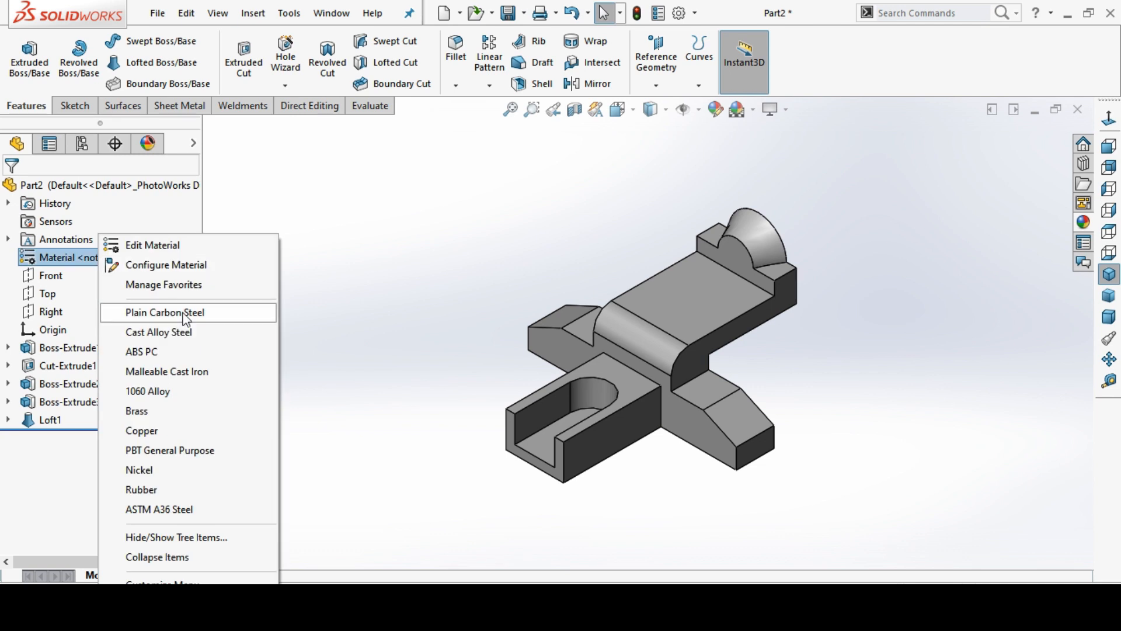
pyautogui.moveTo(202, 490)
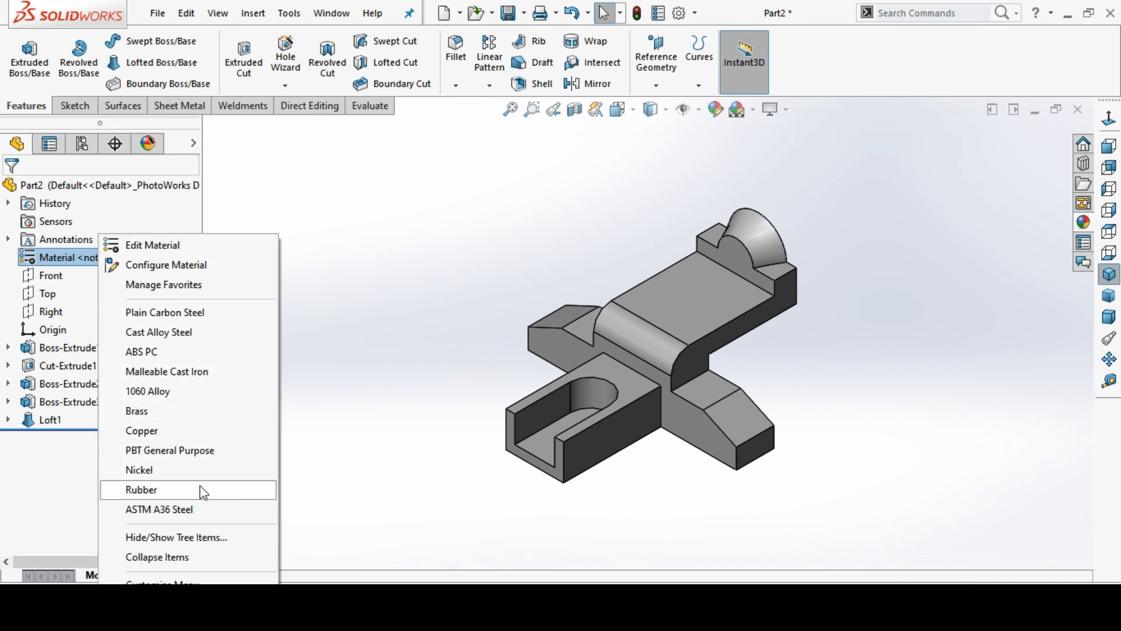
pyautogui.moveTo(310, 338)
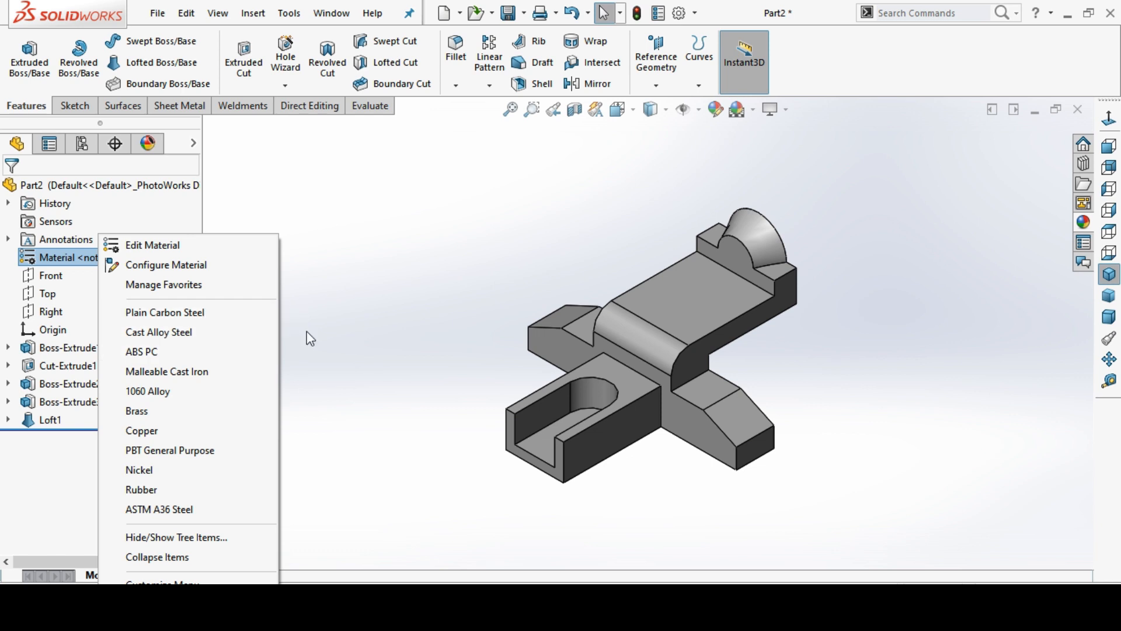
pyautogui.moveTo(191, 390)
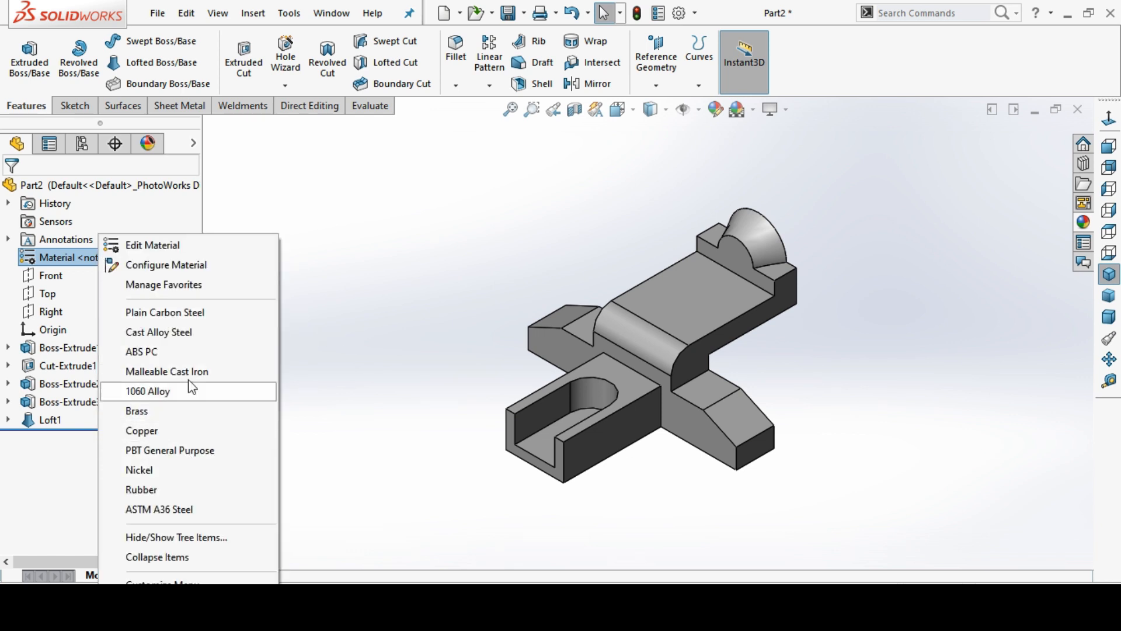
pyautogui.click(159, 332)
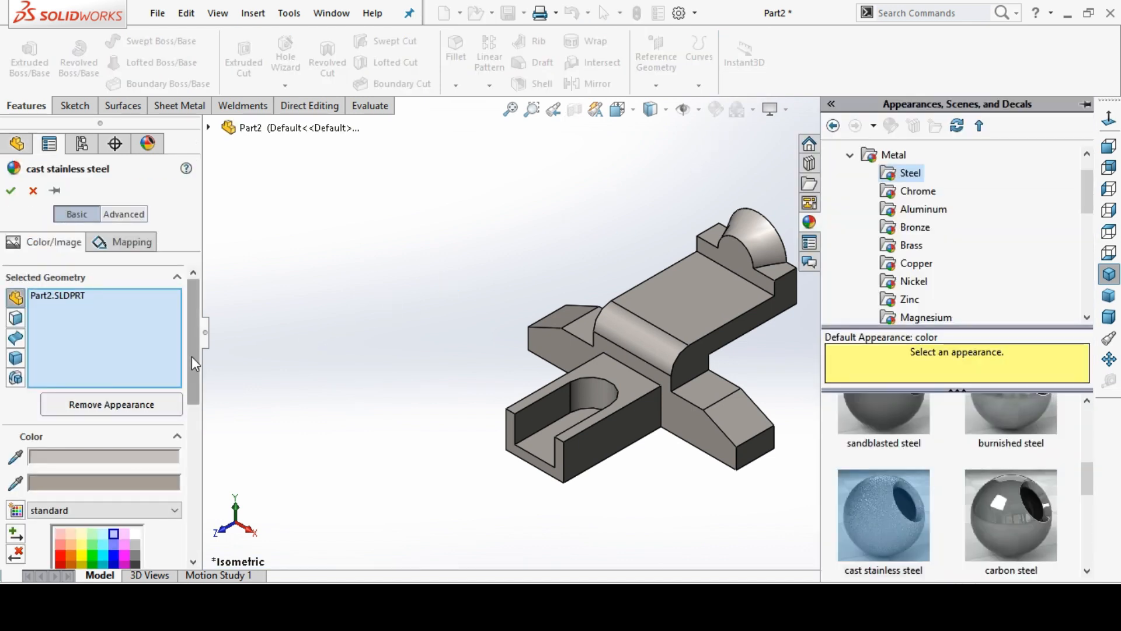
pyautogui.click(115, 429)
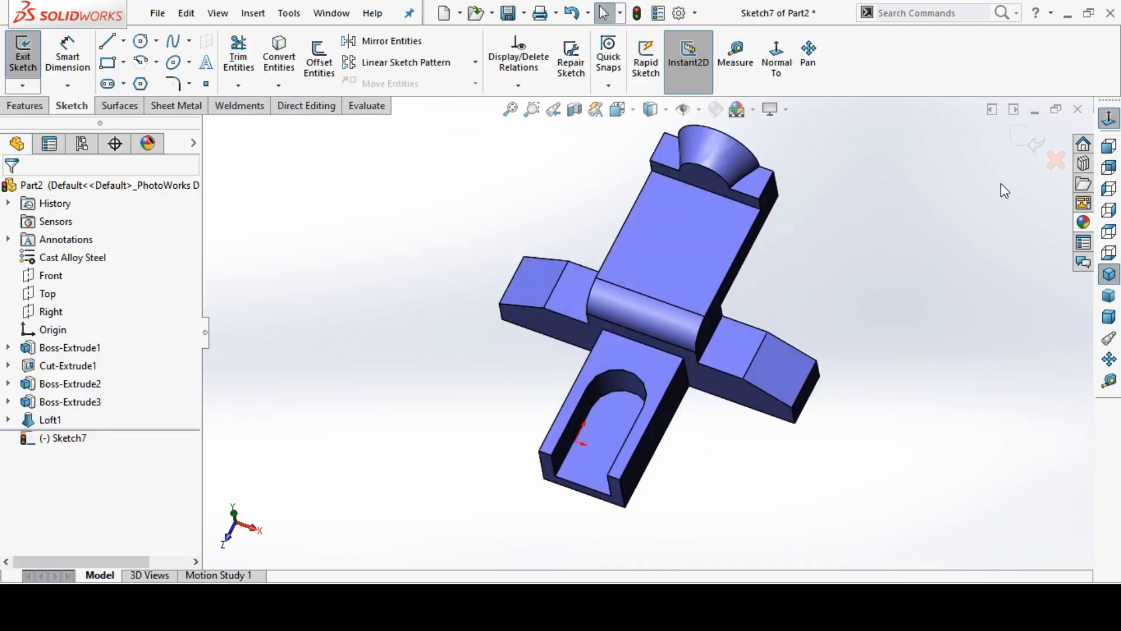
# Step: Sketch a Ø20 circle 12.50 from the lug end and cut it Up To Next
pyautogui.click(139, 41)
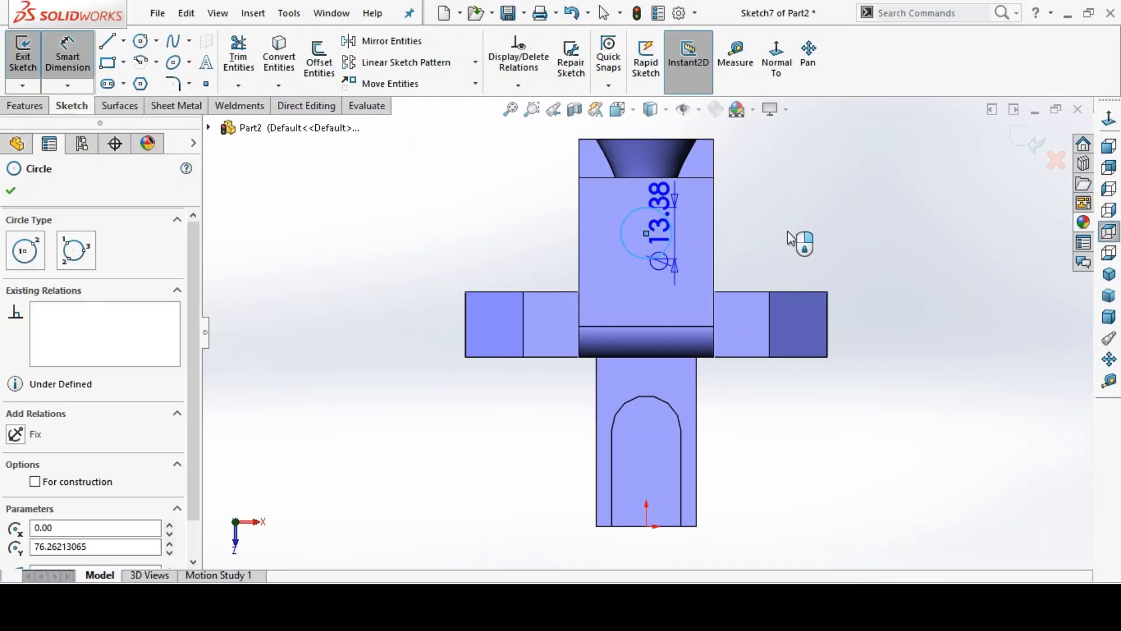
pyautogui.click(647, 233)
pyautogui.write('12')
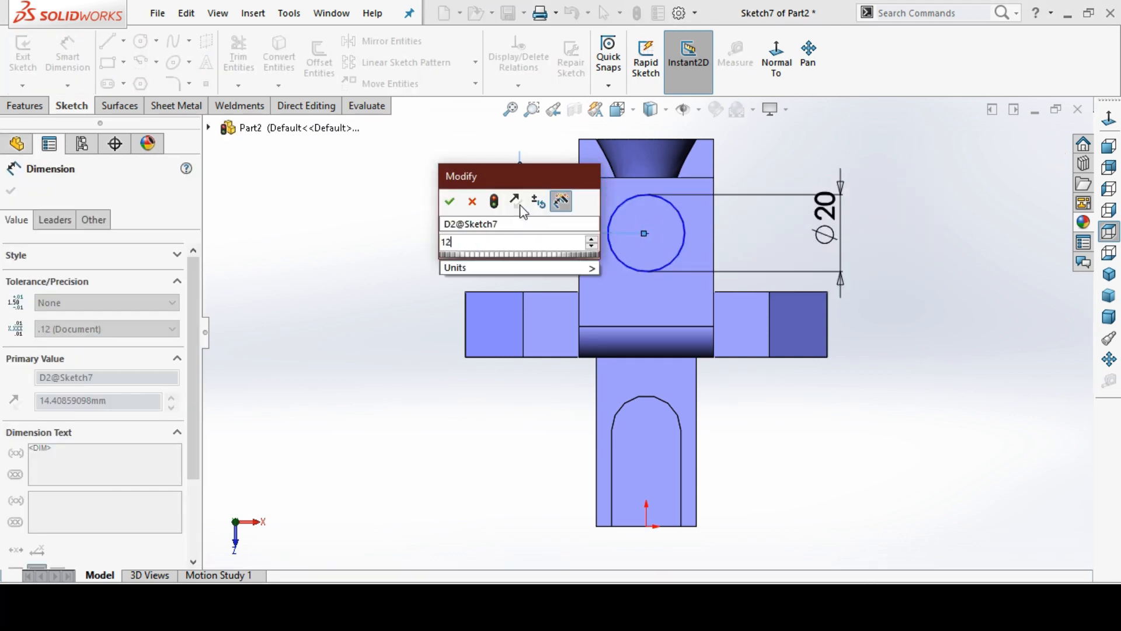
pyautogui.click(449, 201)
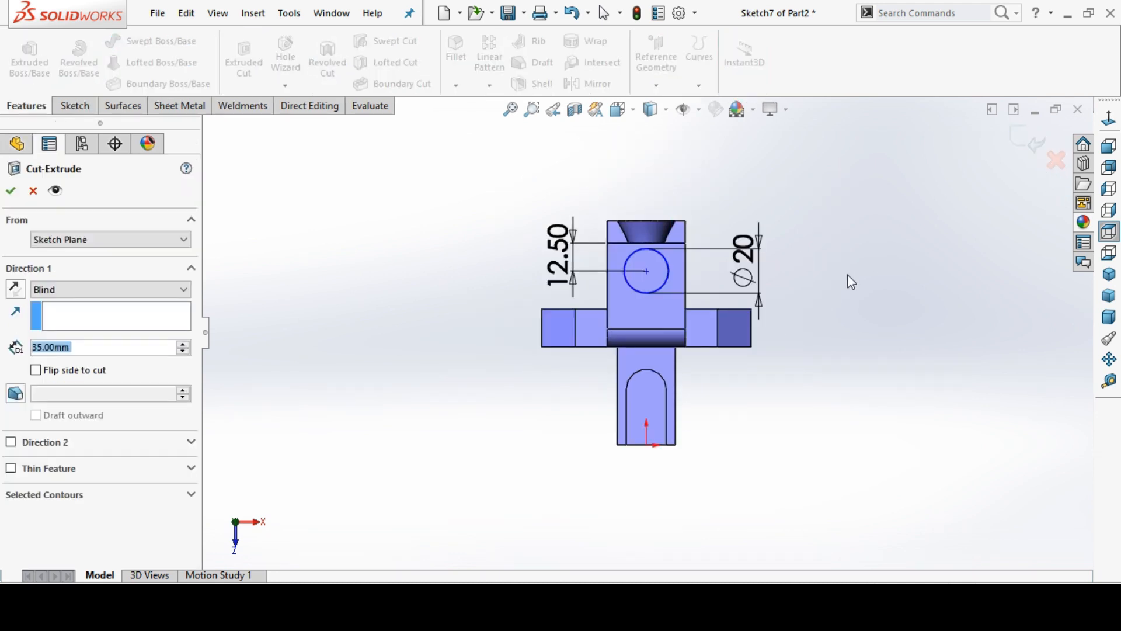
pyautogui.click(111, 289)
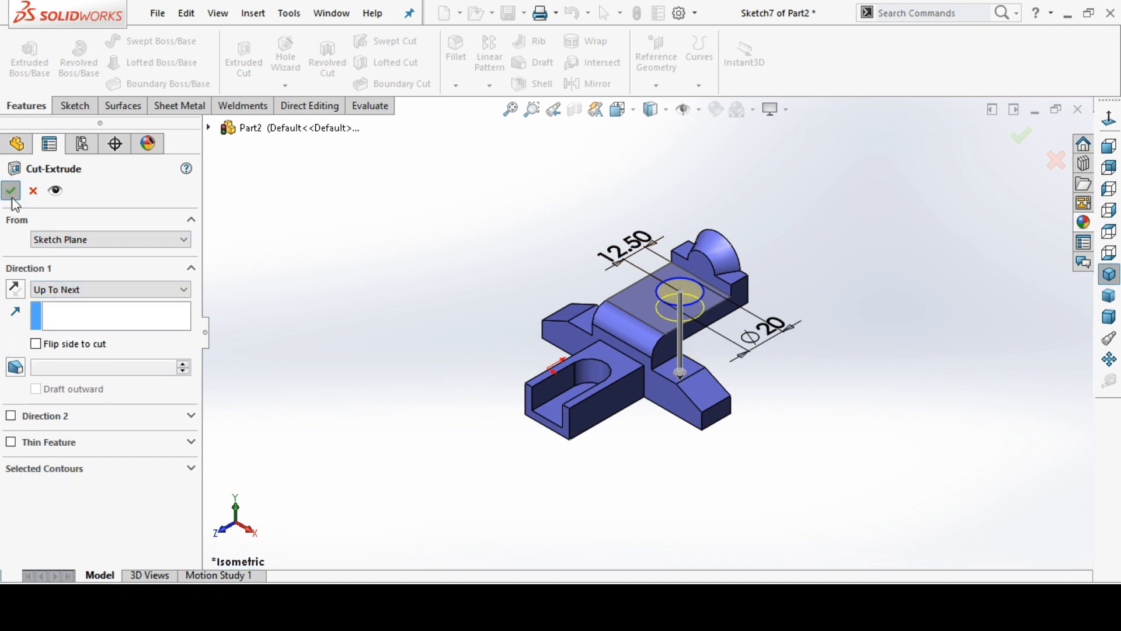
pyautogui.click(9, 191)
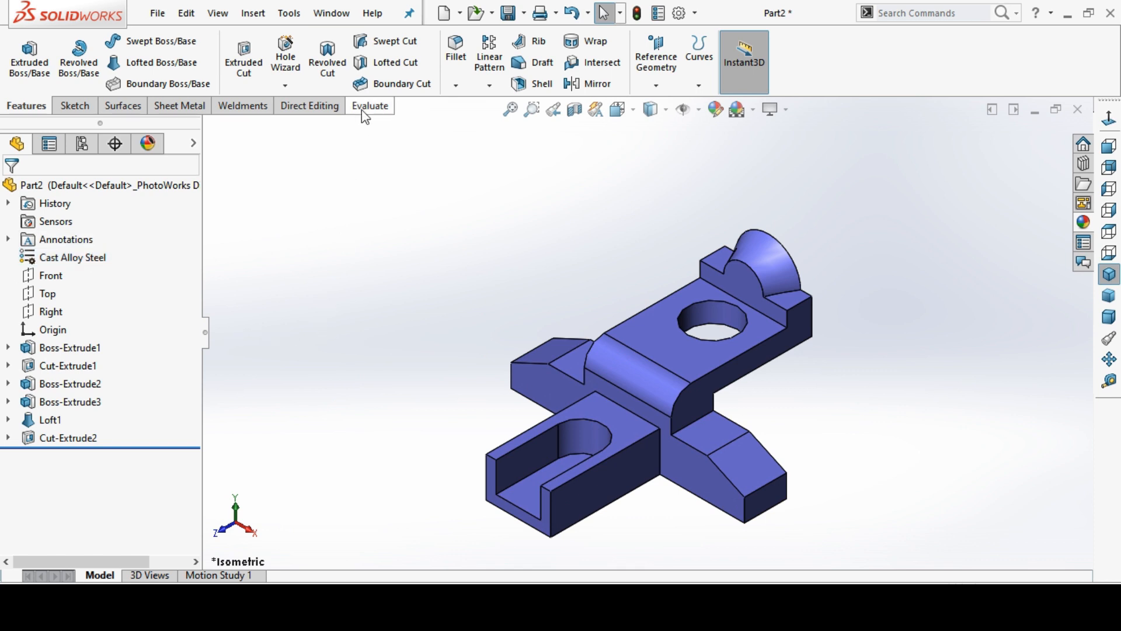
# Step: Run Mass Properties, read the 404.43 g mass, and close the report
pyautogui.click(369, 106)
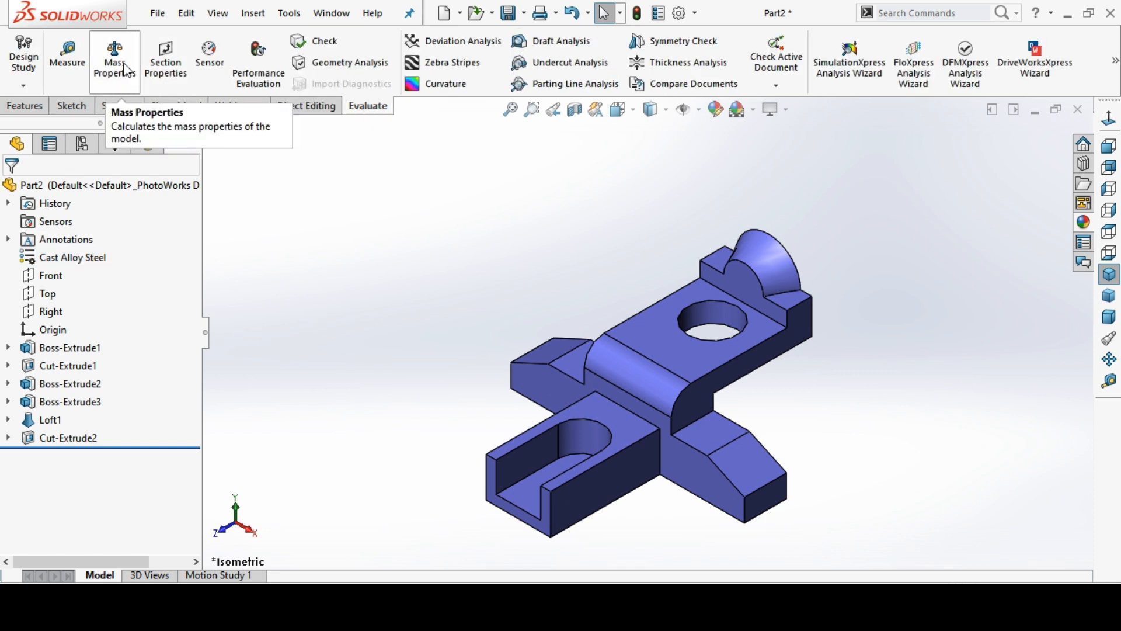
pyautogui.click(114, 57)
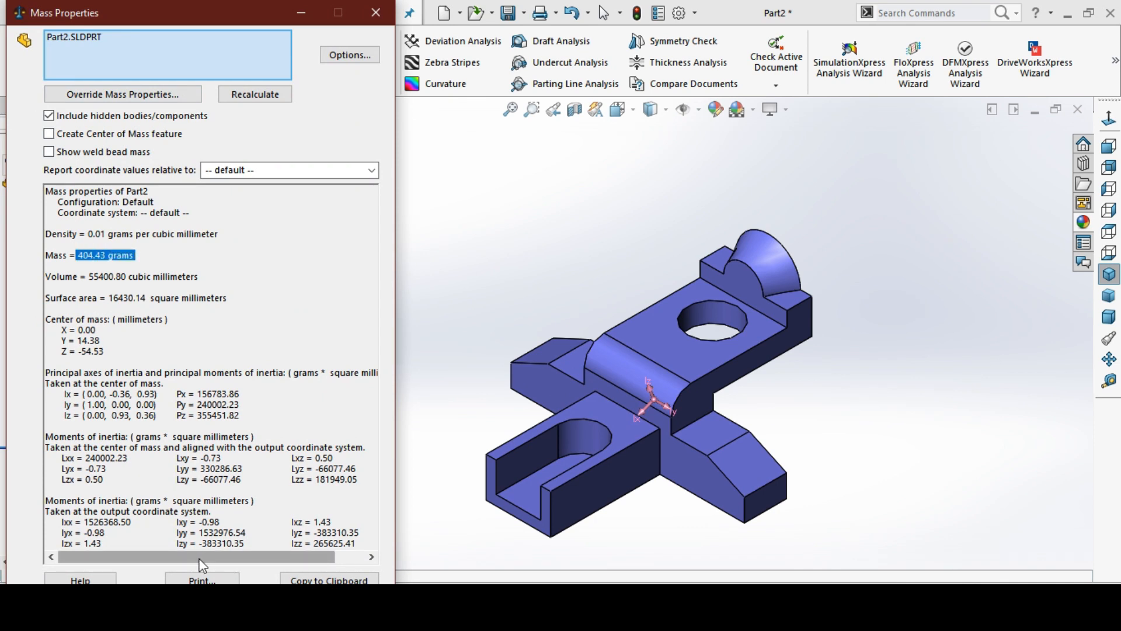
pyautogui.click(375, 13)
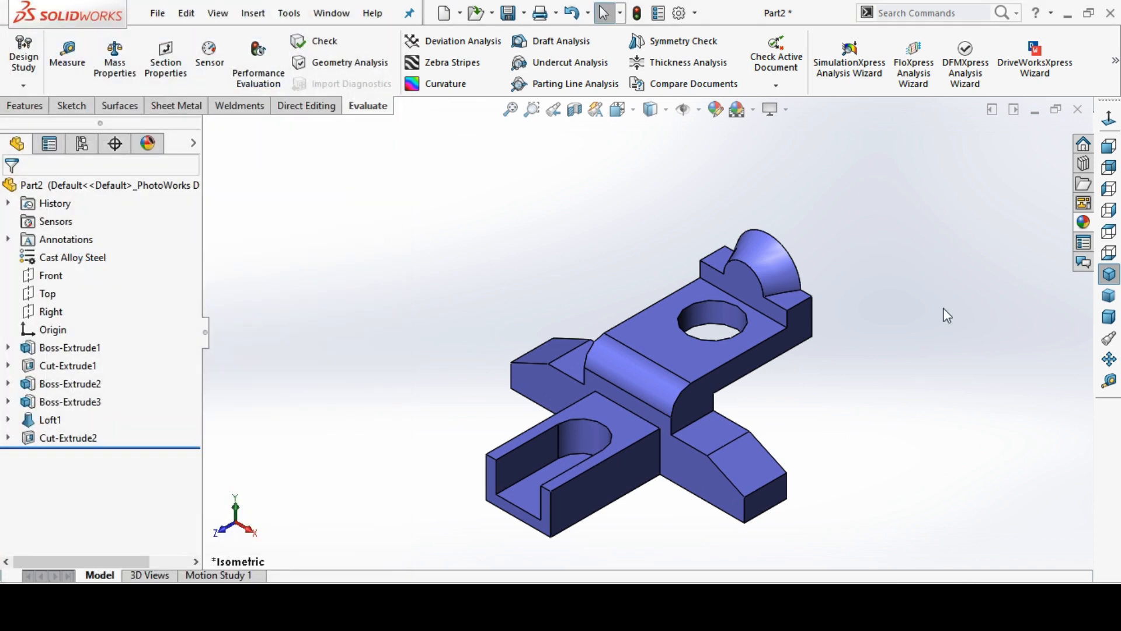